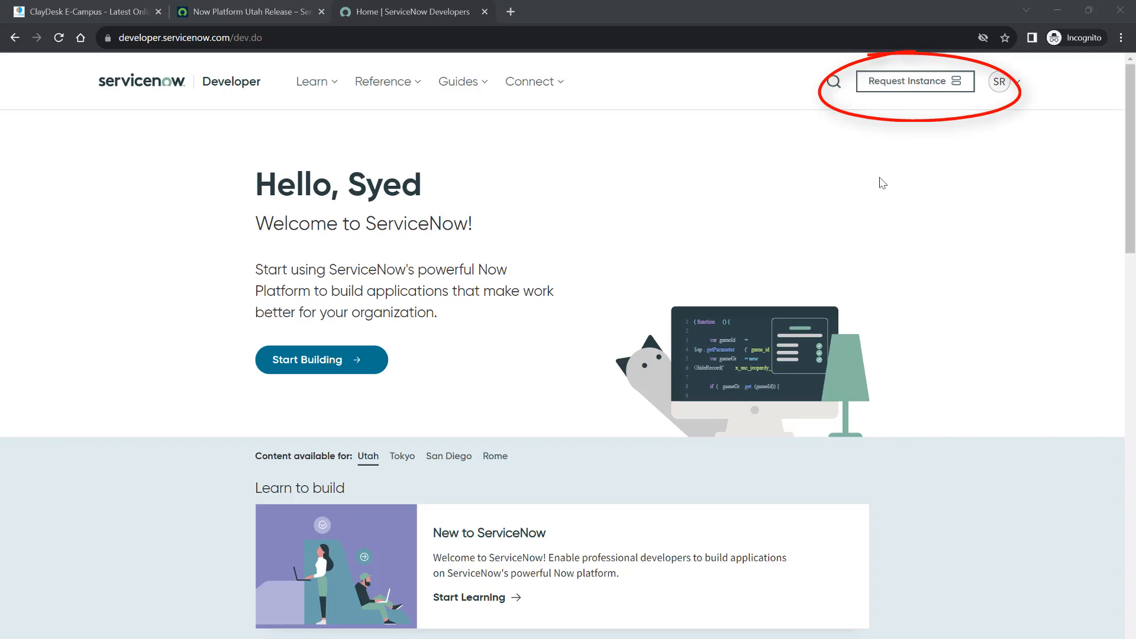
mouse_move(874, 163)
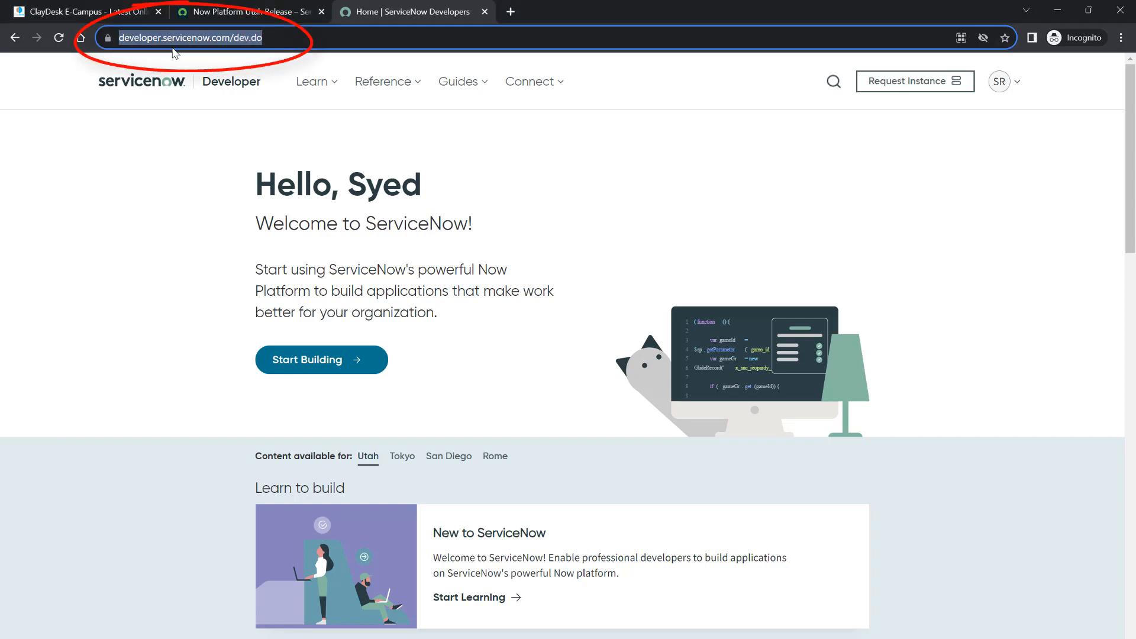
mouse_move(216, 48)
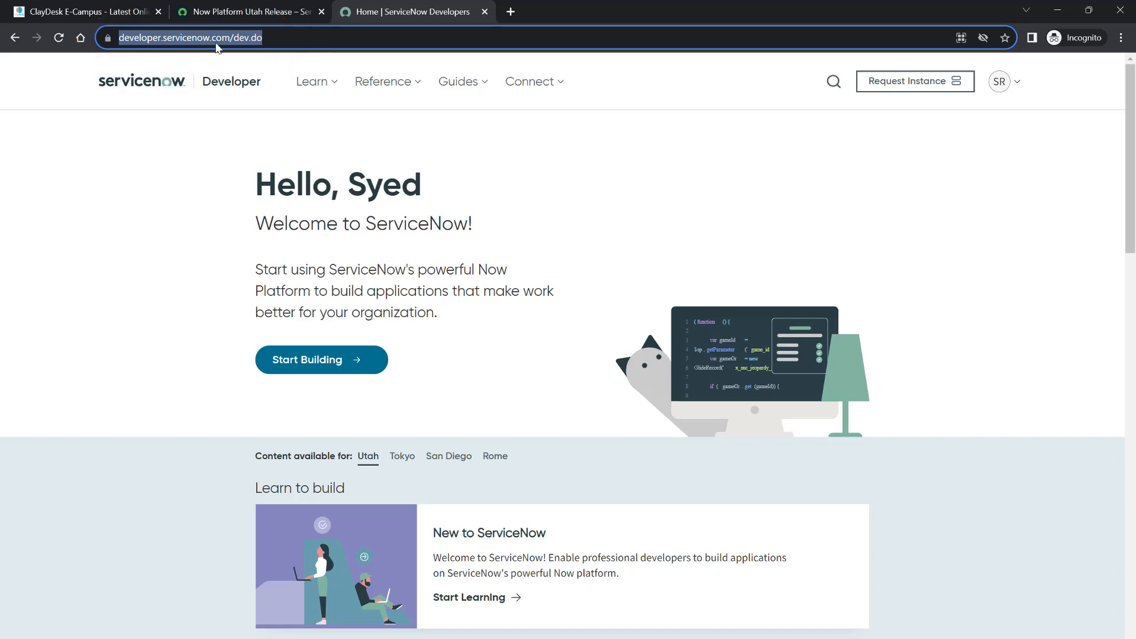
mouse_move(580, 184)
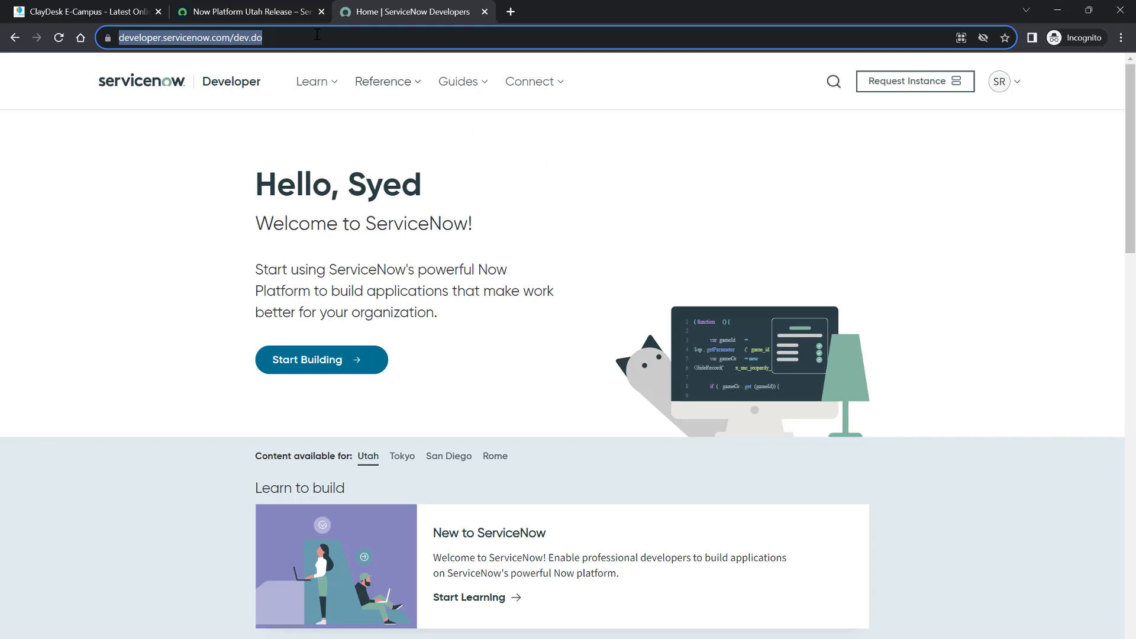
mouse_move(1023, 94)
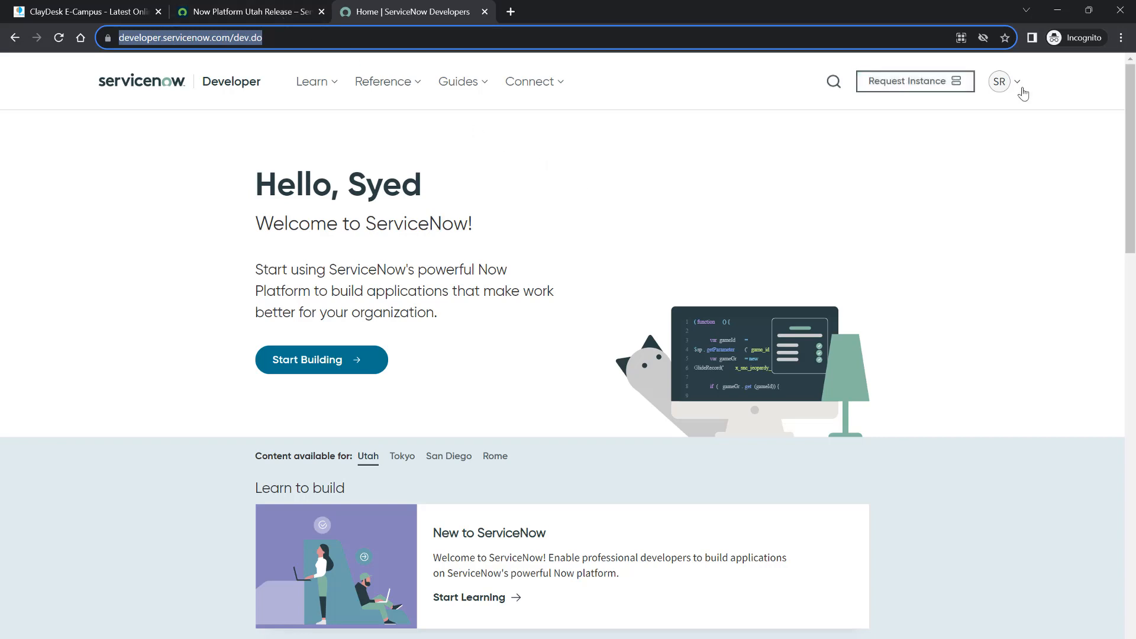
mouse_move(999, 81)
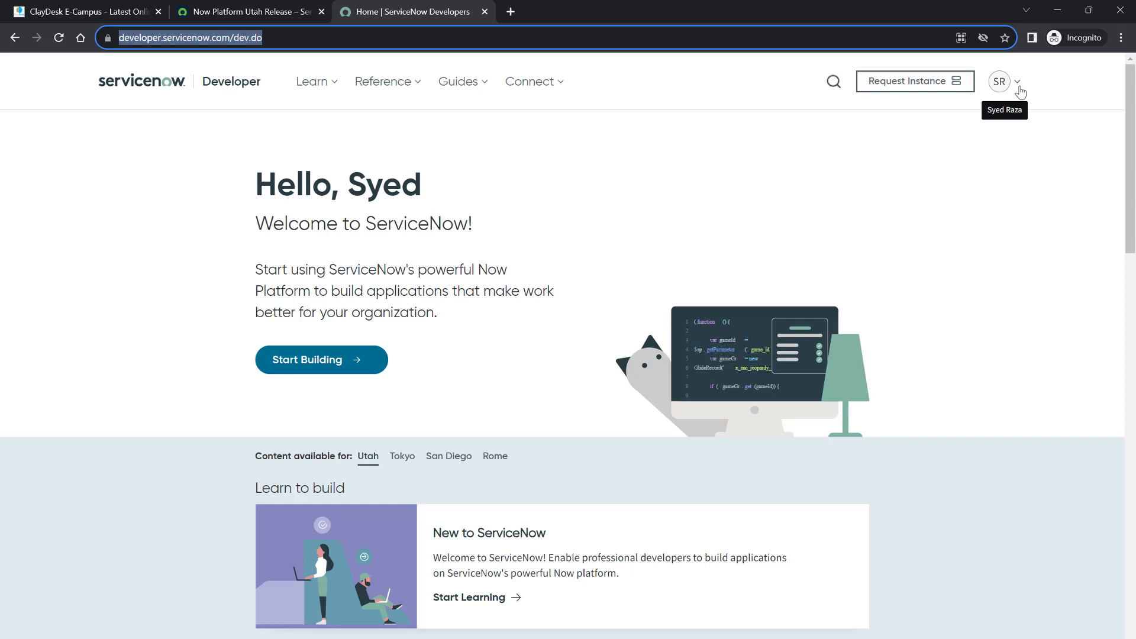
mouse_move(974, 184)
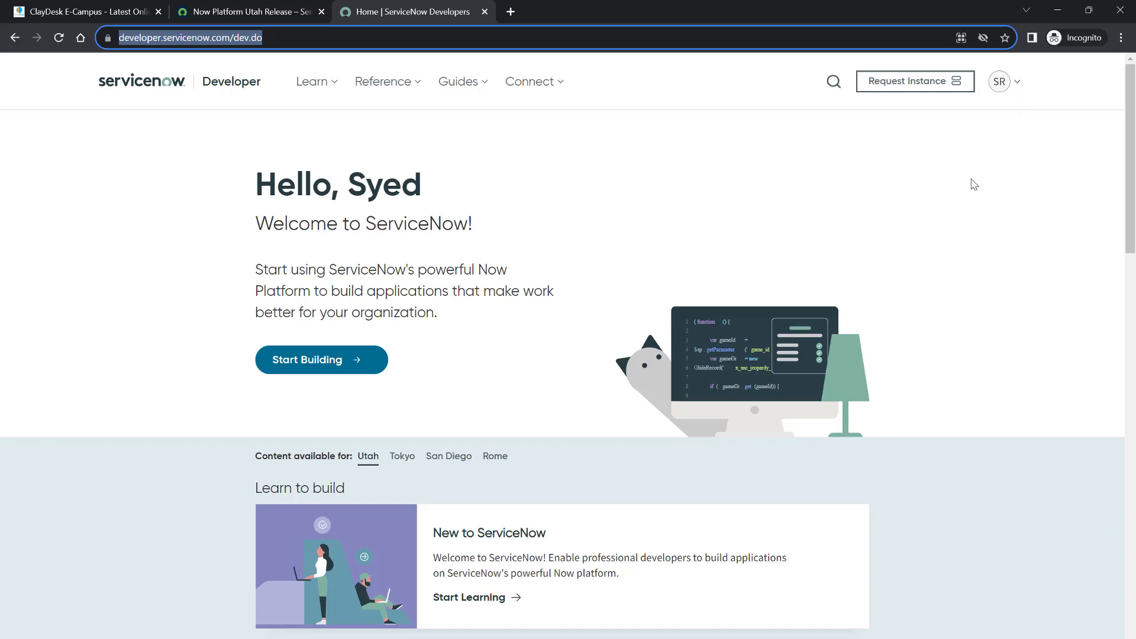
mouse_move(916, 81)
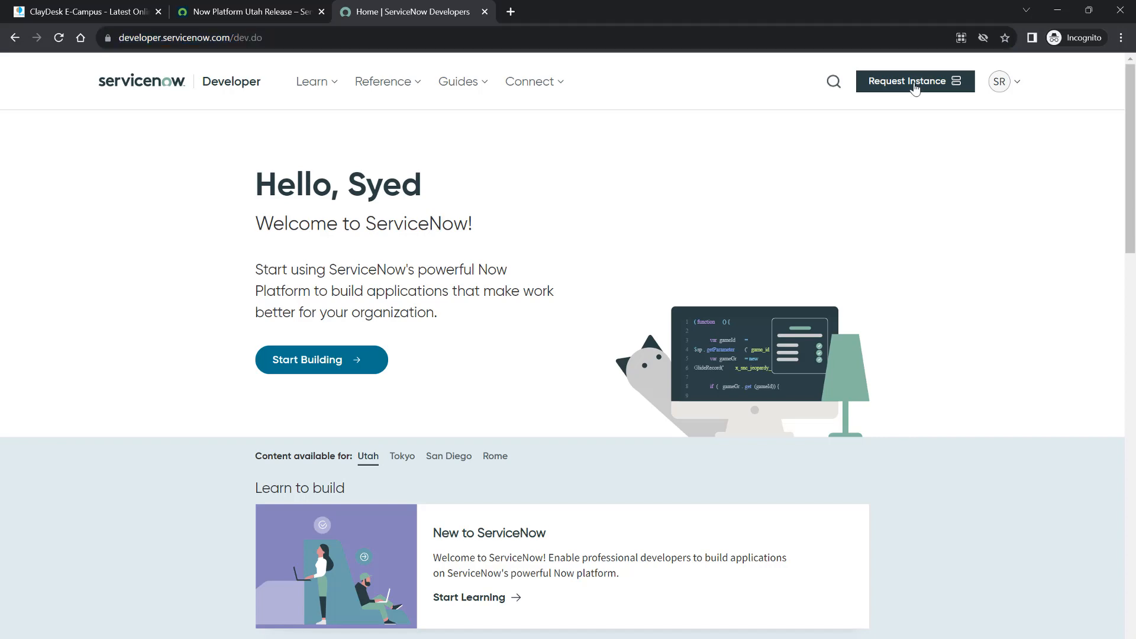
Request a new developer instance on the Utah (Latest Release) from the Developer Portal
click(914, 82)
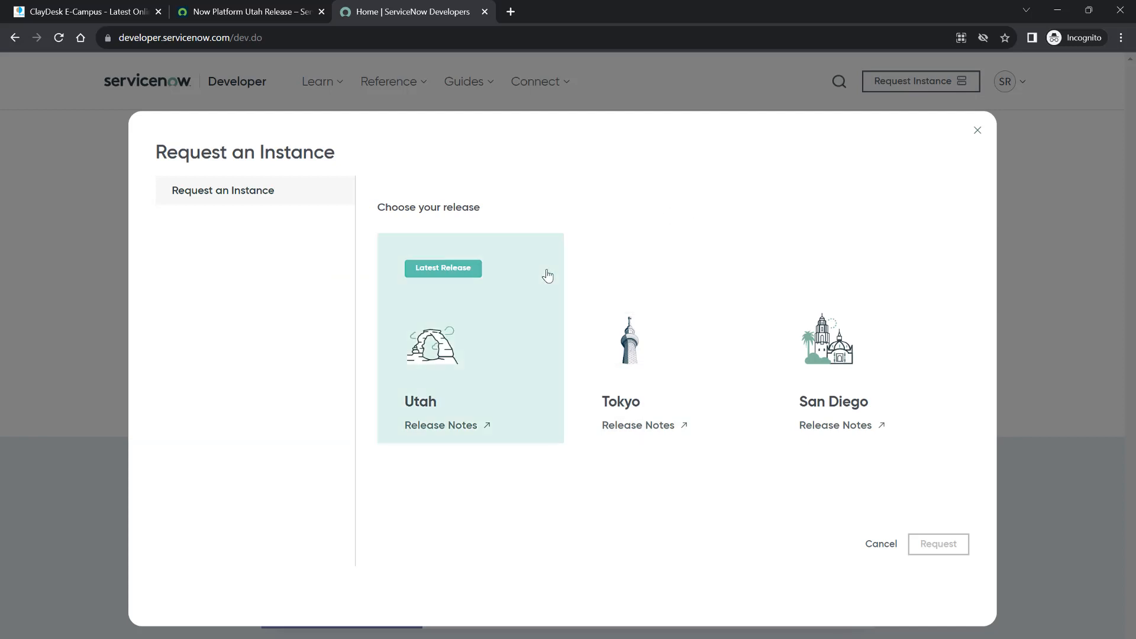
mouse_move(469, 310)
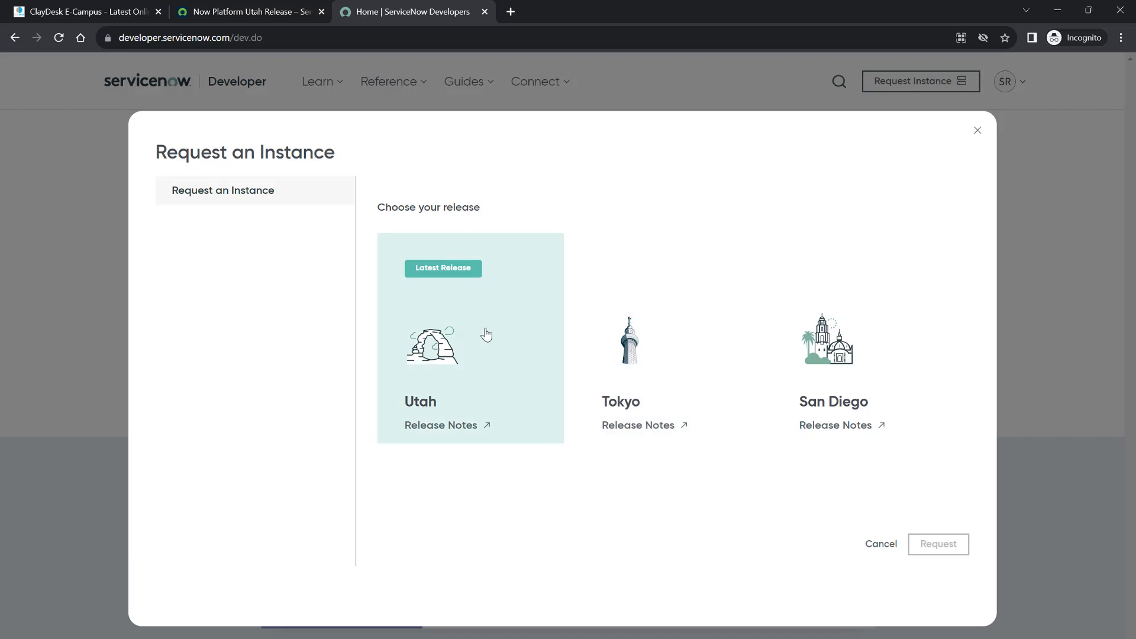
mouse_move(480, 335)
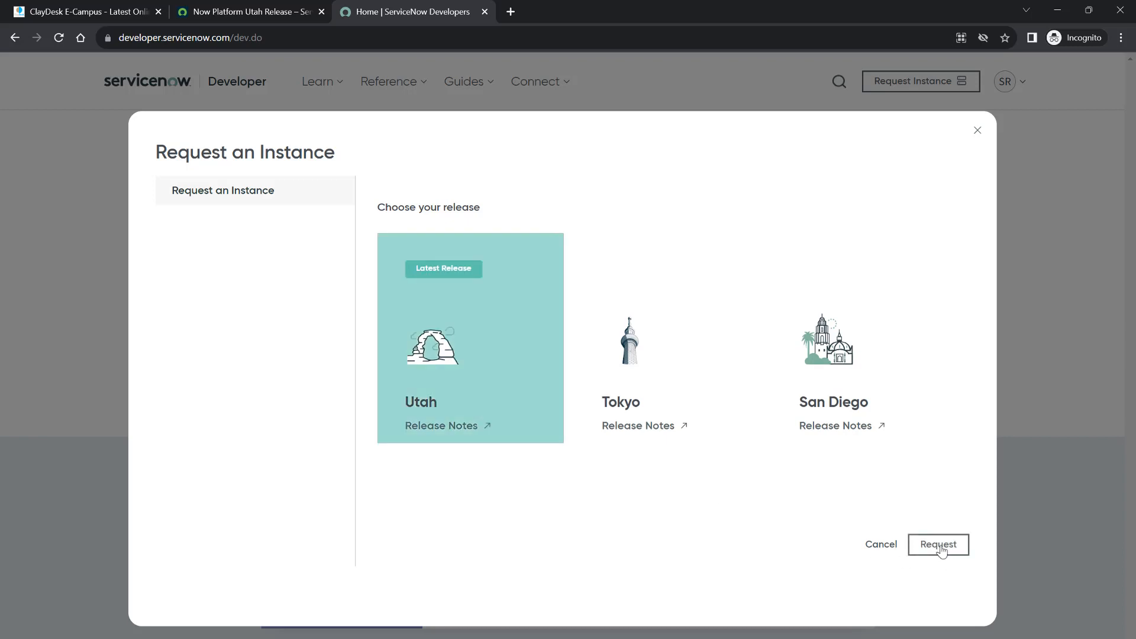
click(937, 544)
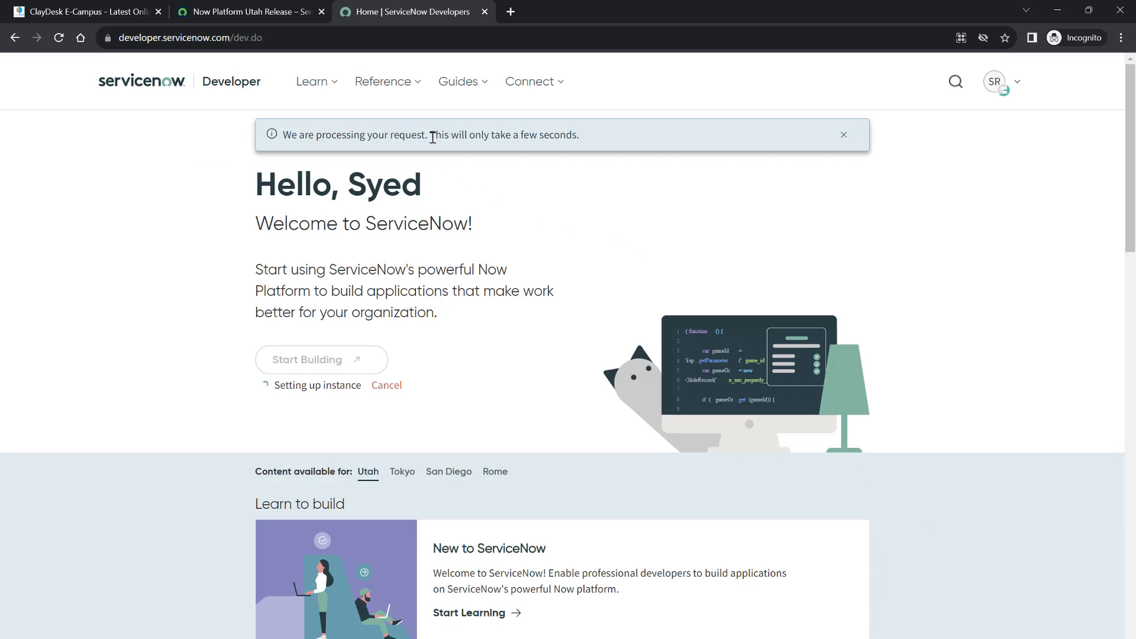
mouse_move(462, 367)
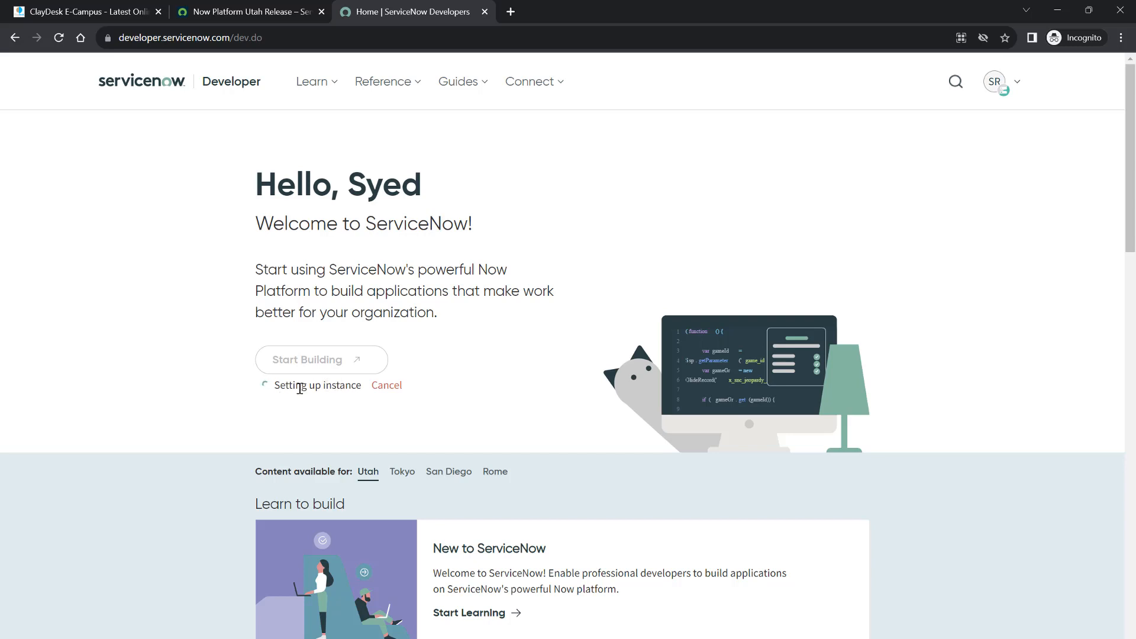
mouse_move(462, 396)
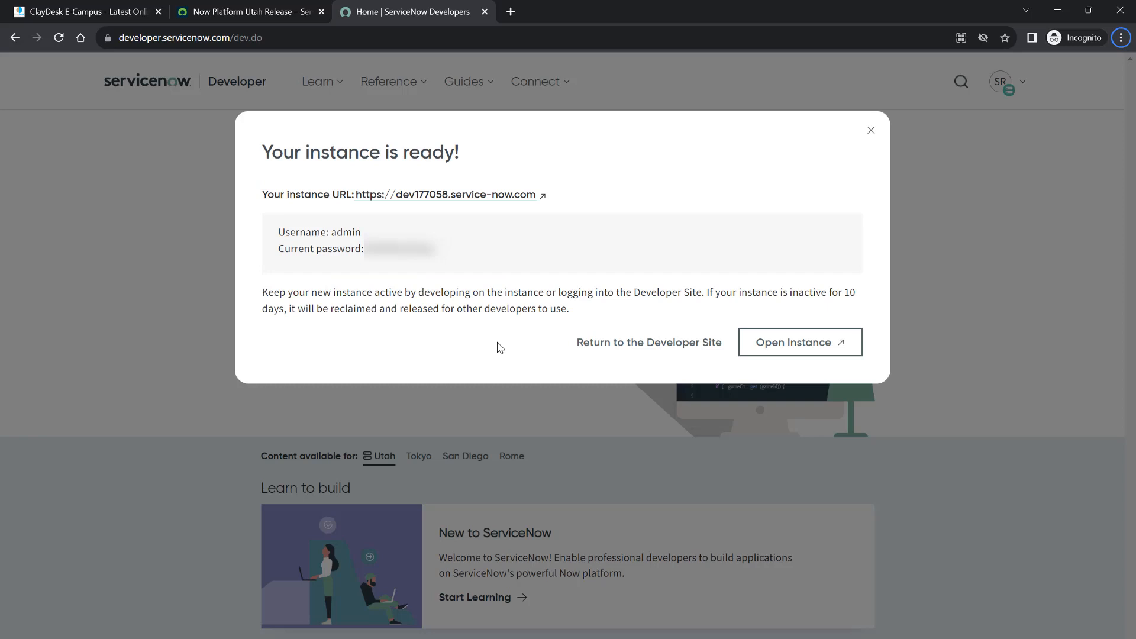
mouse_move(477, 327)
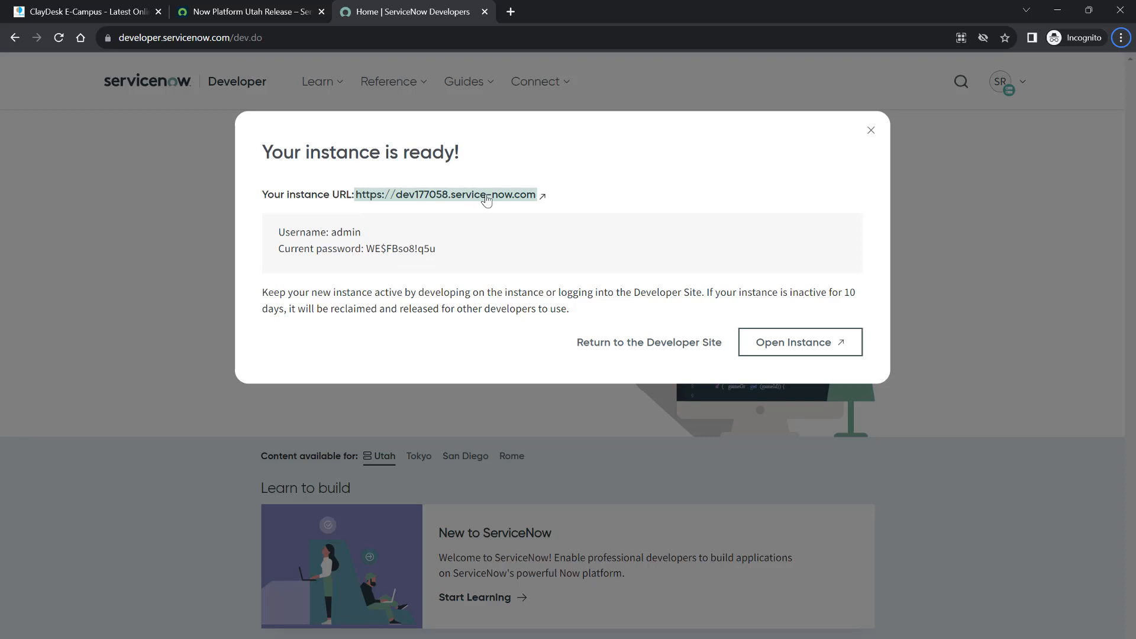
mouse_move(484, 205)
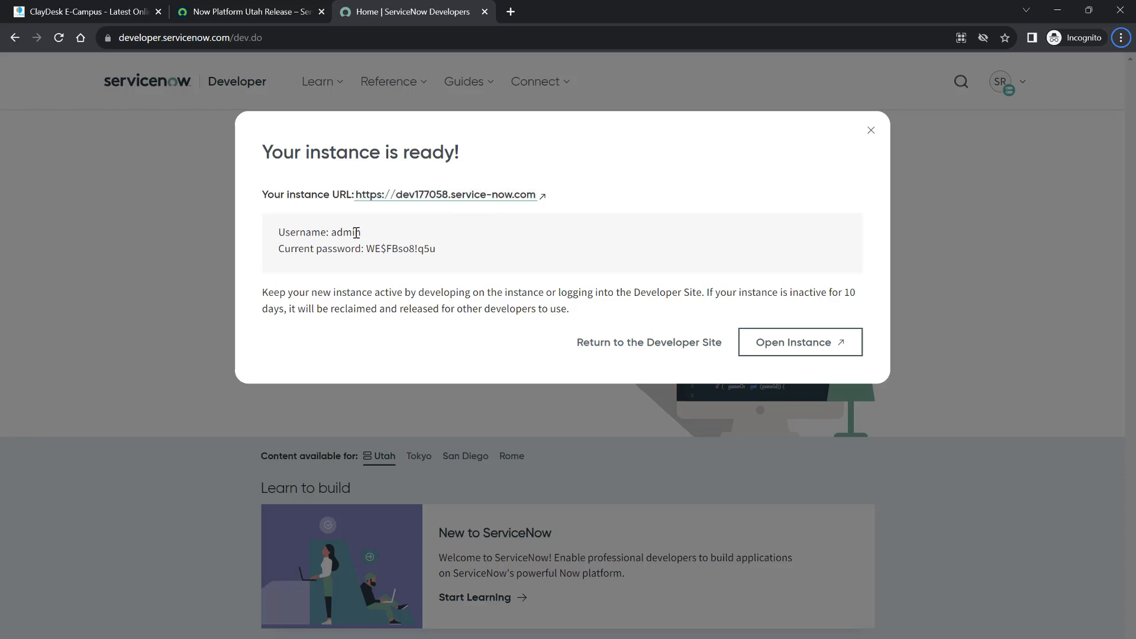
Select the admin username shown in the 'Your instance is ready!' dialog
double_click(346, 232)
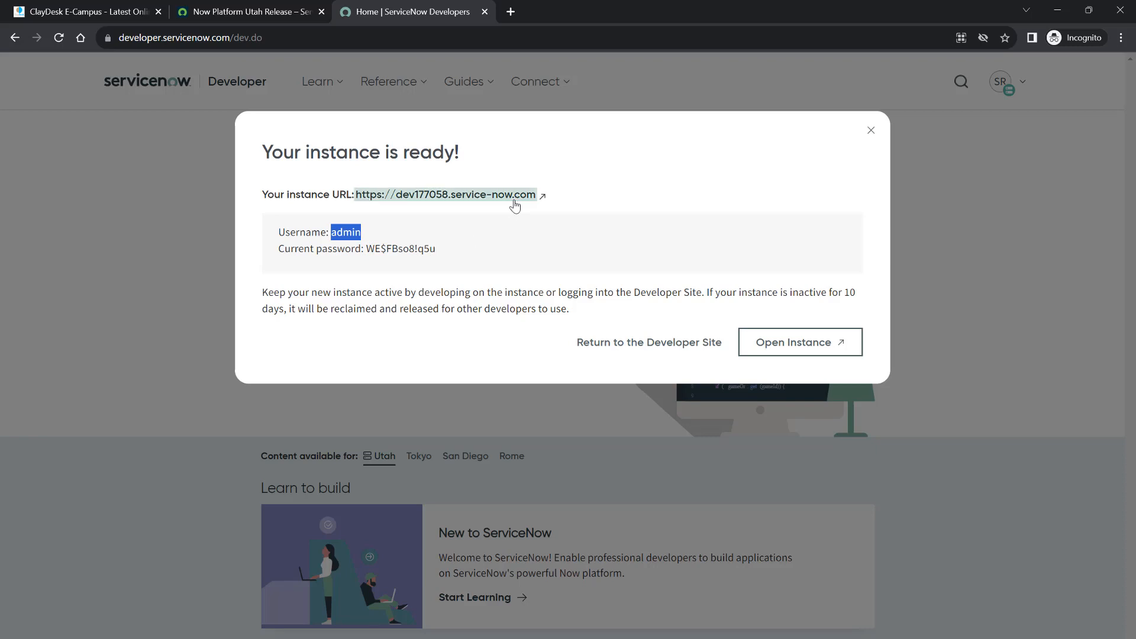
mouse_move(456, 253)
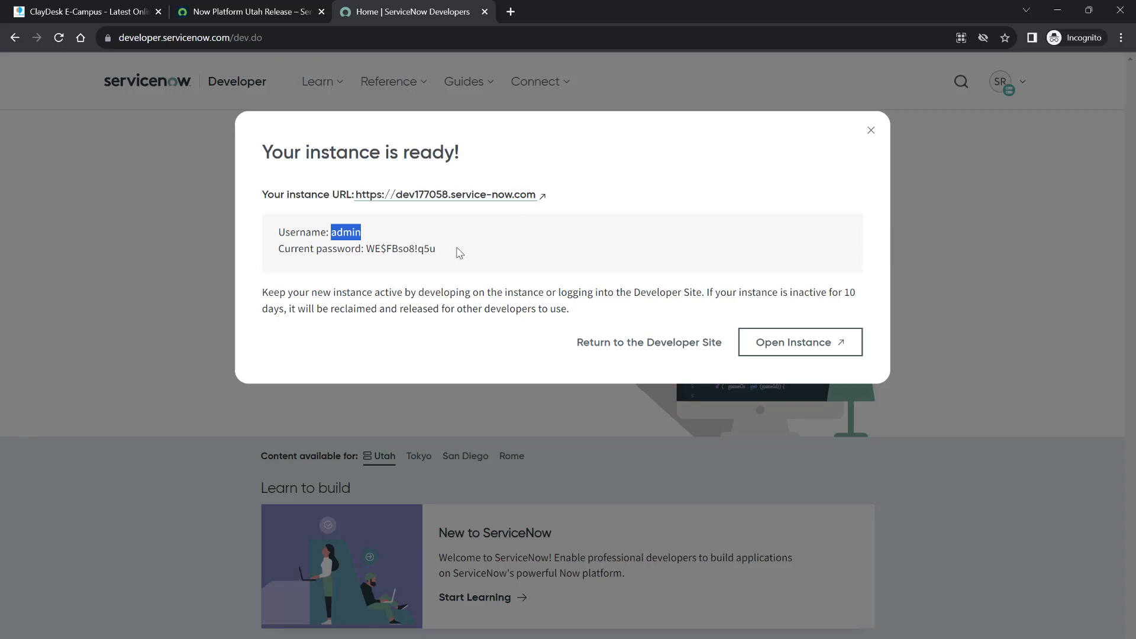
mouse_move(401, 250)
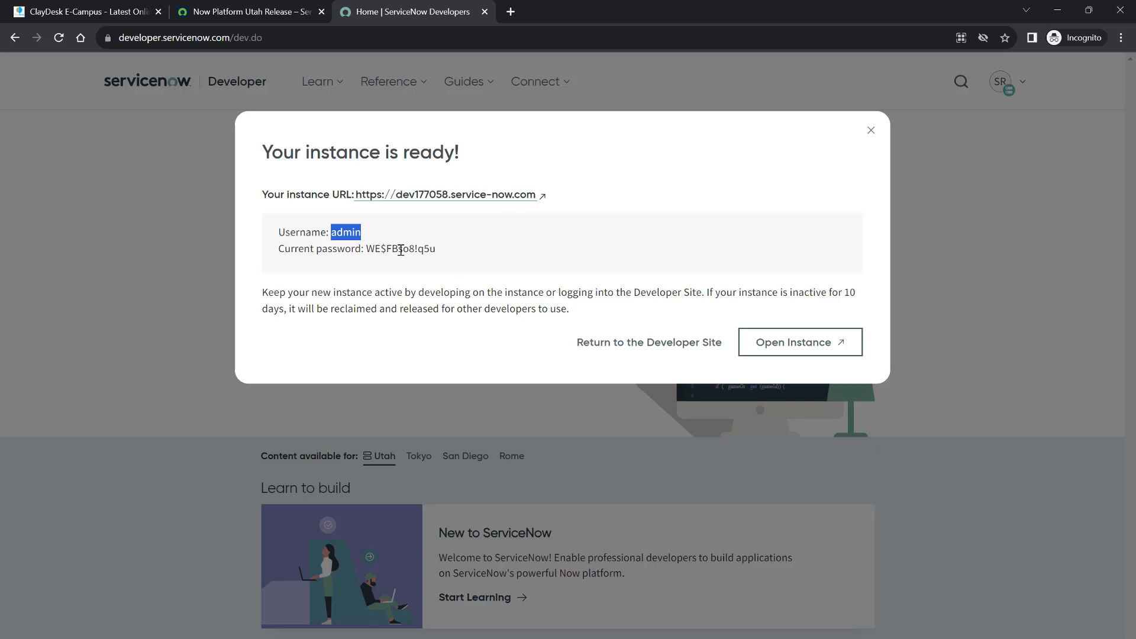
mouse_move(750, 354)
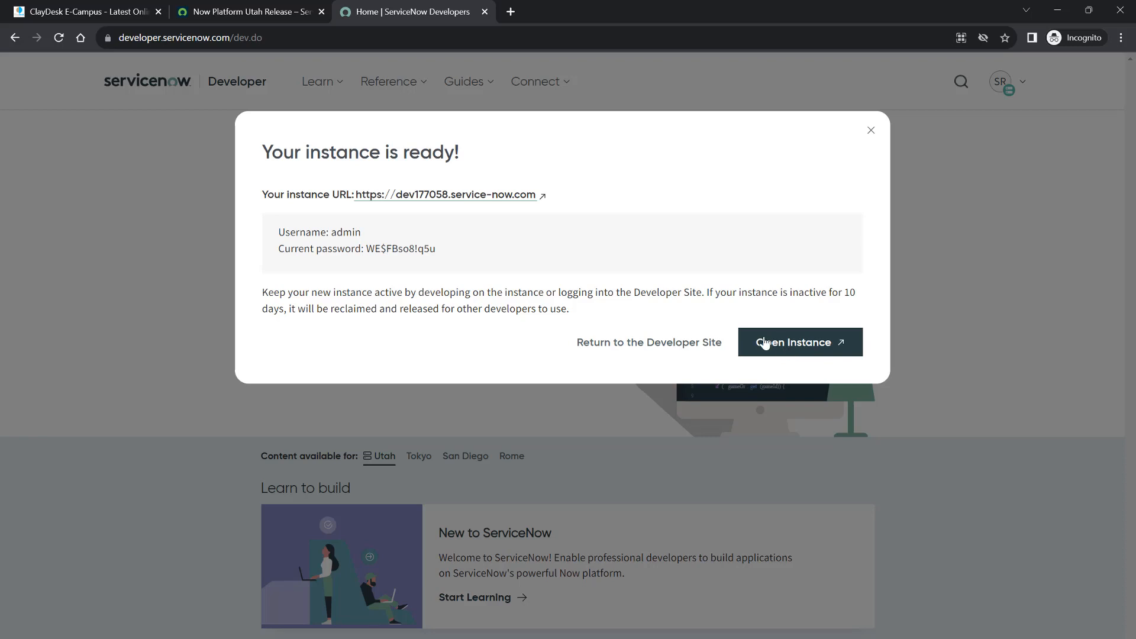
Open the new instance in its own tab and dismiss the Enable Analytics prompt
click(799, 342)
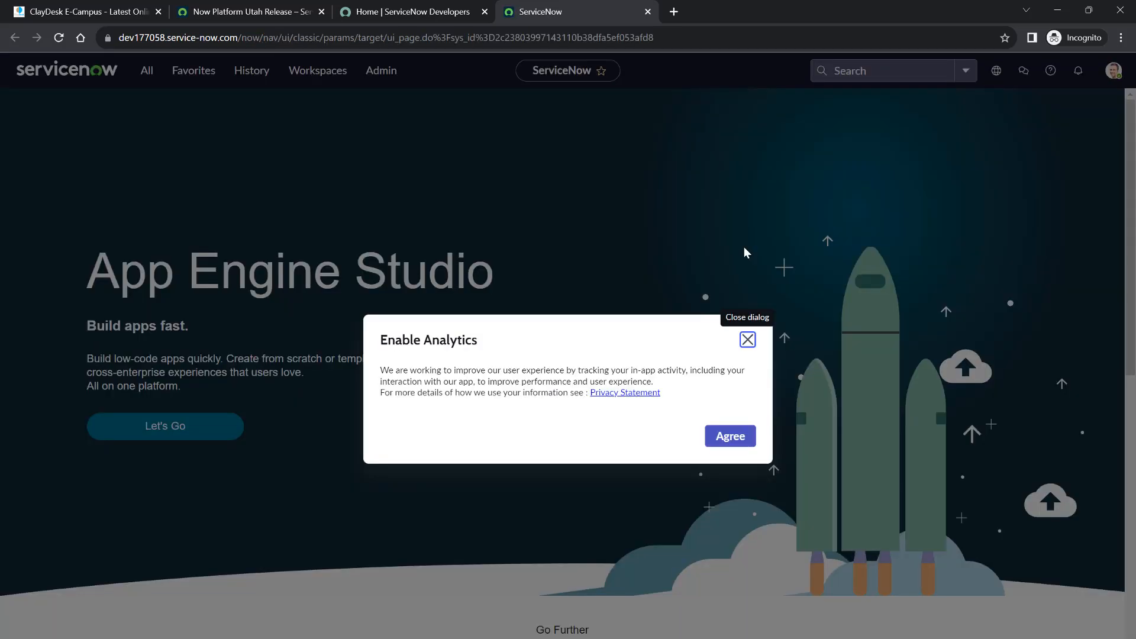
click(747, 339)
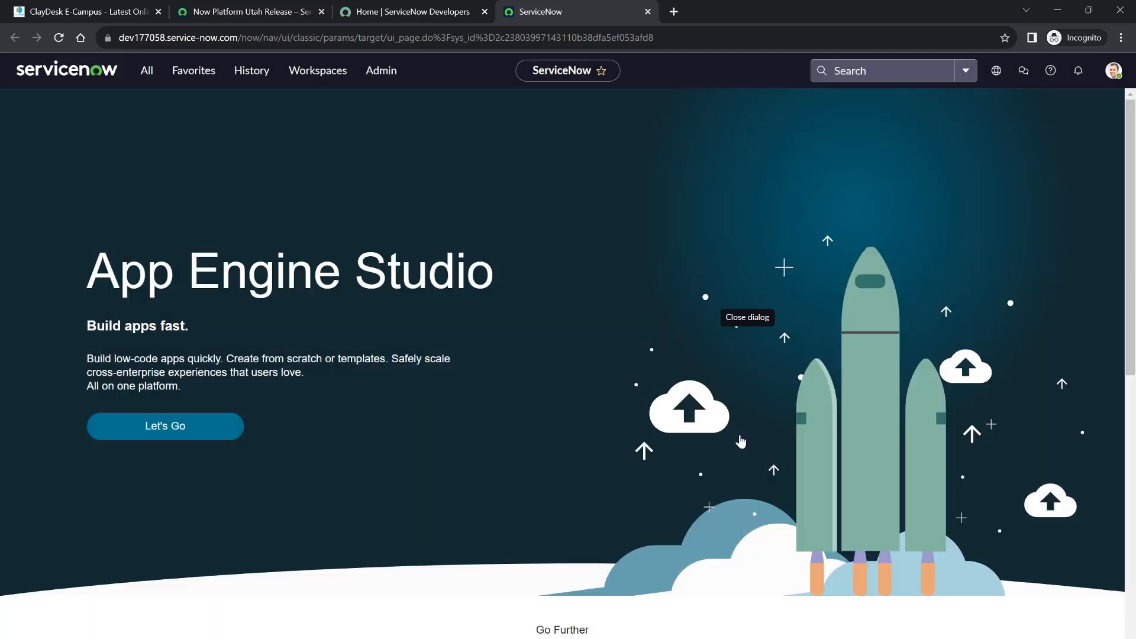
mouse_move(626, 332)
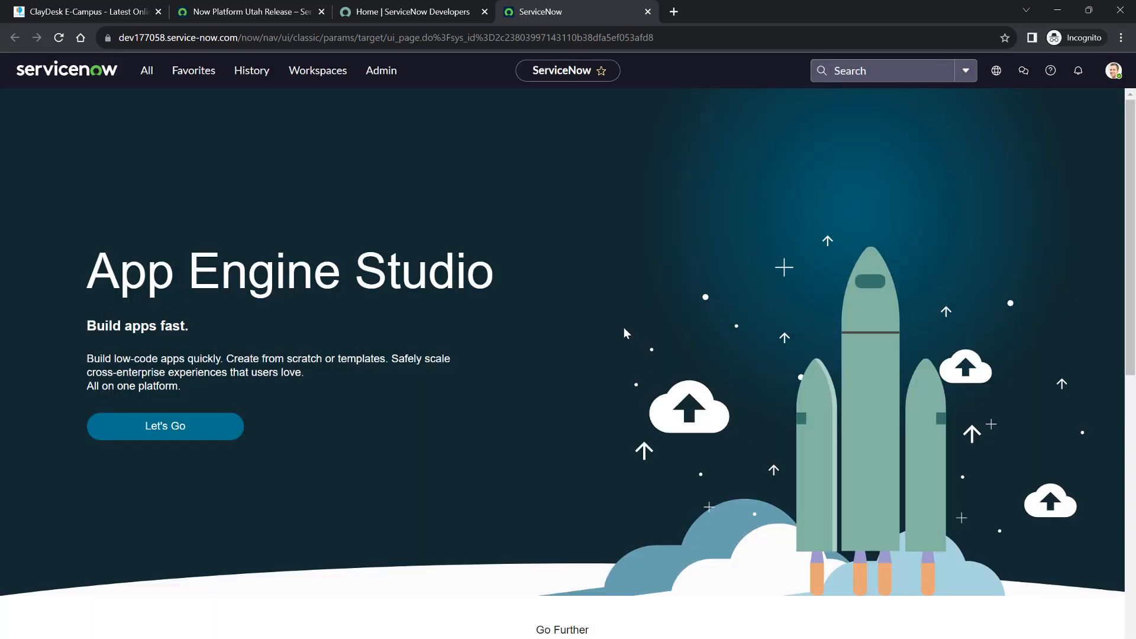
mouse_move(601, 330)
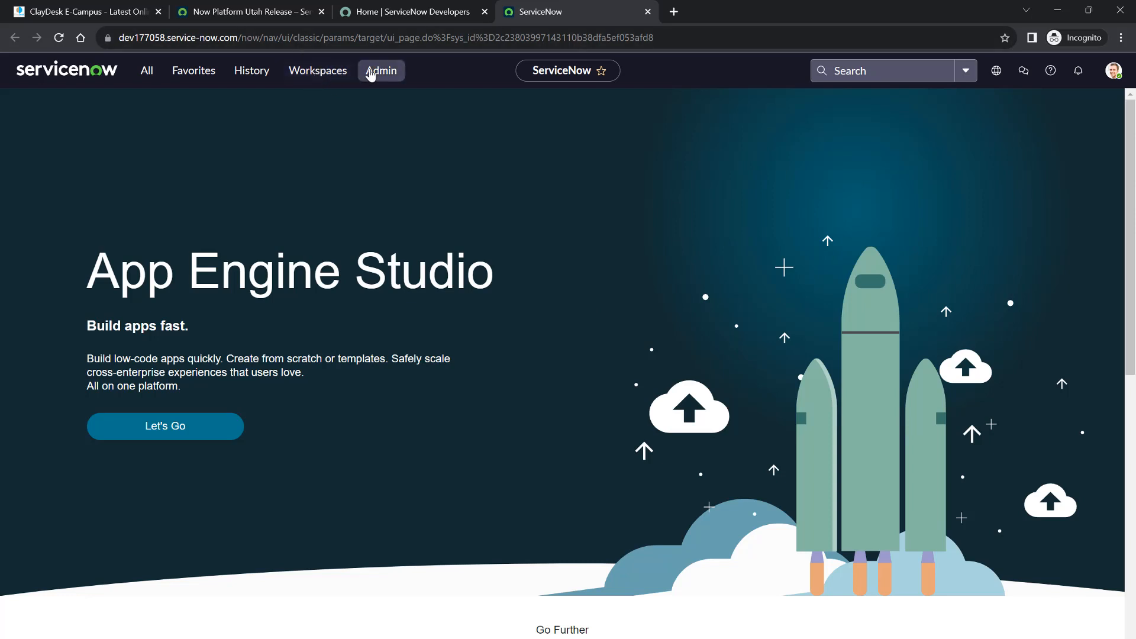
mouse_move(1118, 76)
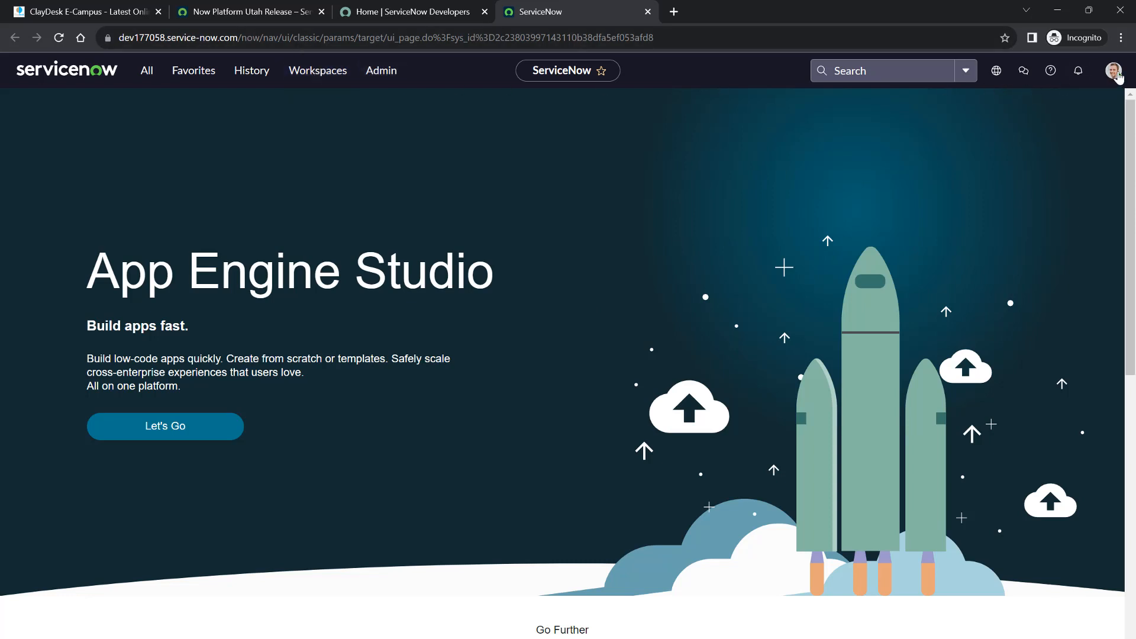
scroll(down, 3)
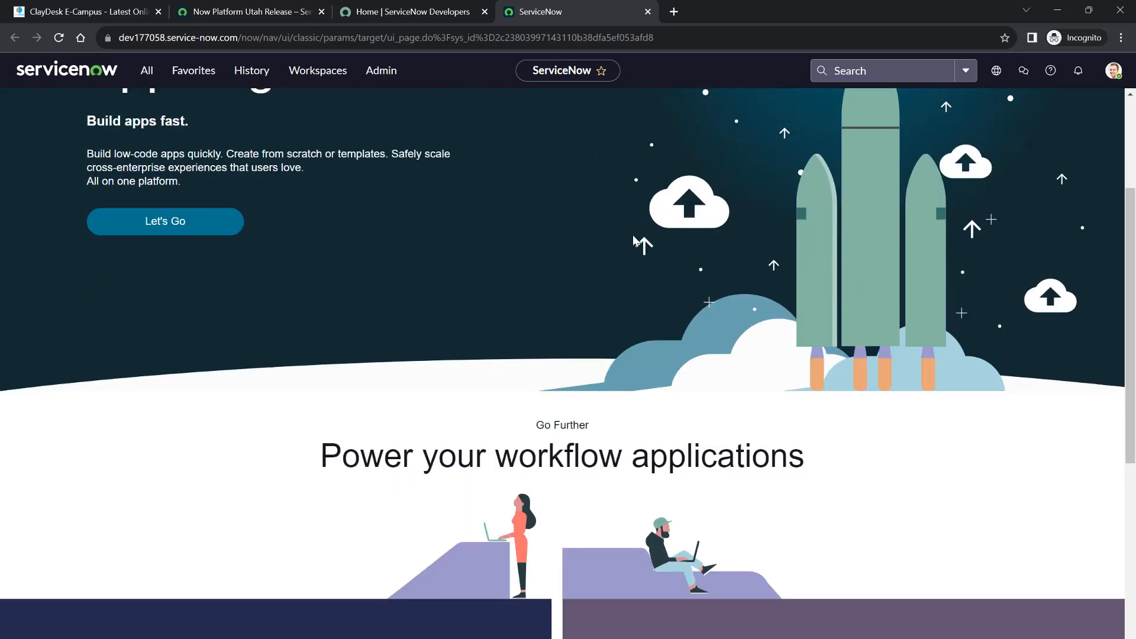
scroll(down, 3)
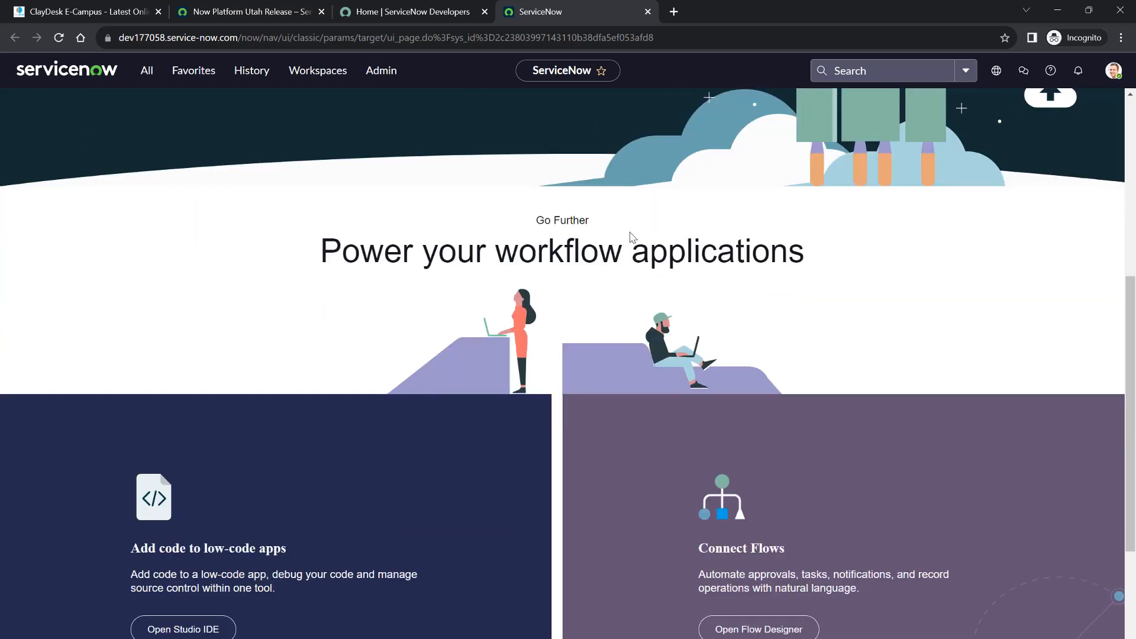
scroll(down, 3)
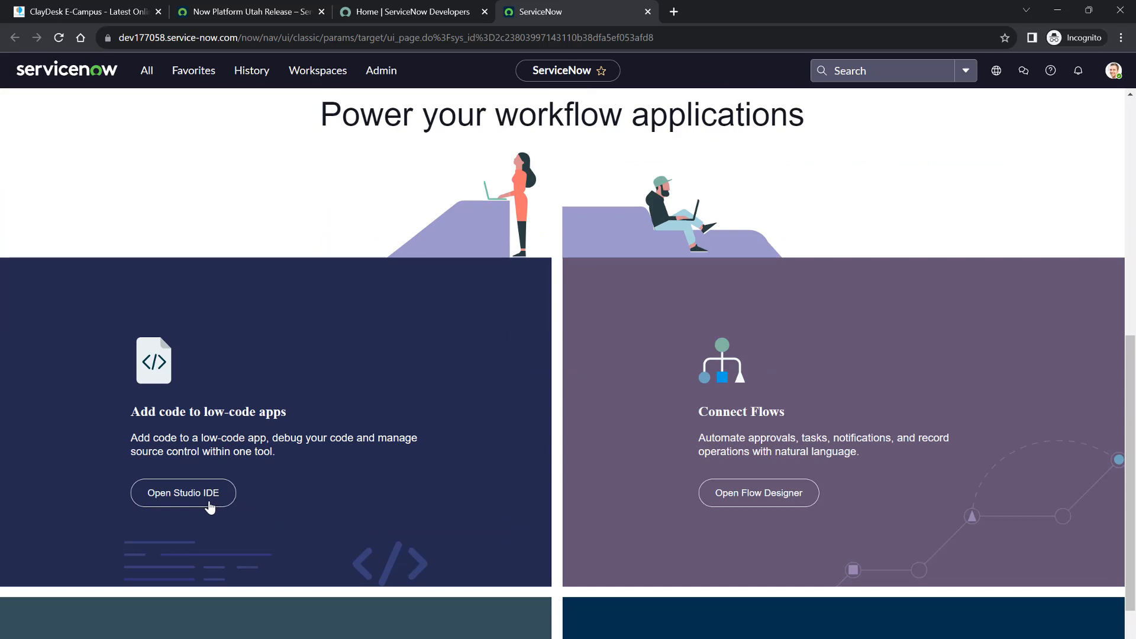
mouse_move(717, 505)
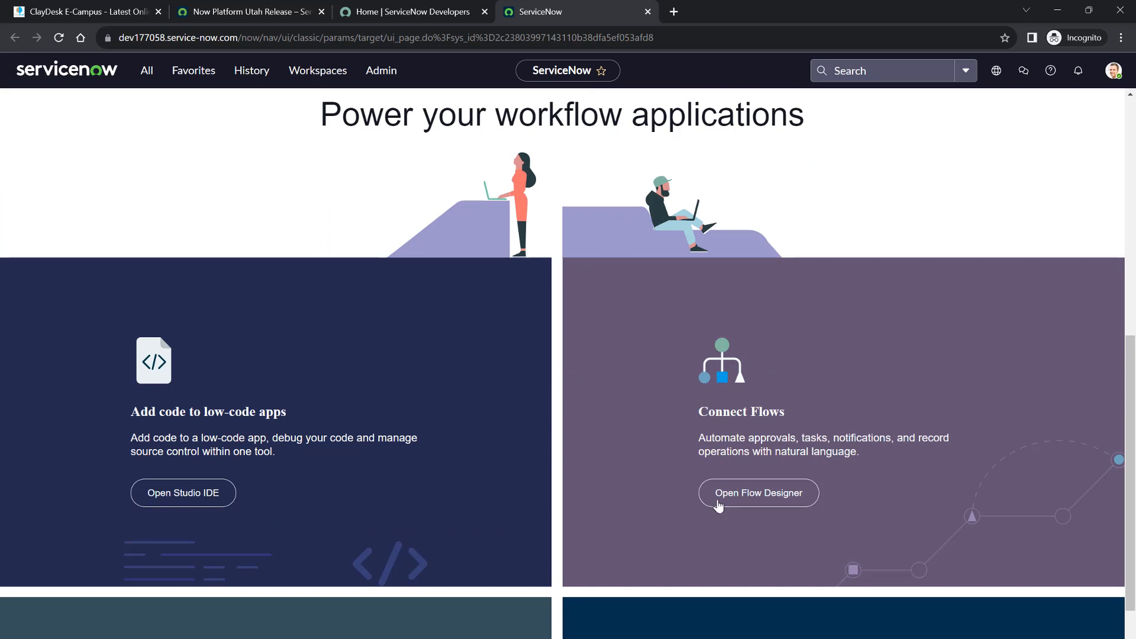
scroll(down, 3)
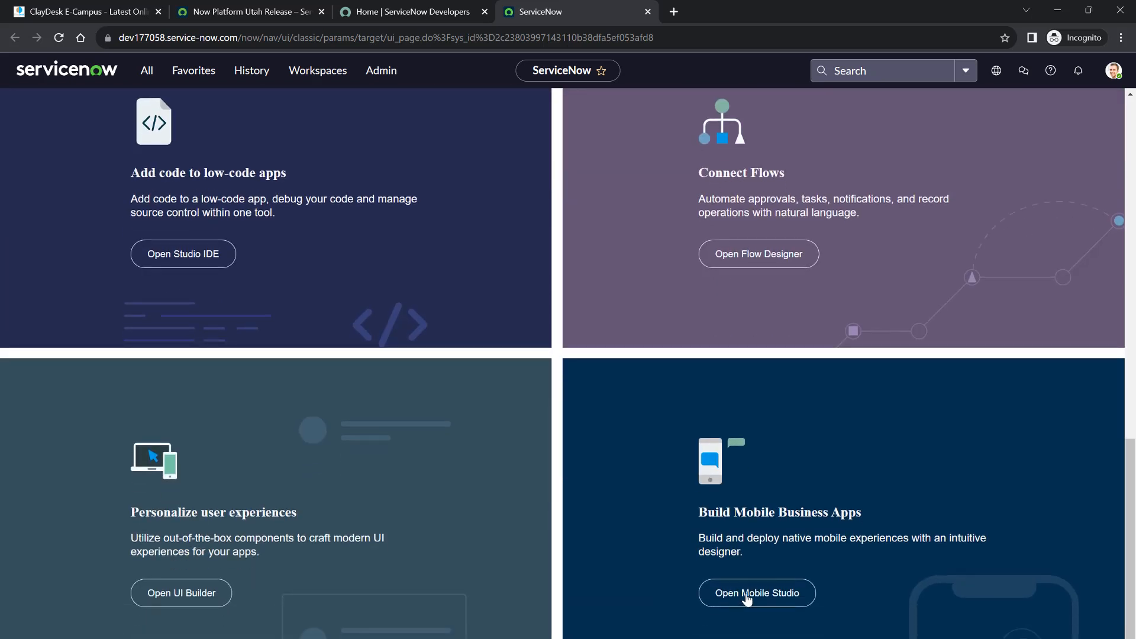
mouse_move(218, 552)
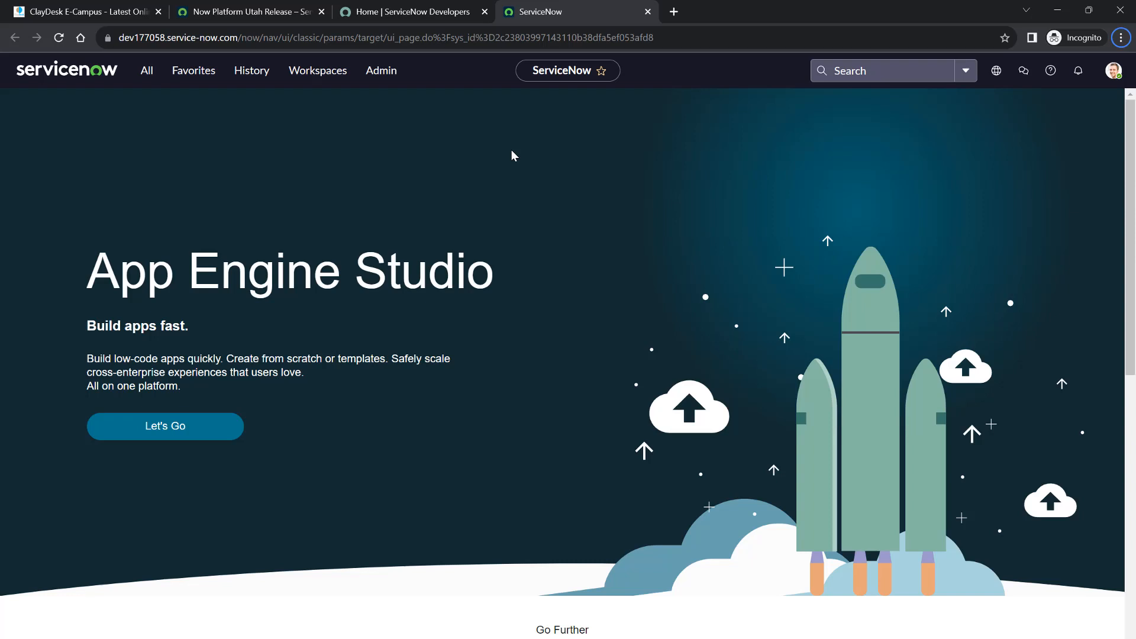
mouse_move(193, 70)
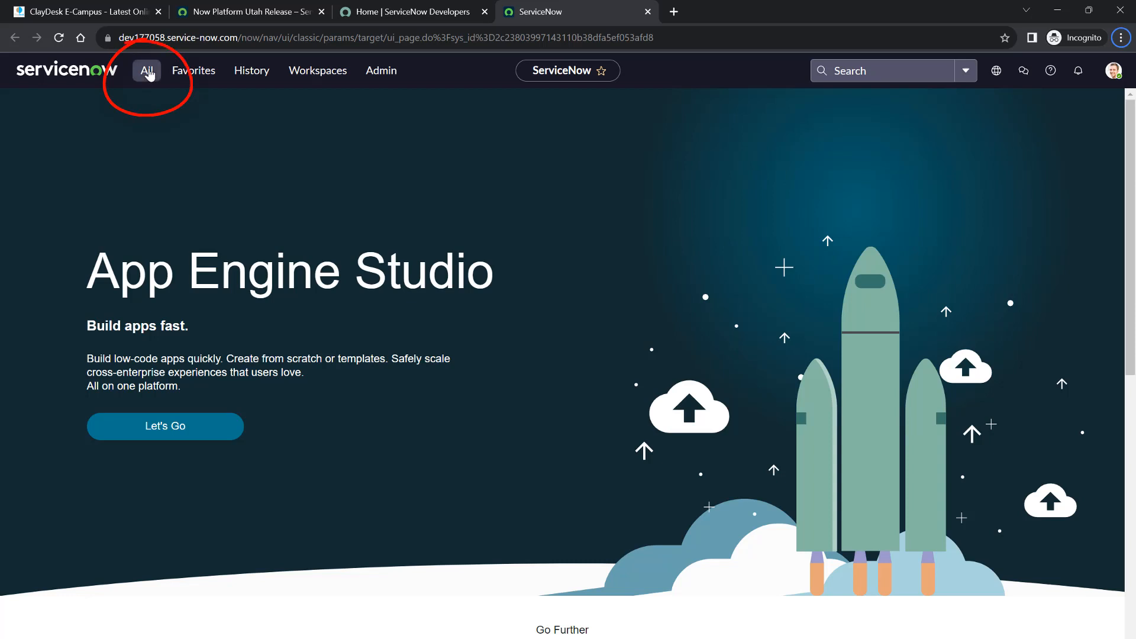
Open the All navigator, scroll through Self-Service and application modules, then return to top
click(146, 70)
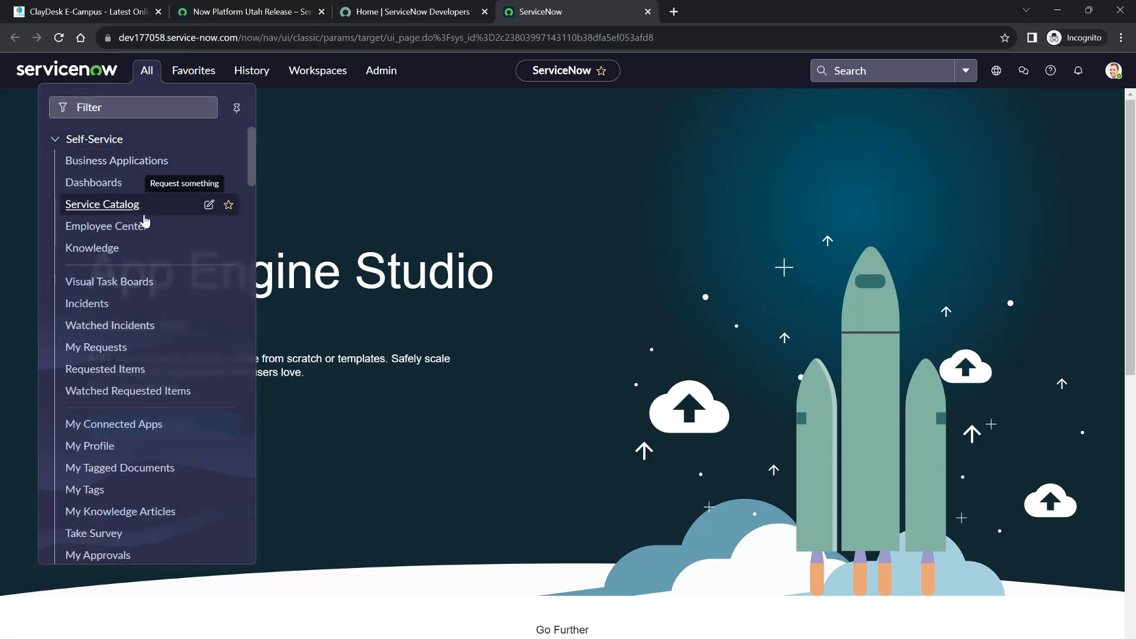
scroll(down, 3)
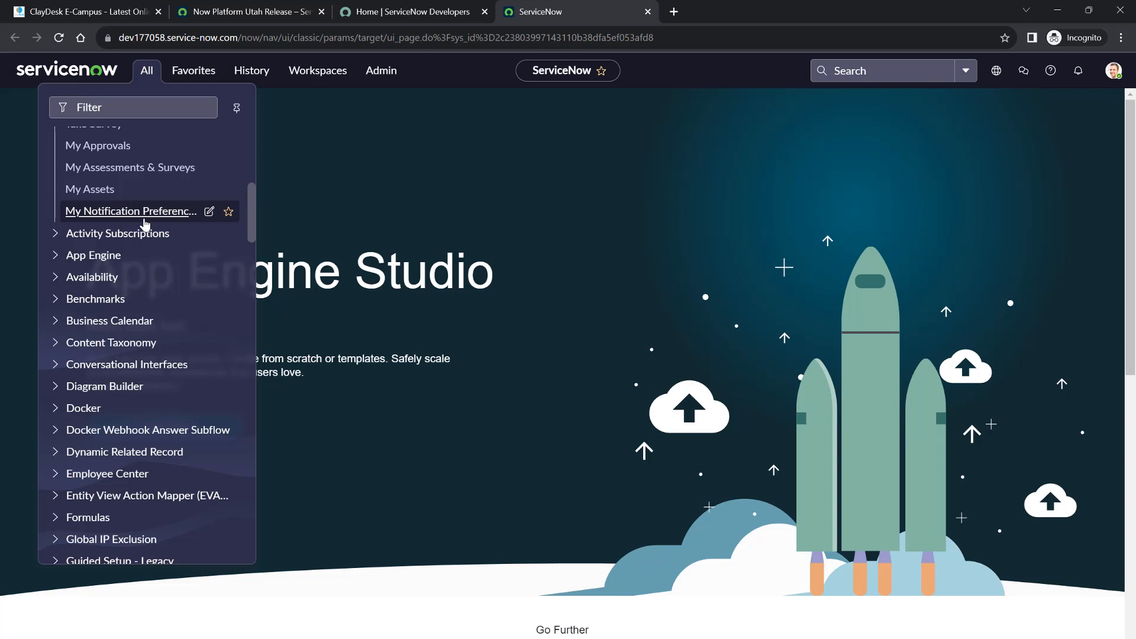
scroll(down, 3)
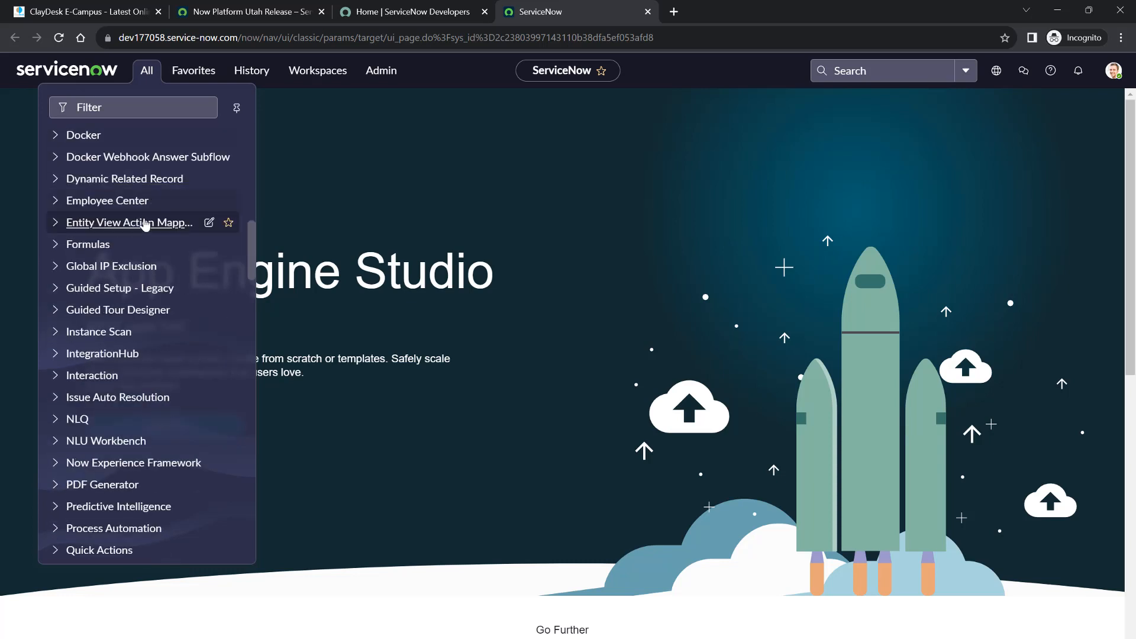
mouse_move(129, 223)
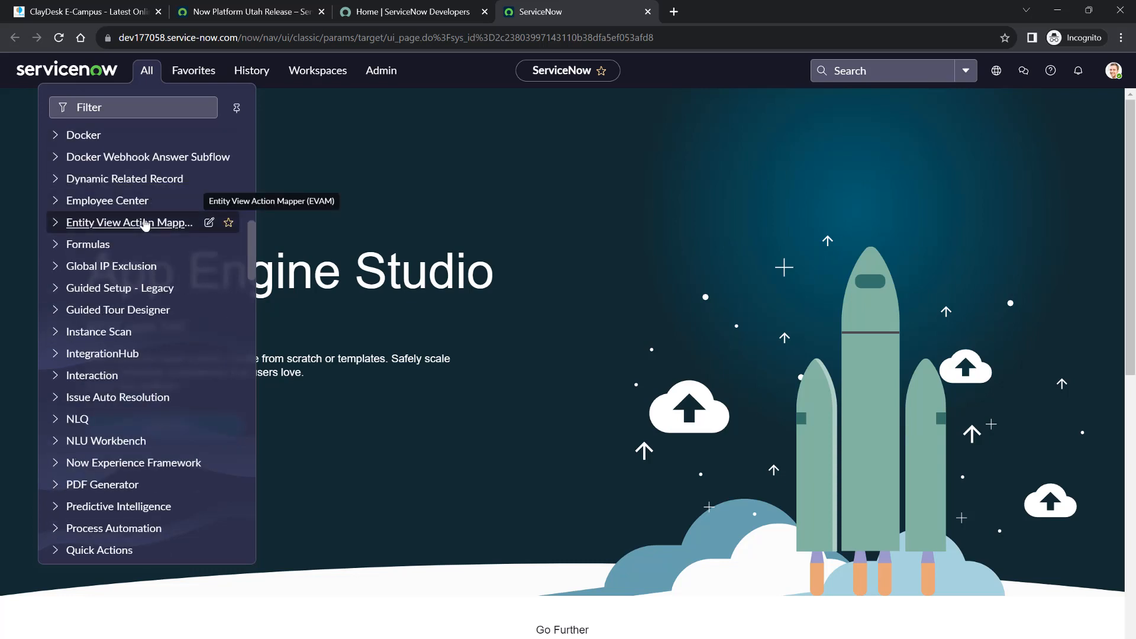
scroll(down, 3)
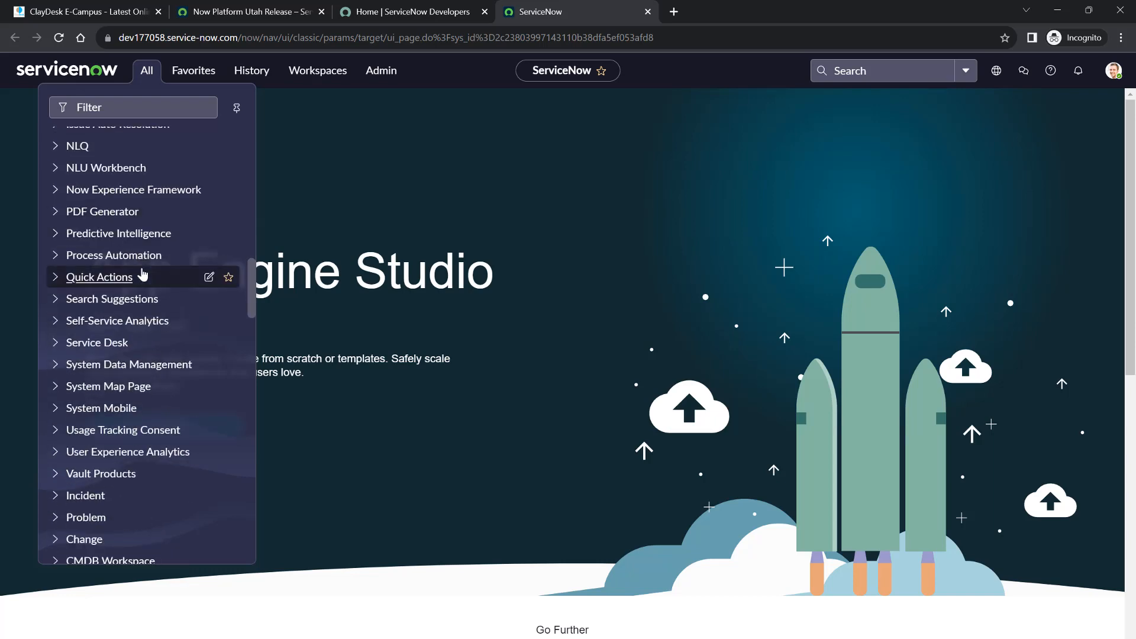
scroll(up, 3)
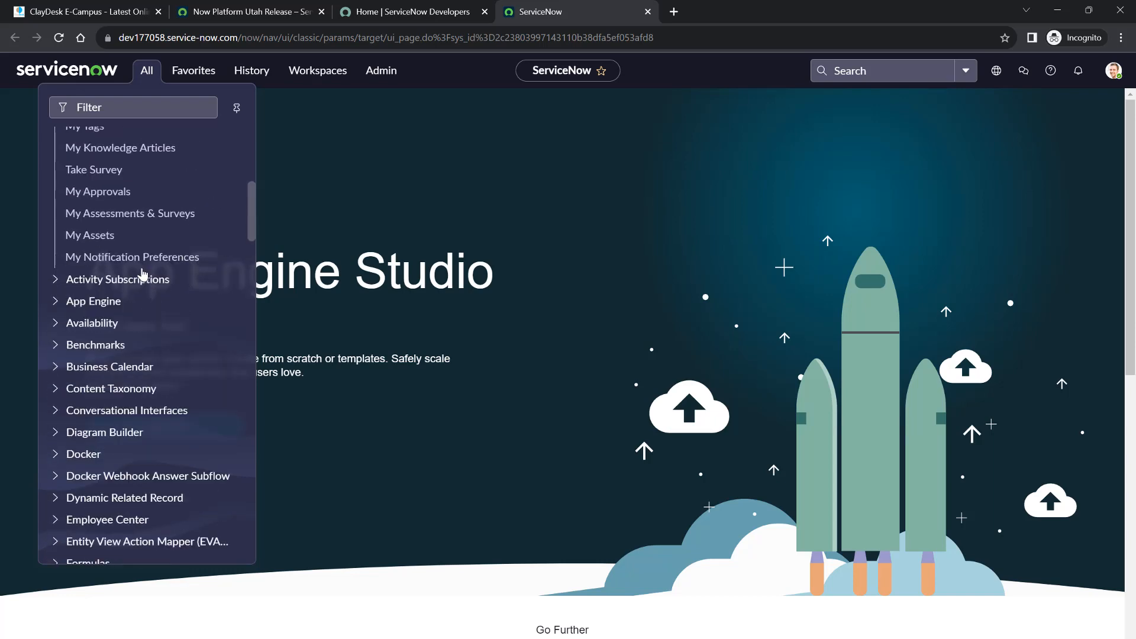
scroll(up, 3)
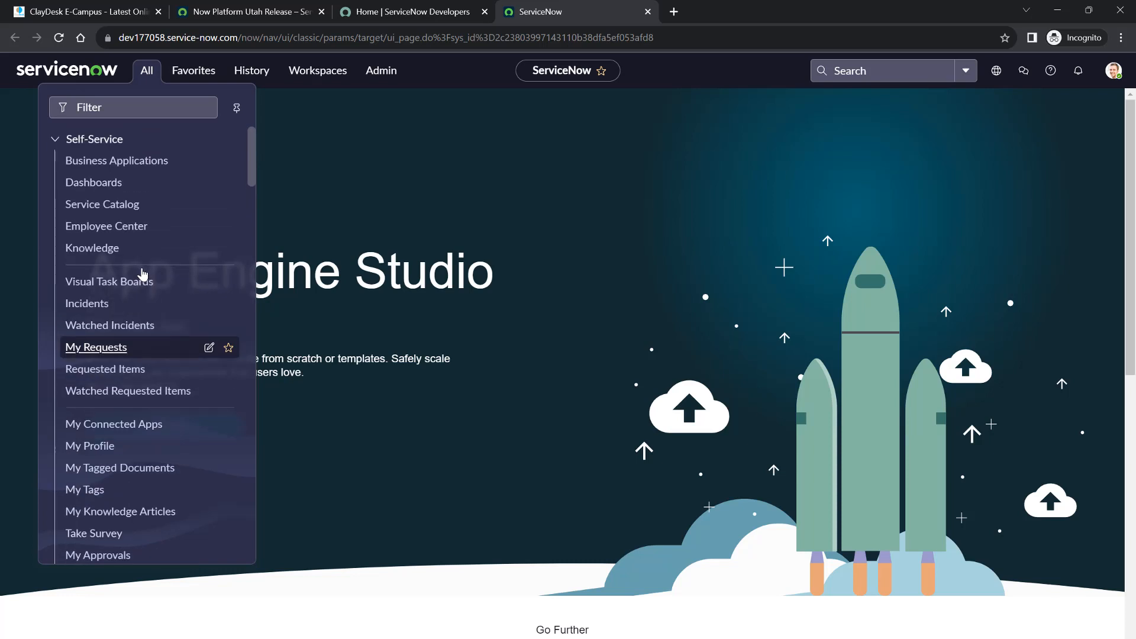
mouse_move(142, 273)
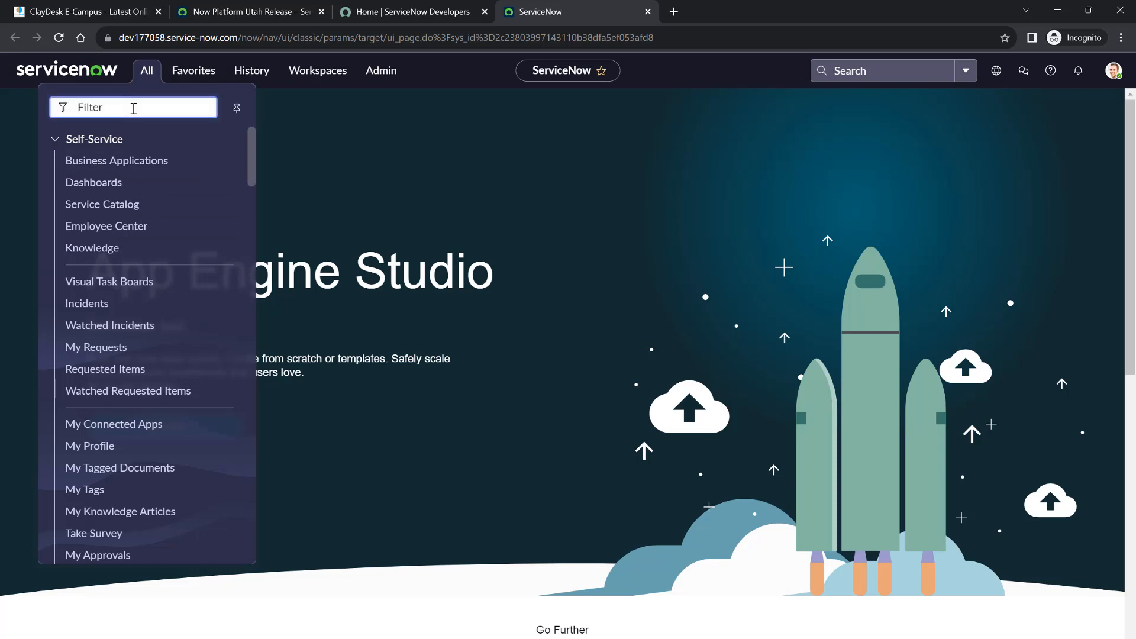
Filter the navigator by 'user admin' and scroll through the User Administration modules
text(user adminis)
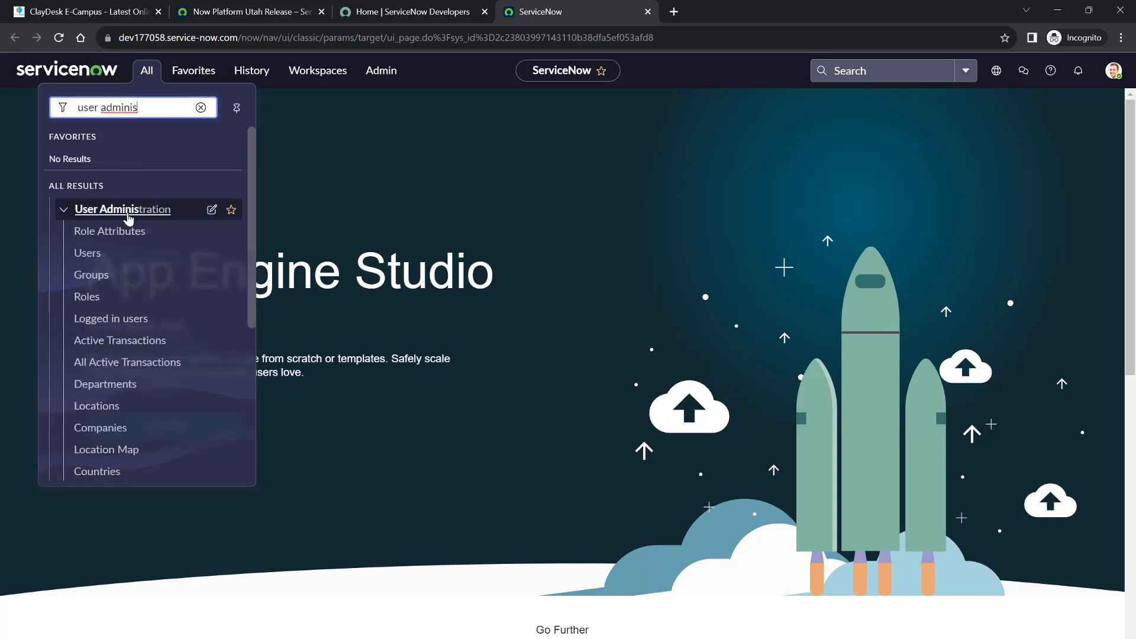
mouse_move(87, 252)
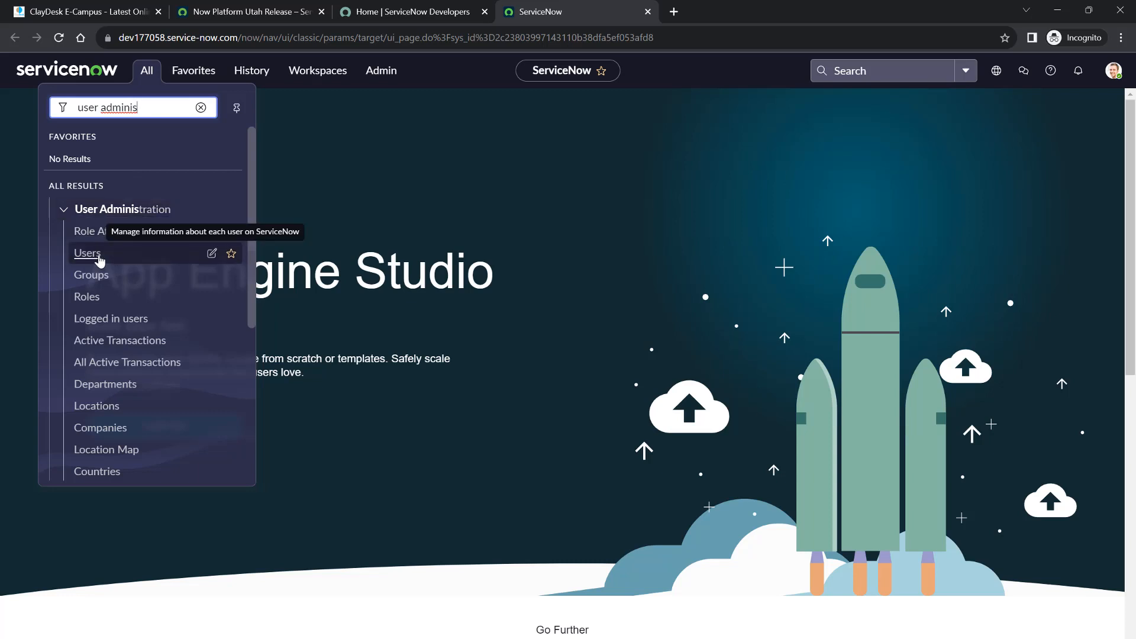
mouse_move(90, 230)
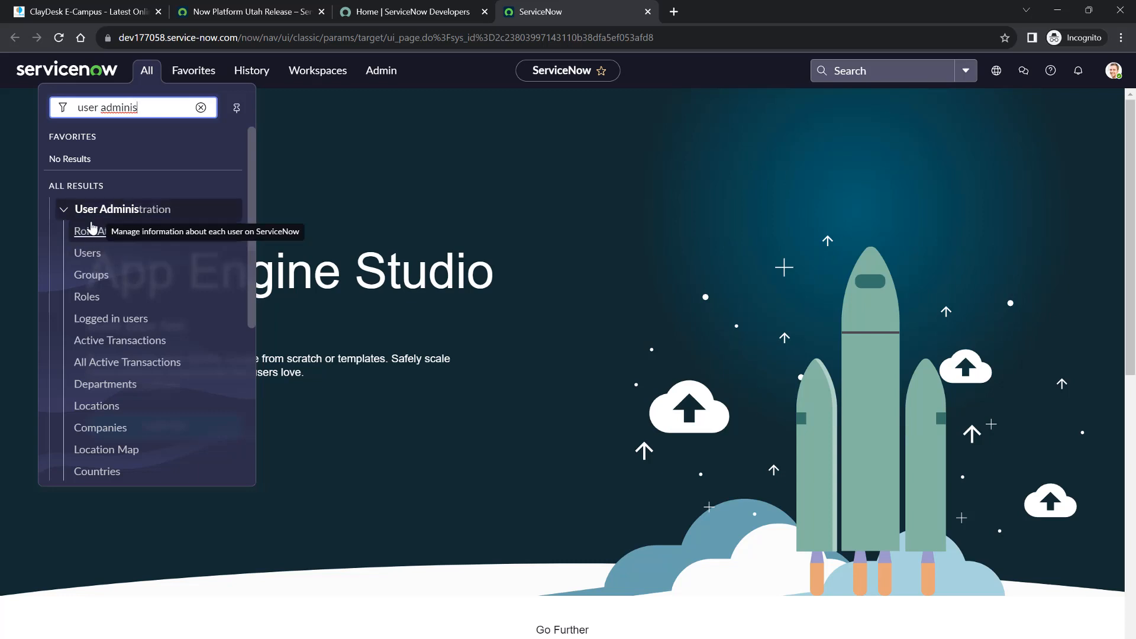
mouse_move(127, 239)
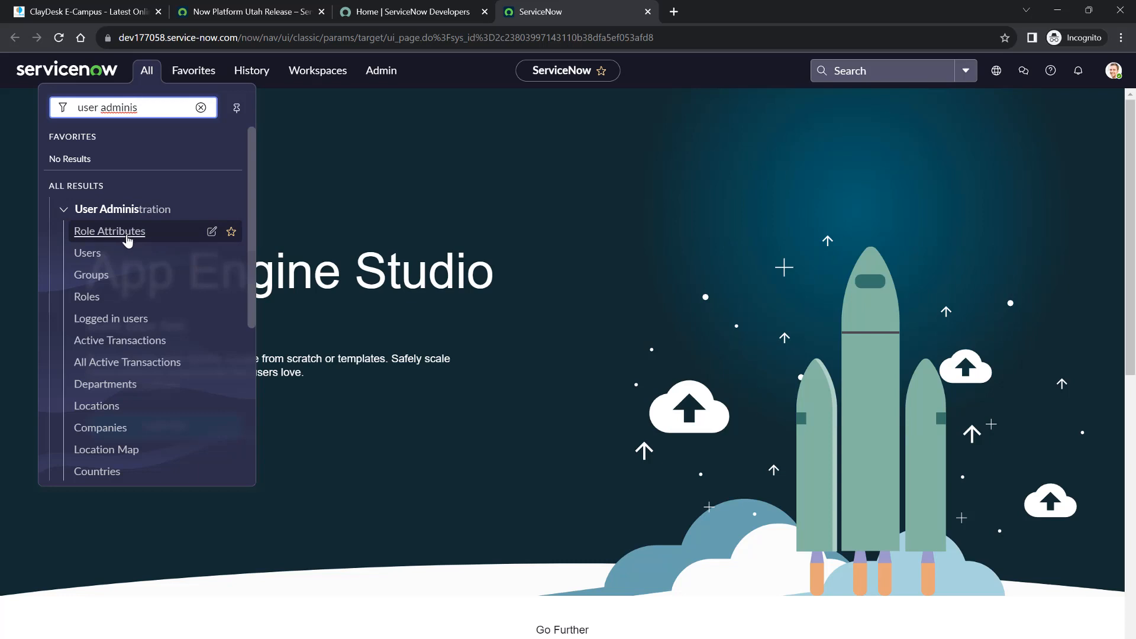
scroll(down, 3)
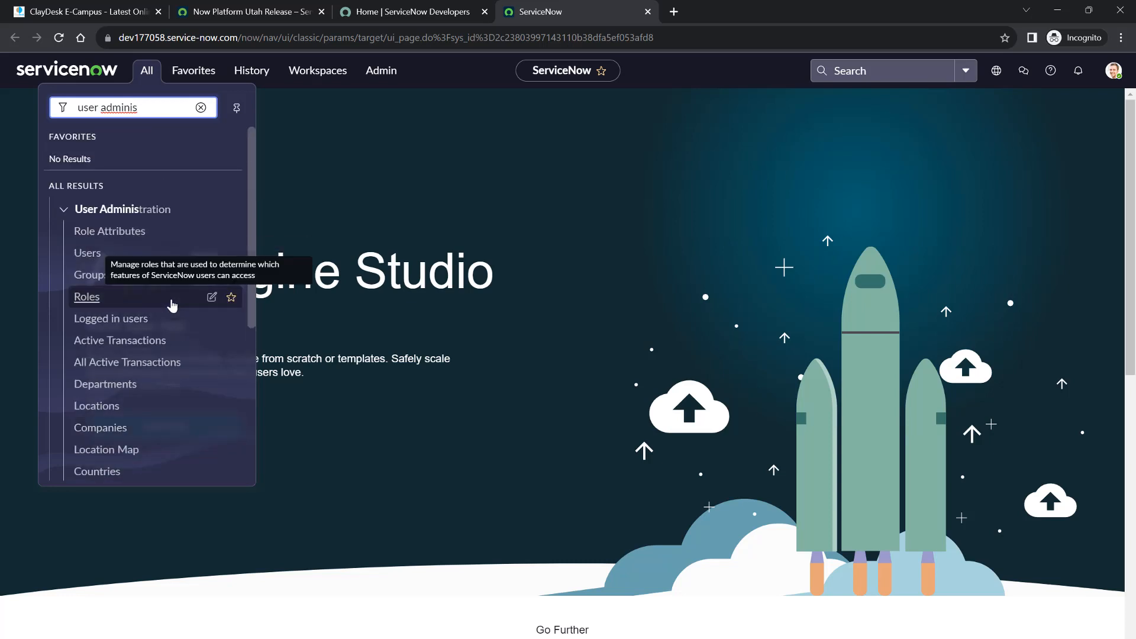
mouse_move(87, 253)
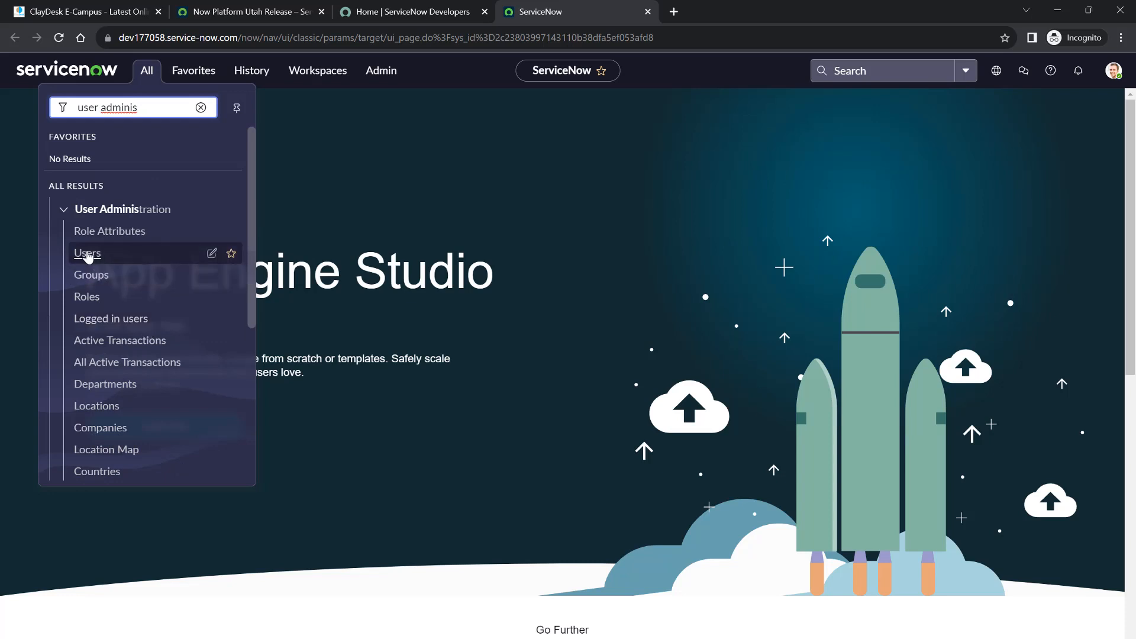
Open the Users list and start a blank new User record, reviewing its fields
click(87, 252)
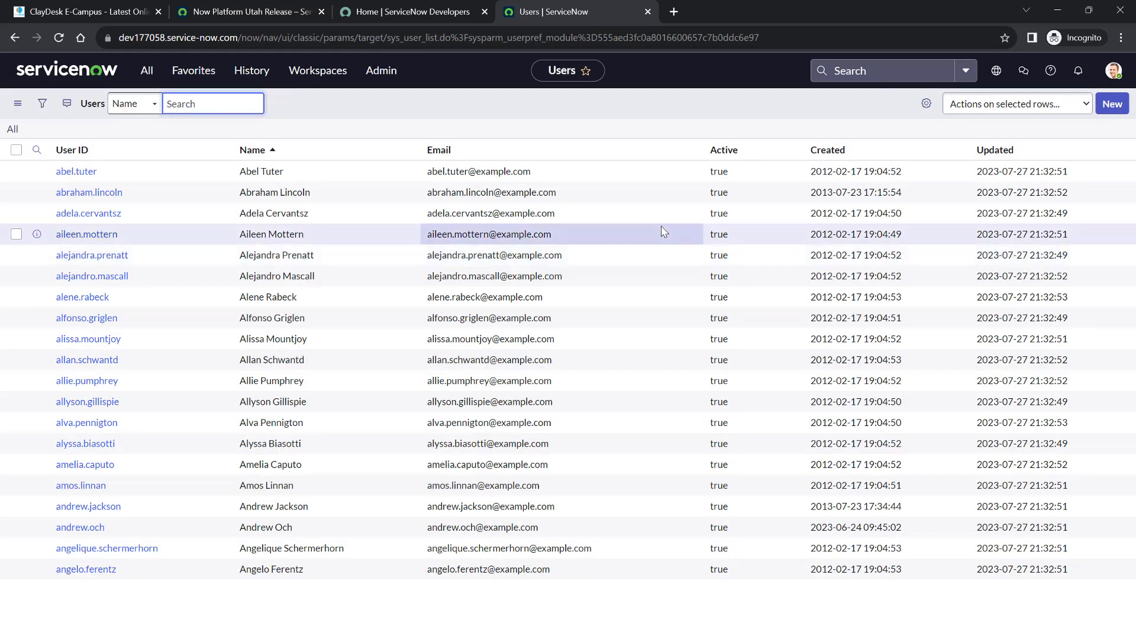
mouse_move(1116, 80)
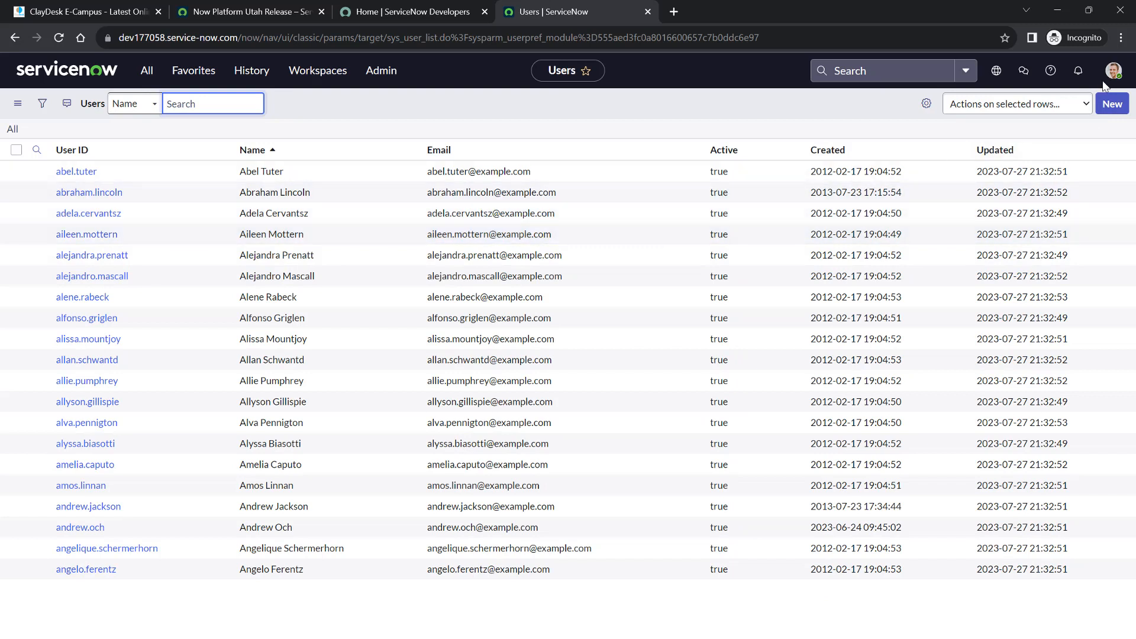
mouse_move(1112, 104)
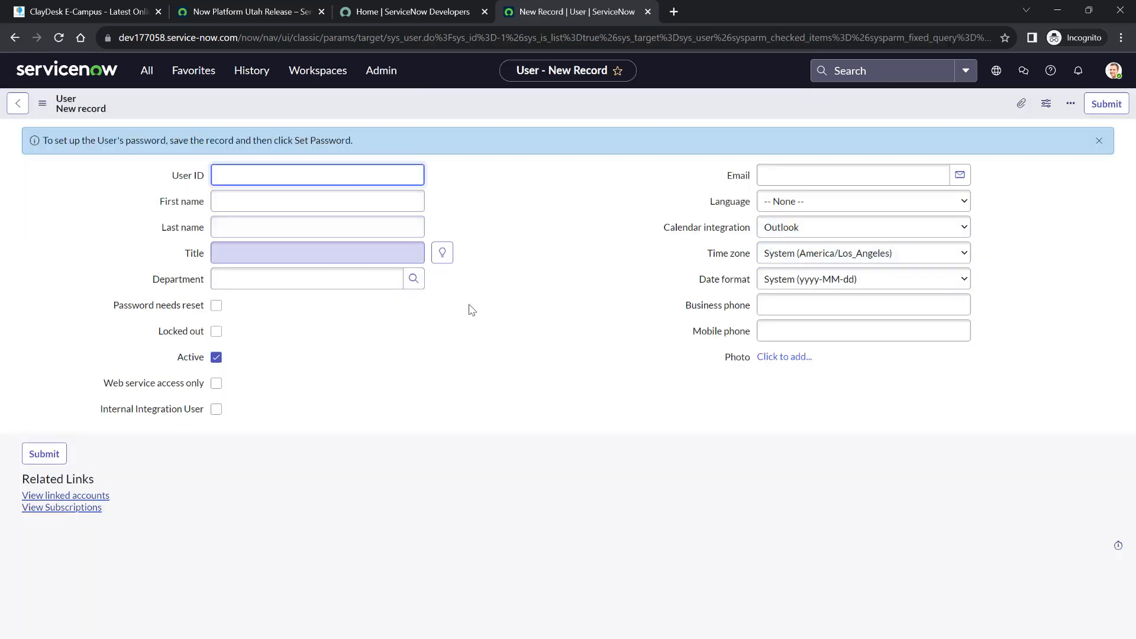
click(862, 304)
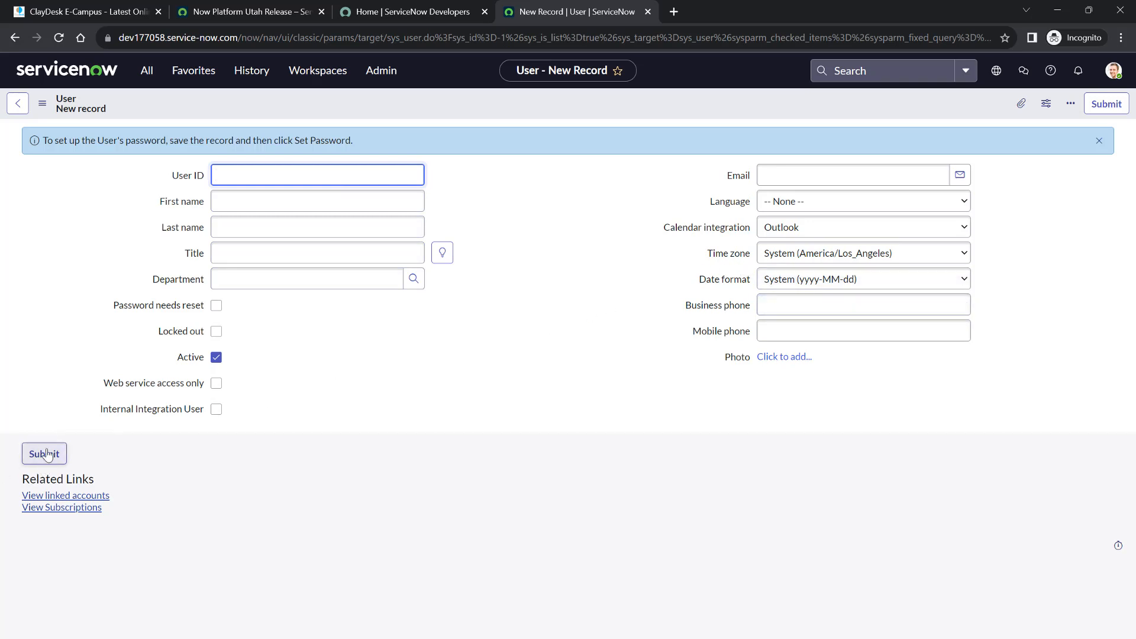
mouse_move(376, 416)
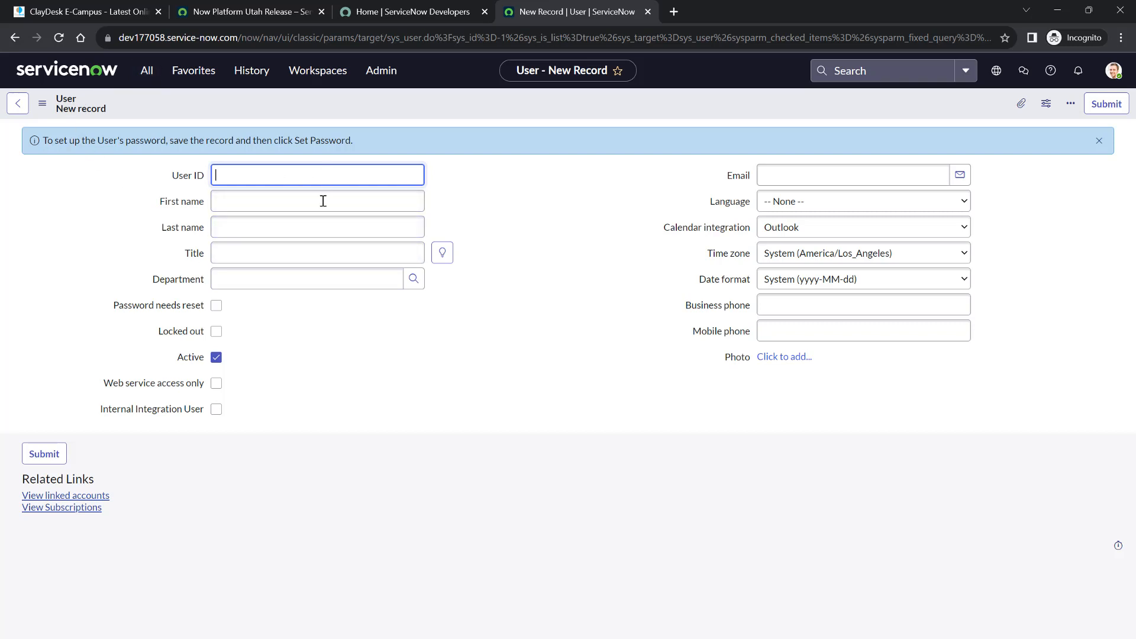
click(317, 227)
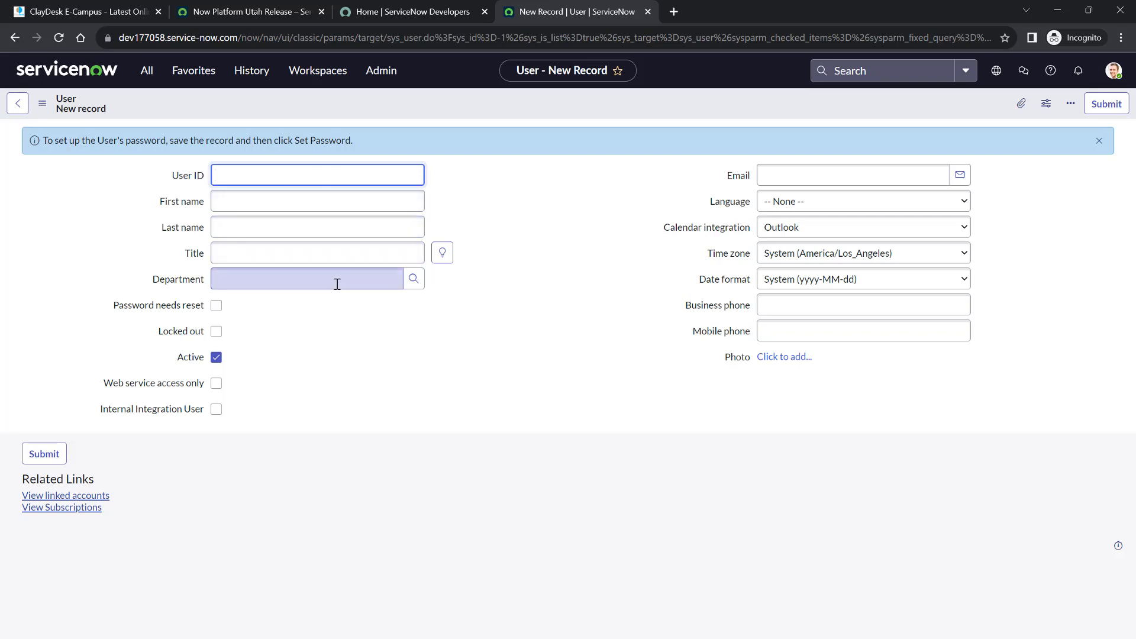
click(316, 174)
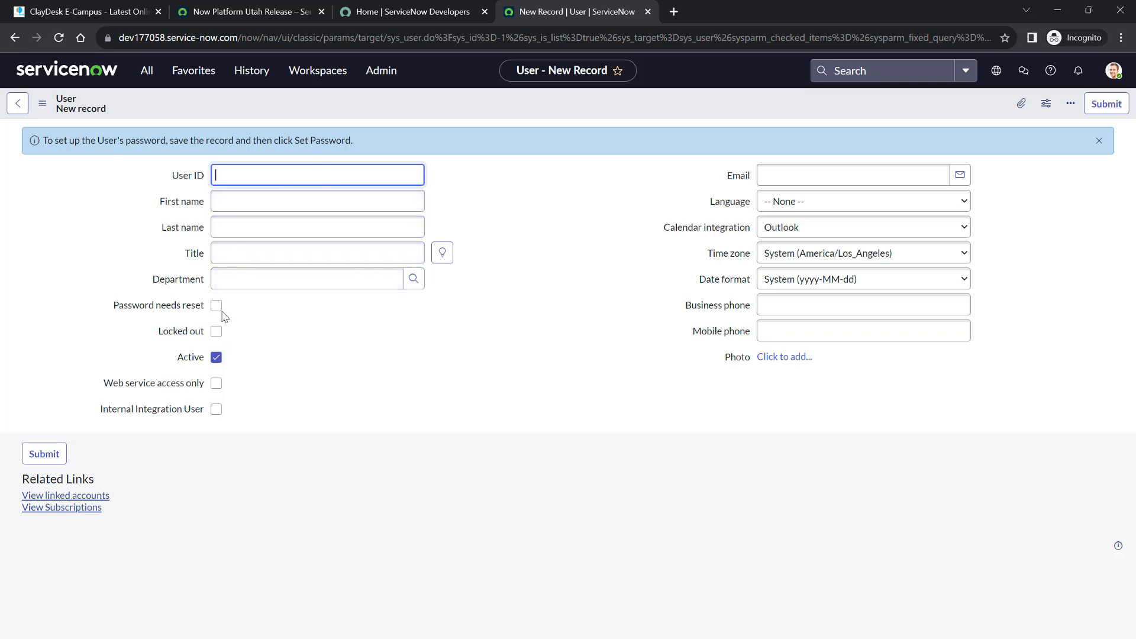
click(216, 305)
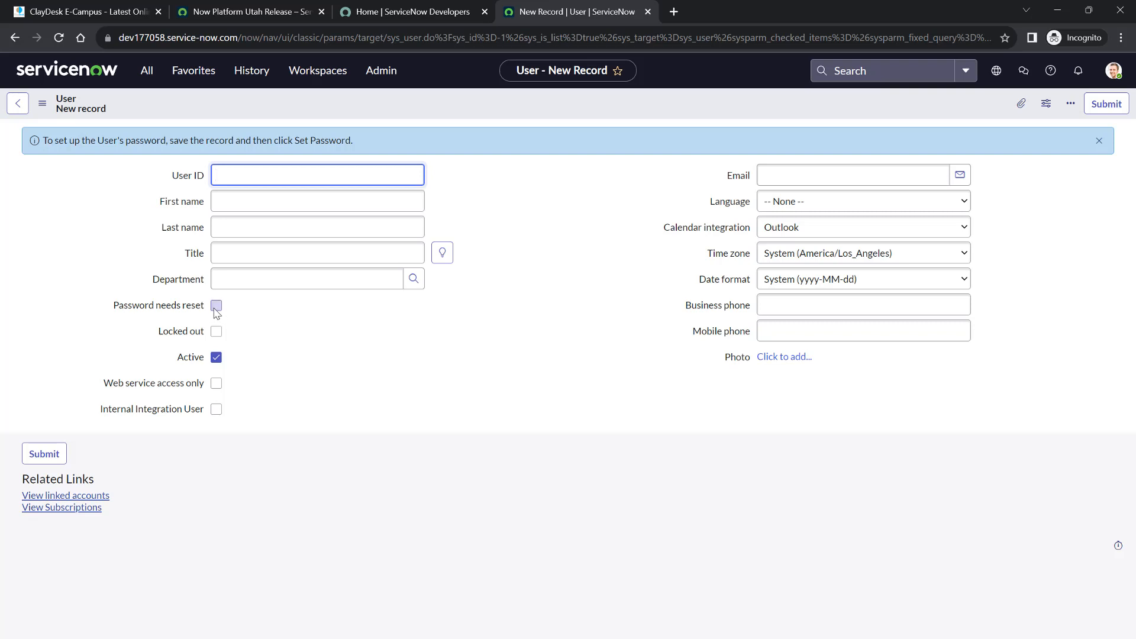
mouse_move(216, 383)
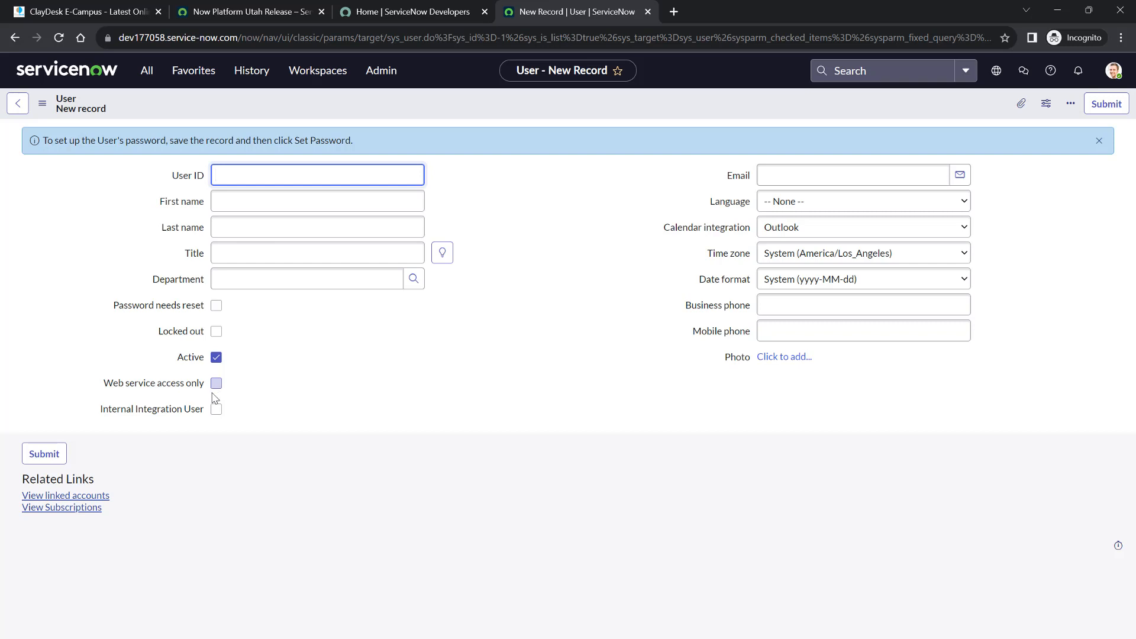
mouse_move(826, 174)
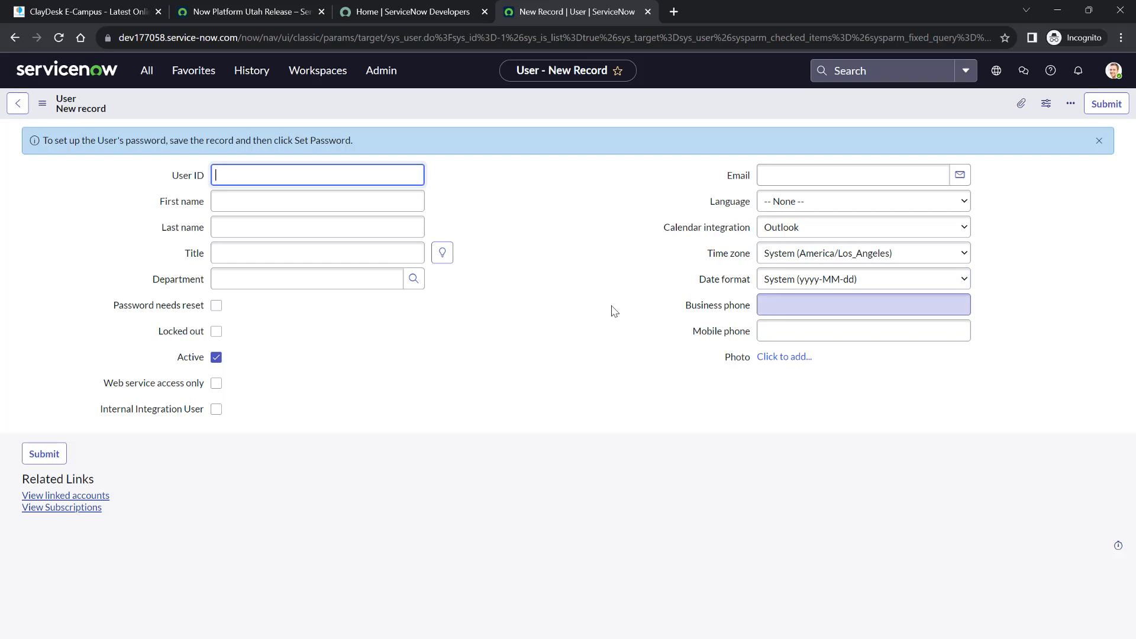
mouse_move(18, 103)
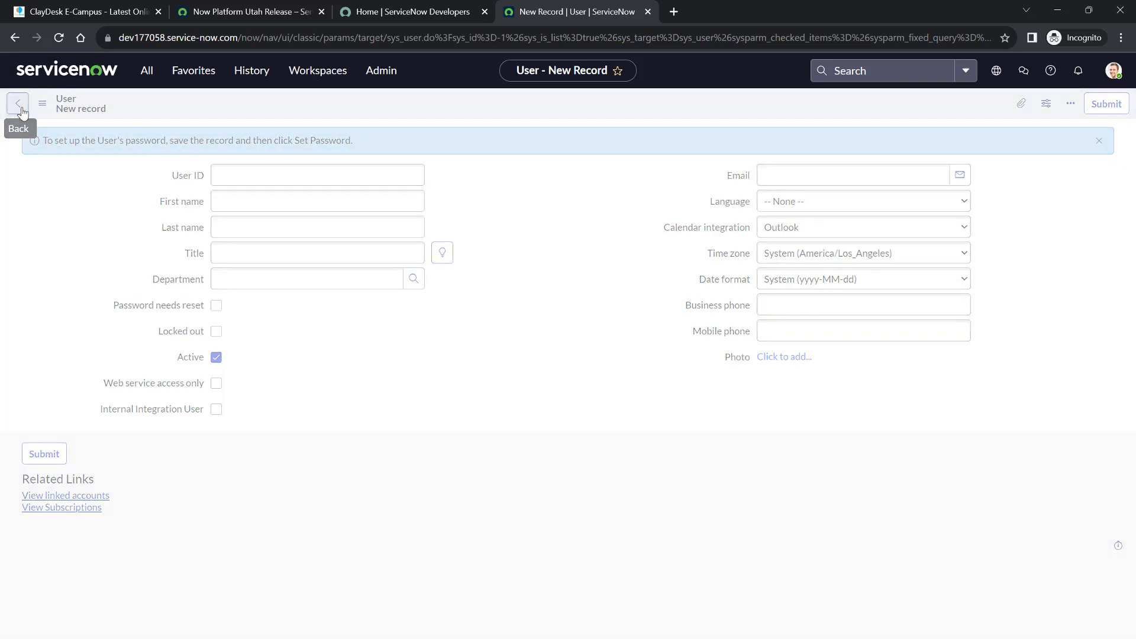
Go back to the Users list without saving and open Abel Tuter's user record
click(17, 103)
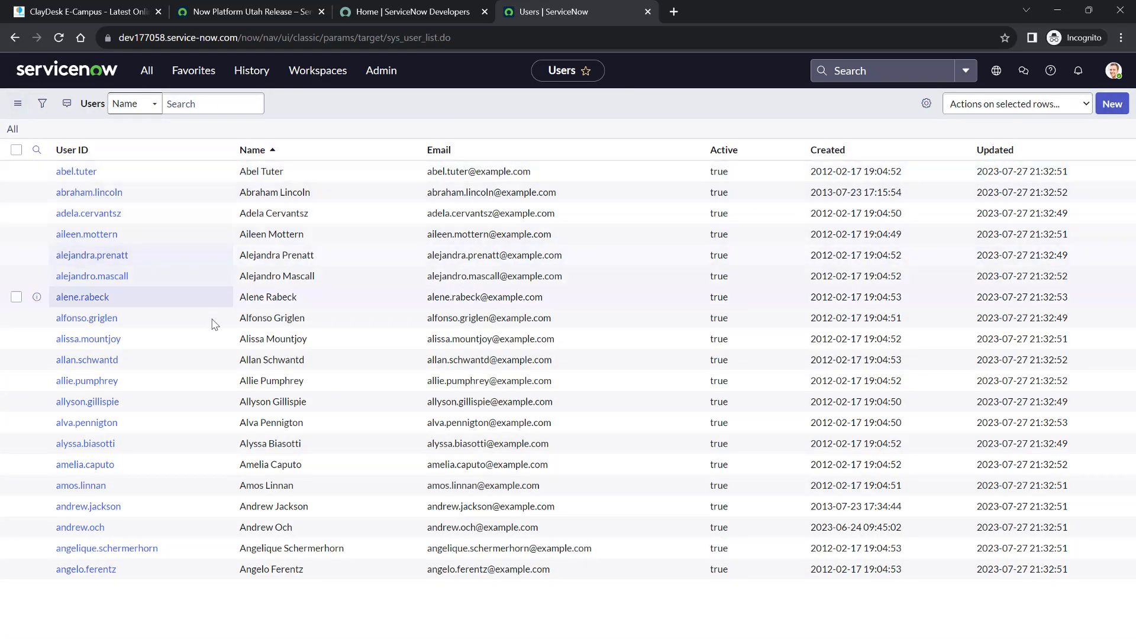
mouse_move(142, 213)
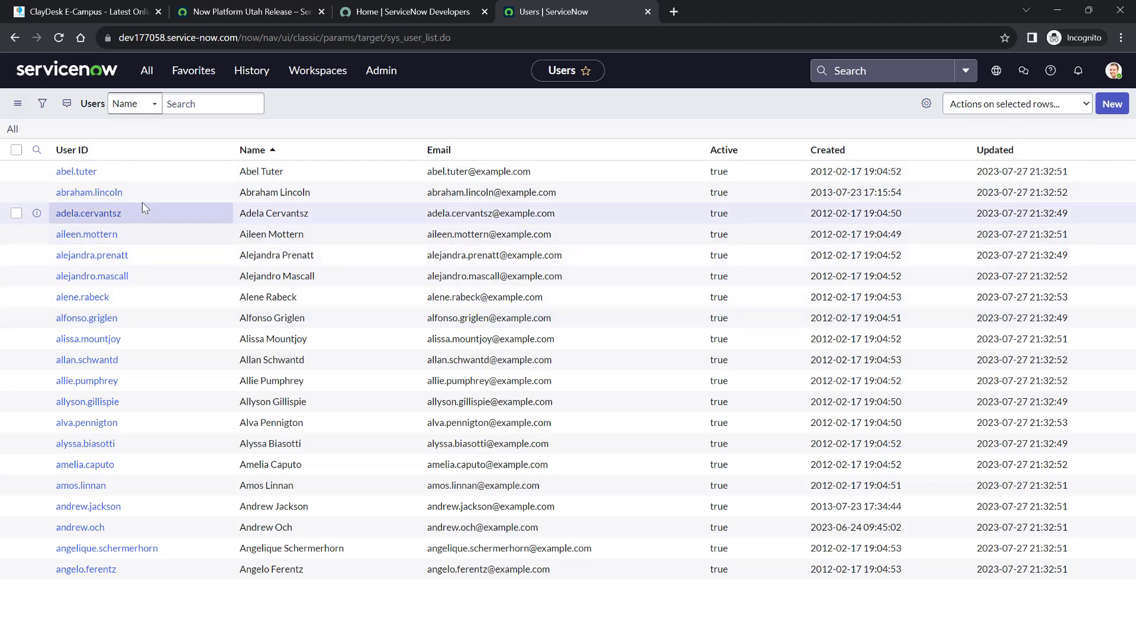
mouse_move(76, 171)
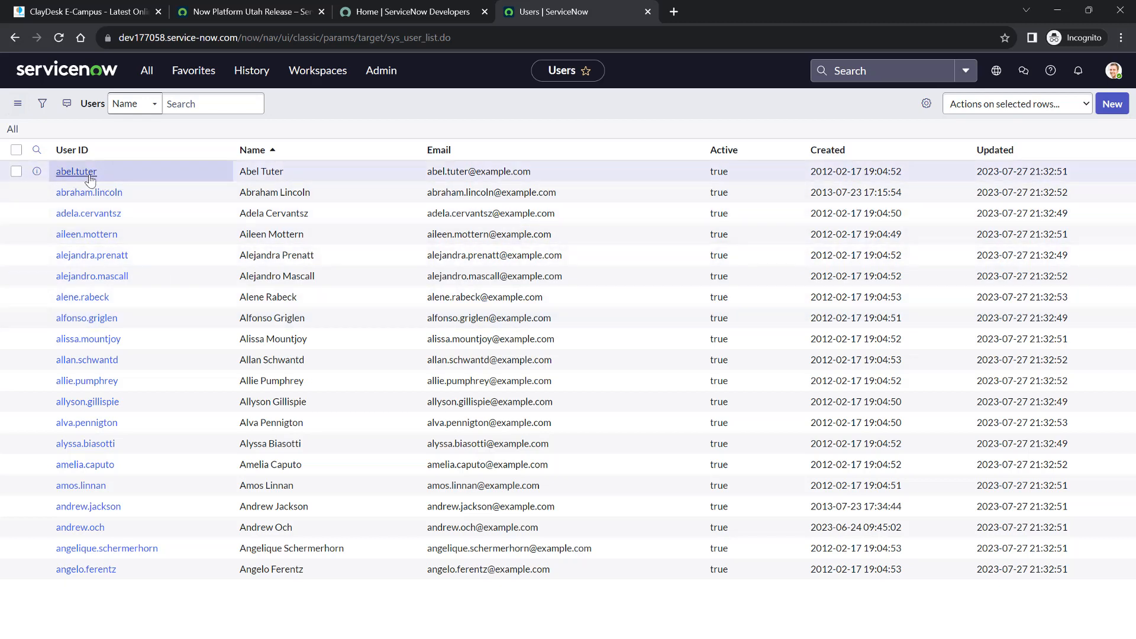
click(75, 171)
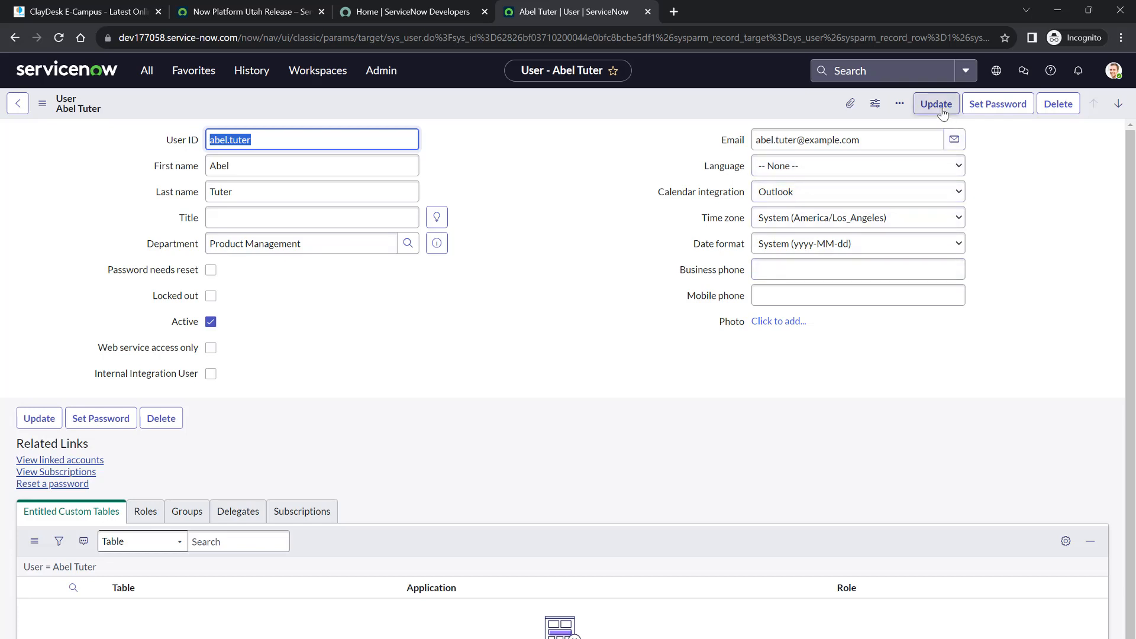
mouse_move(998, 103)
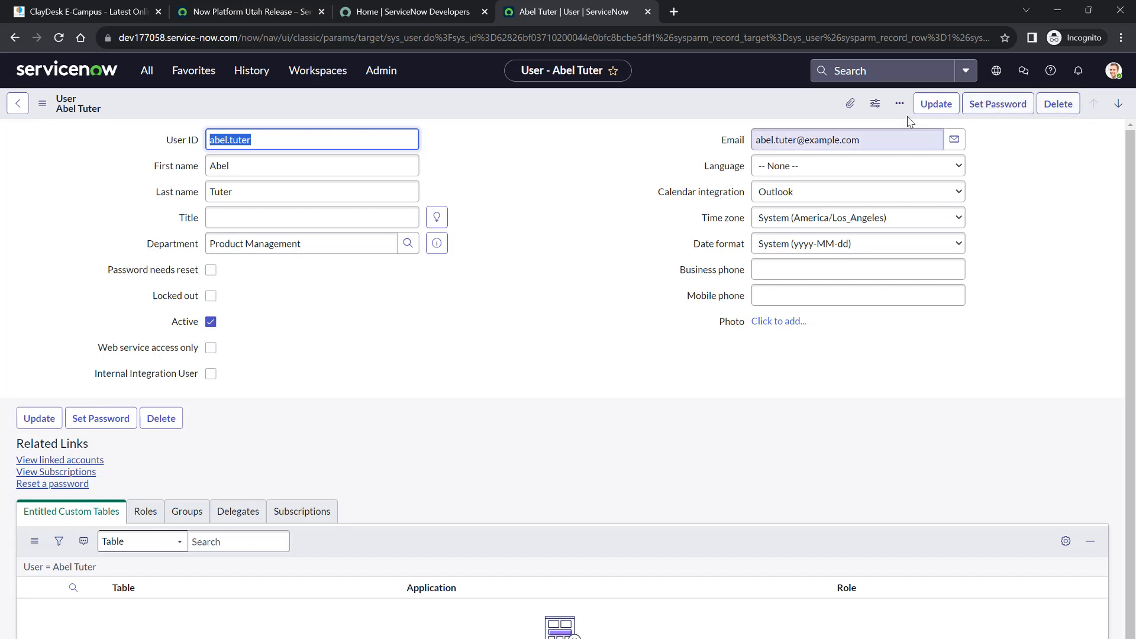
click(900, 103)
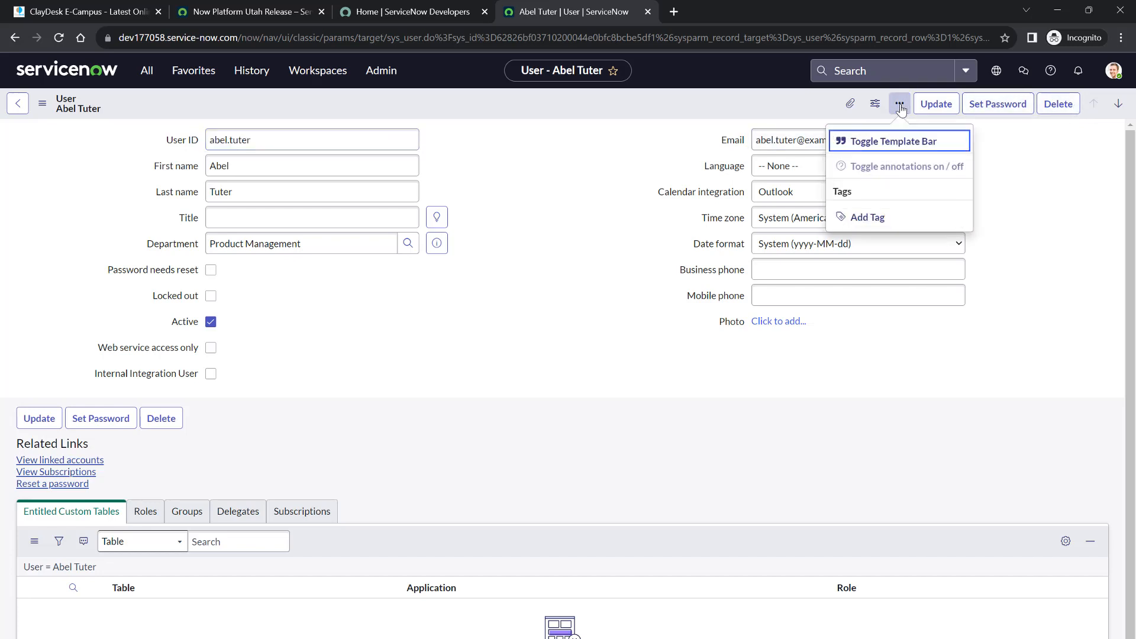
mouse_move(908, 182)
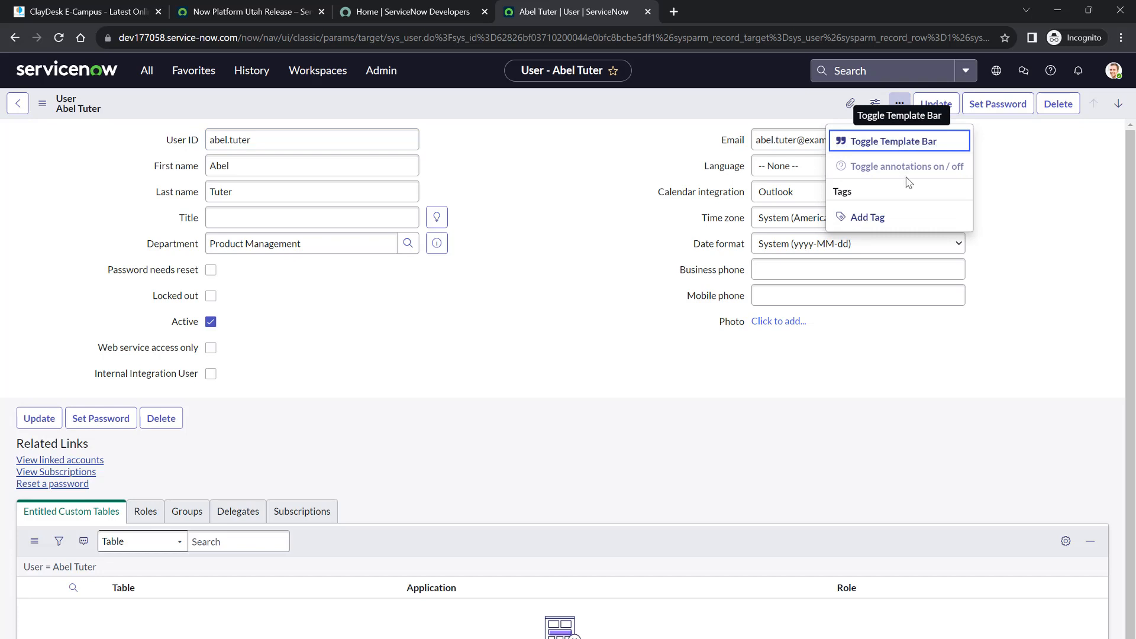
mouse_move(1003, 189)
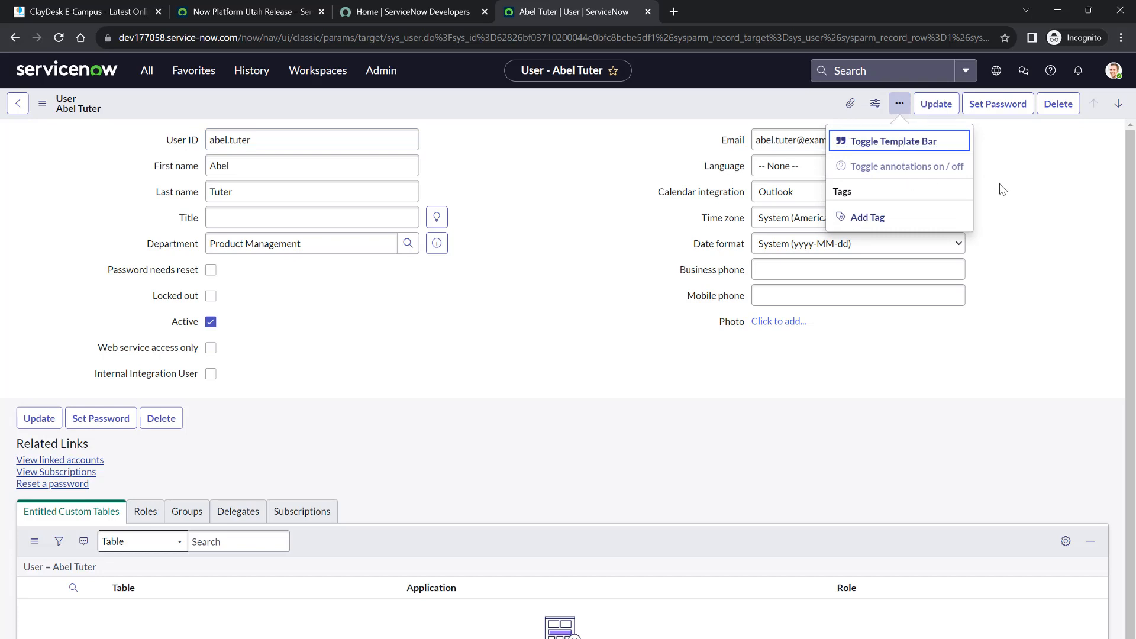
mouse_move(867, 217)
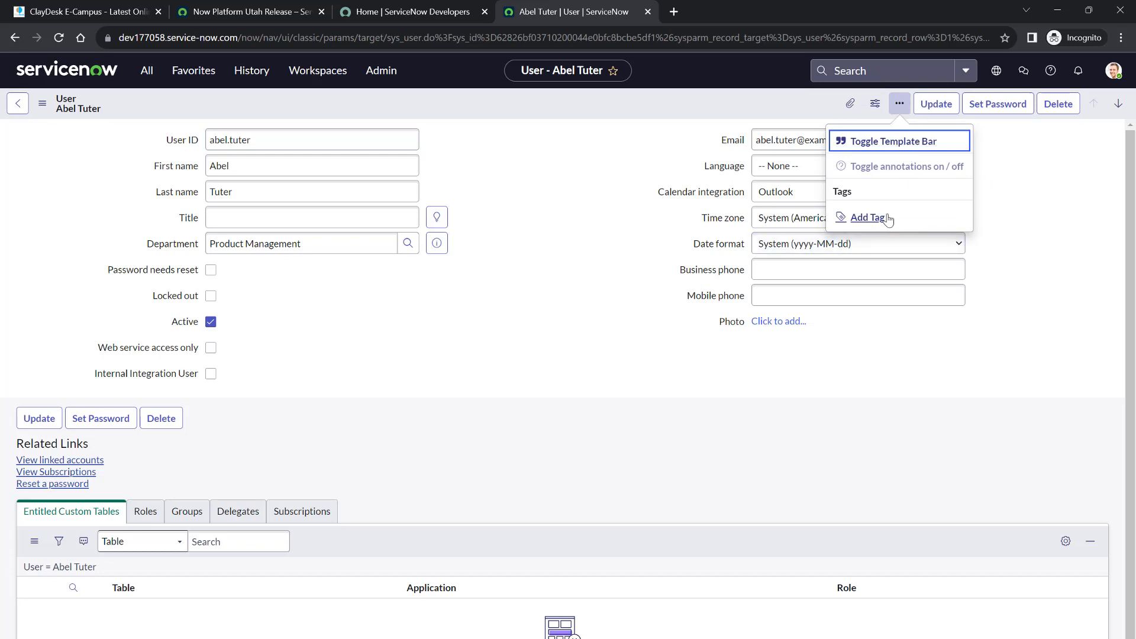
mouse_move(1036, 227)
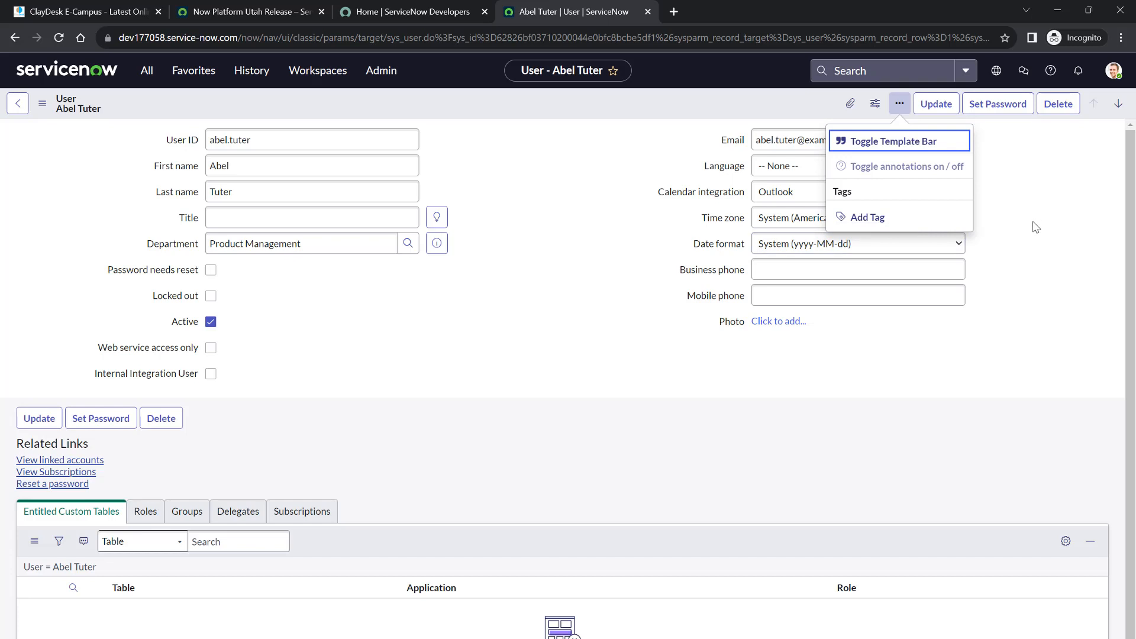
mouse_move(849, 103)
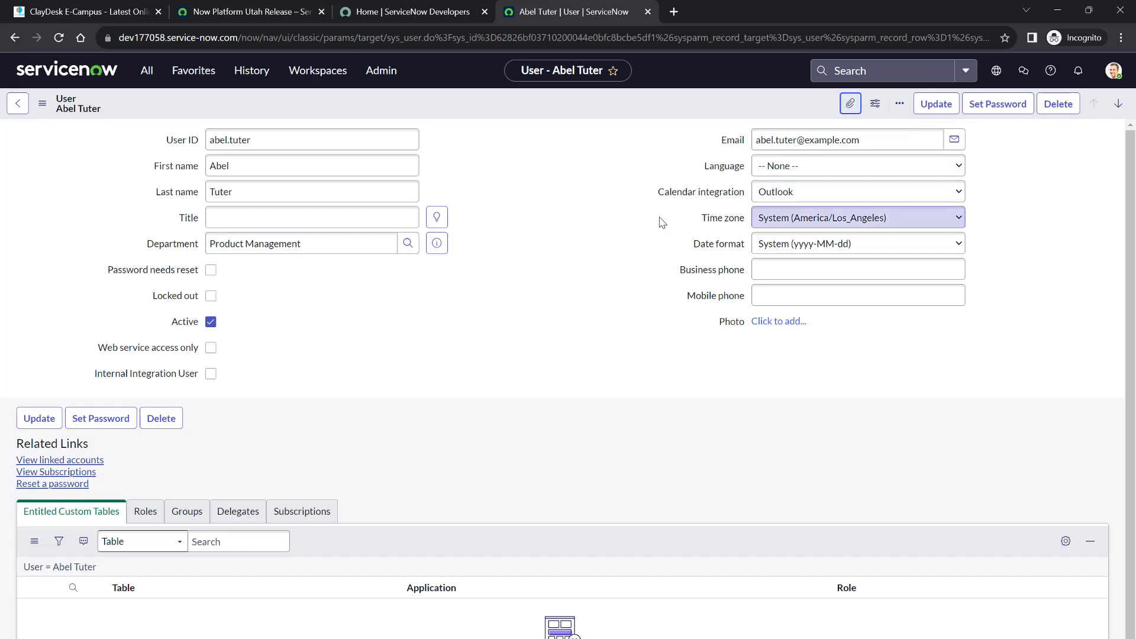
click(850, 103)
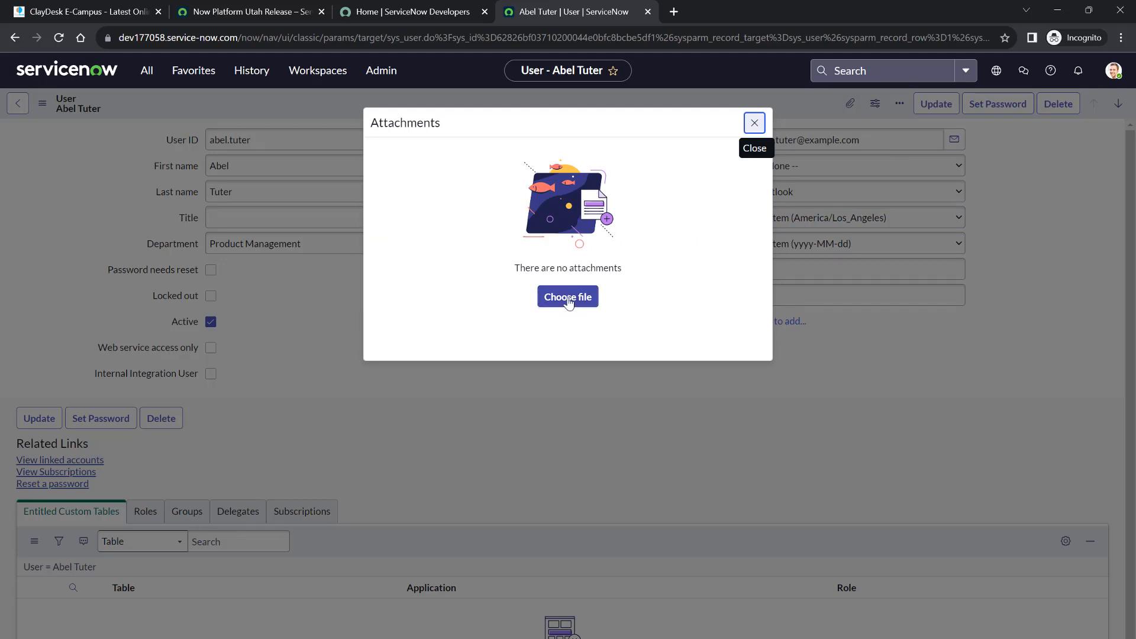
mouse_move(753, 122)
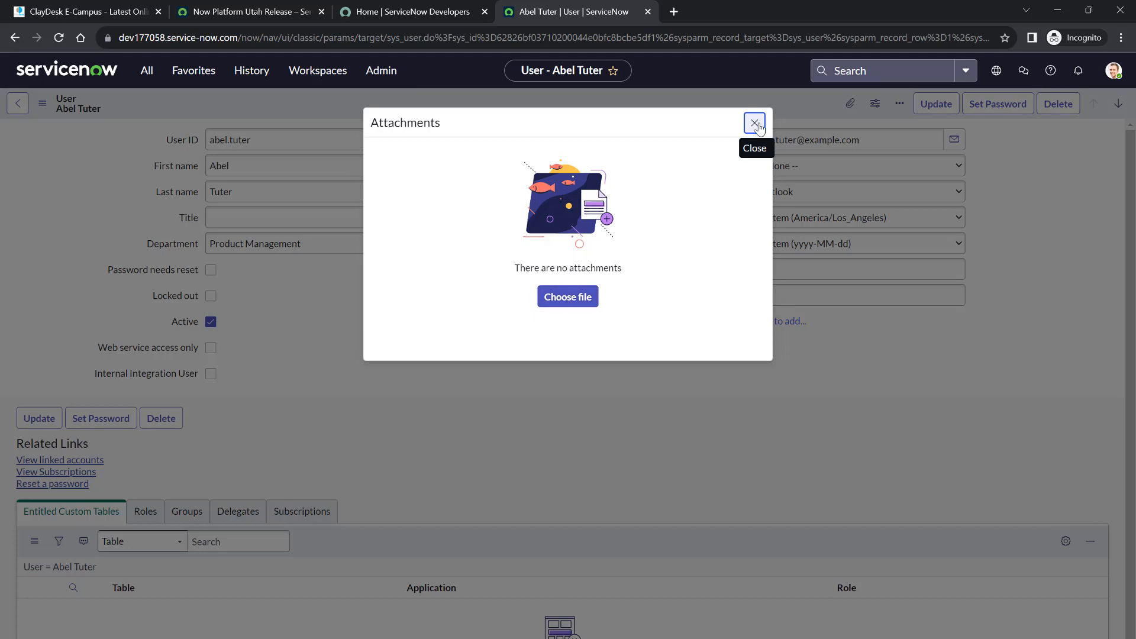
click(753, 123)
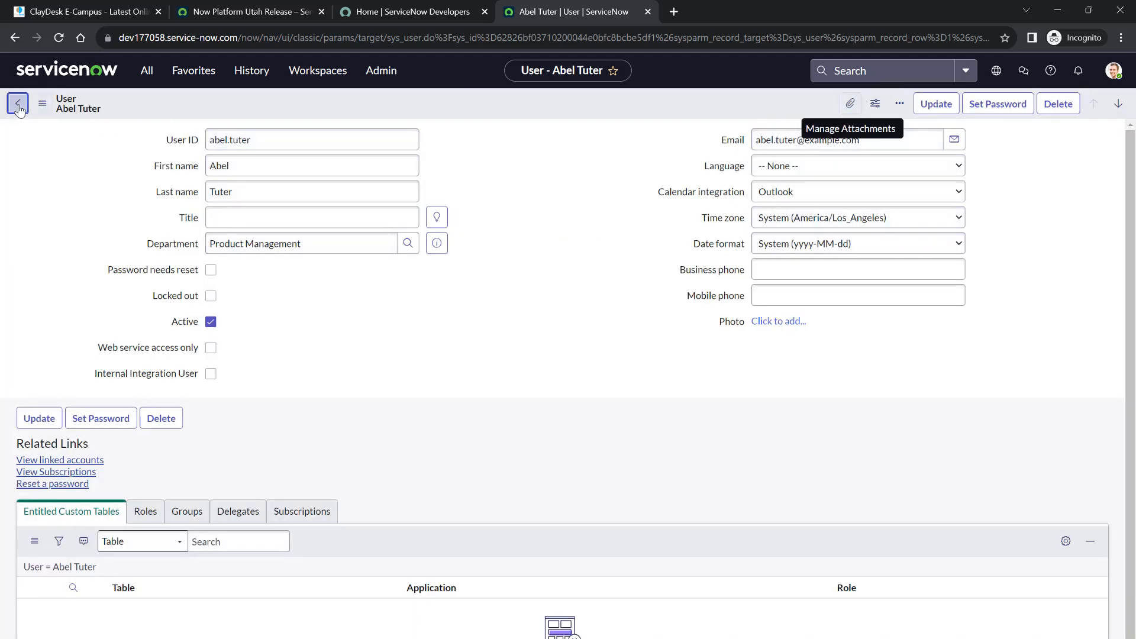
Go back to the Users list and reopen the All navigator filtered to User Administration
click(17, 104)
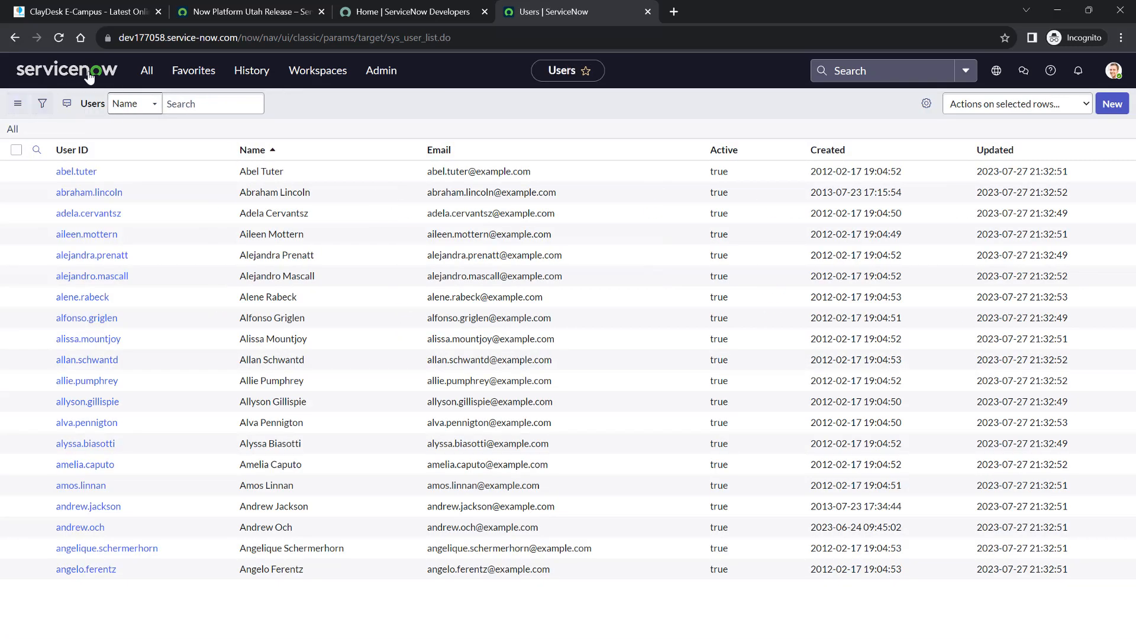
click(146, 70)
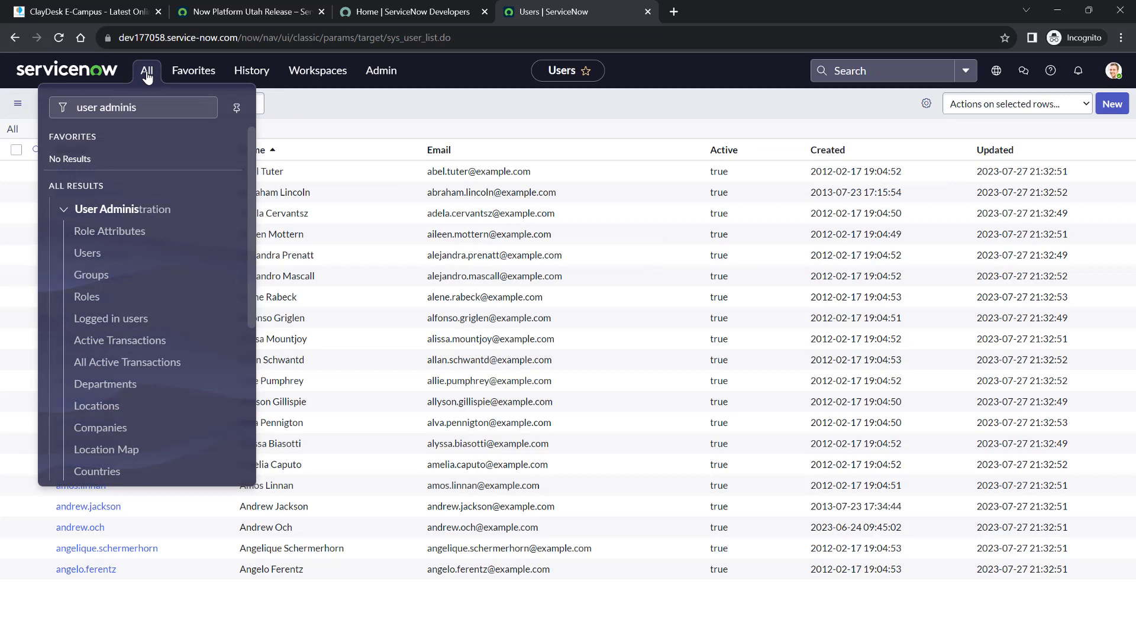
mouse_move(123, 208)
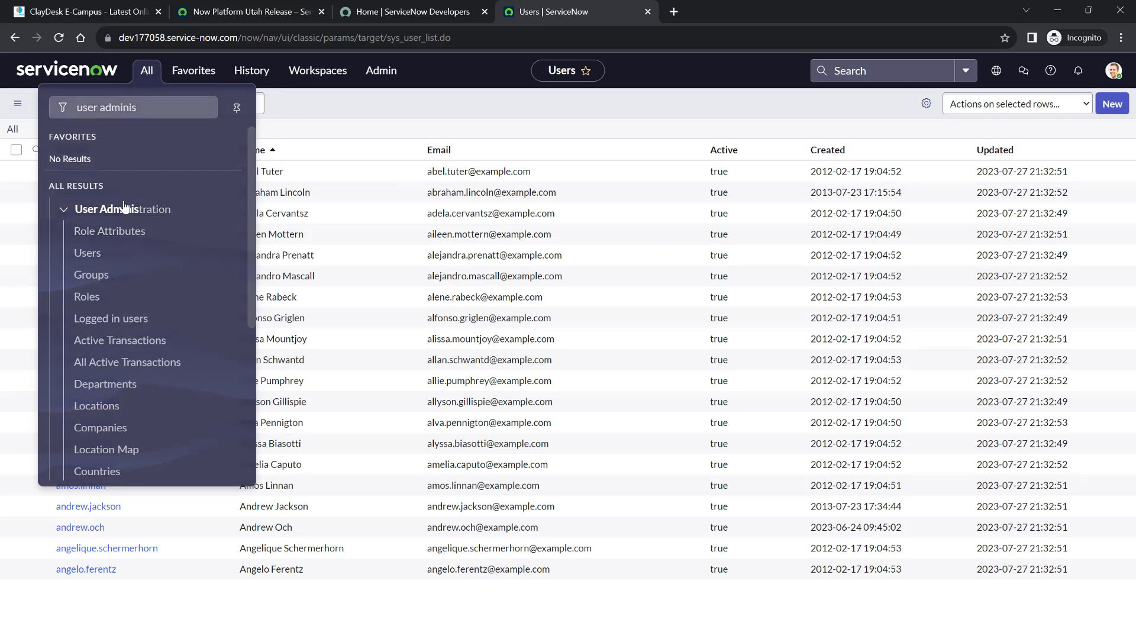
mouse_move(91, 275)
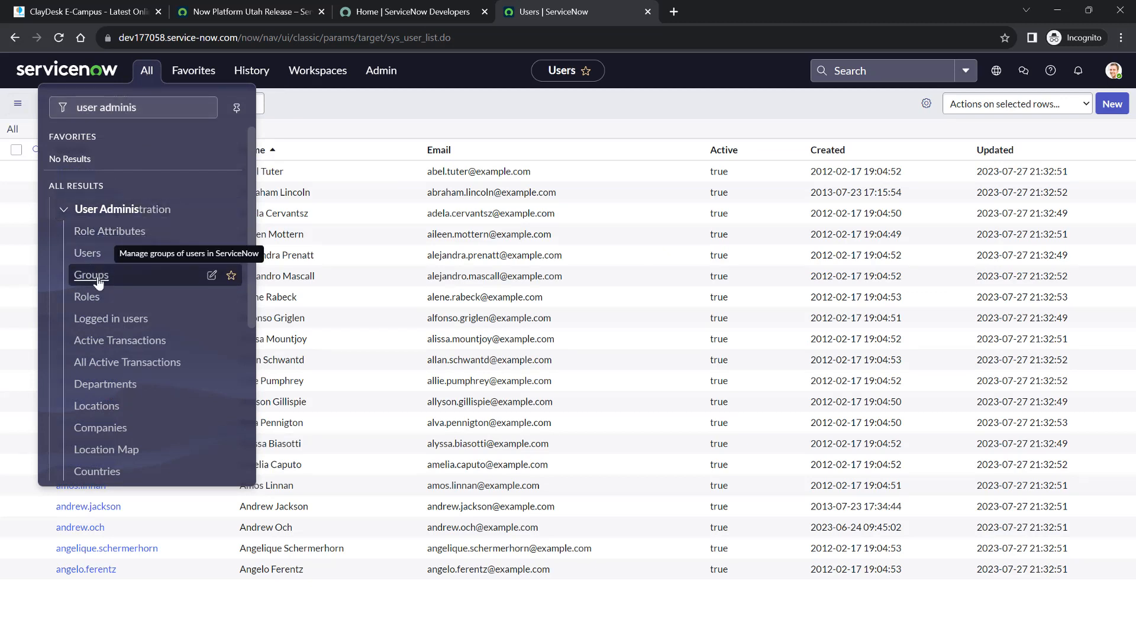
mouse_move(86, 296)
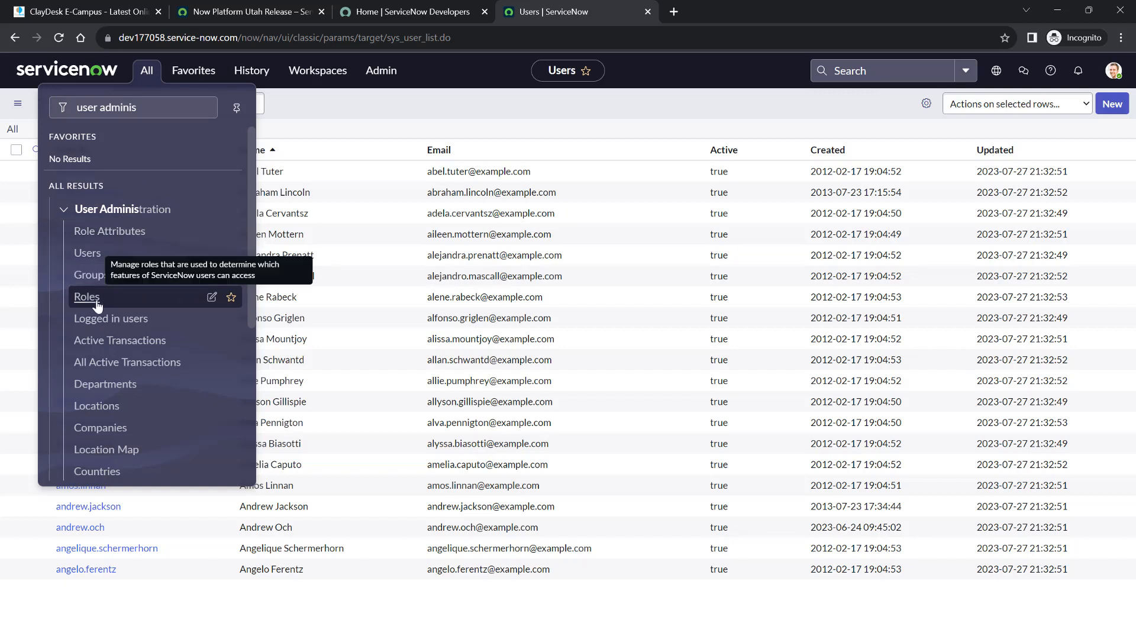
mouse_move(120, 341)
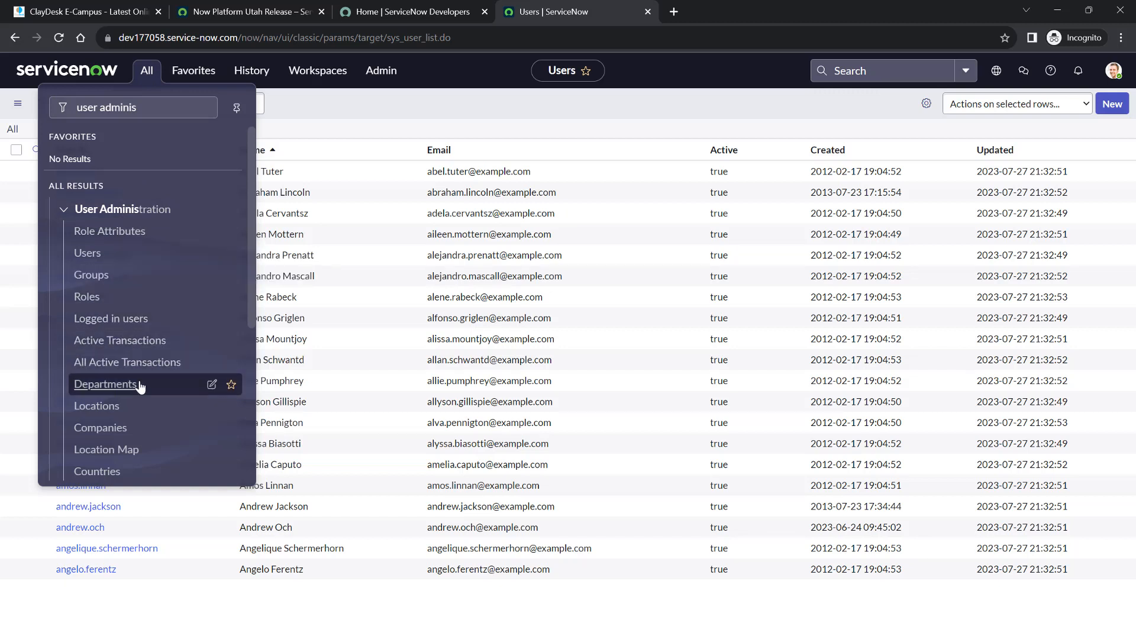
mouse_move(127, 393)
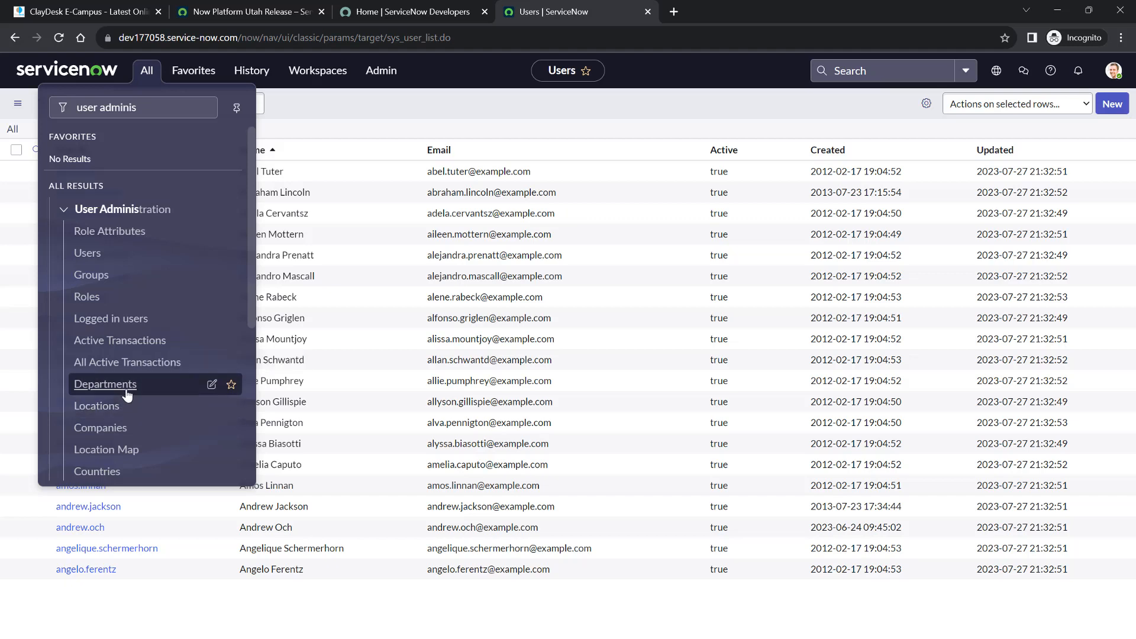
mouse_move(90, 275)
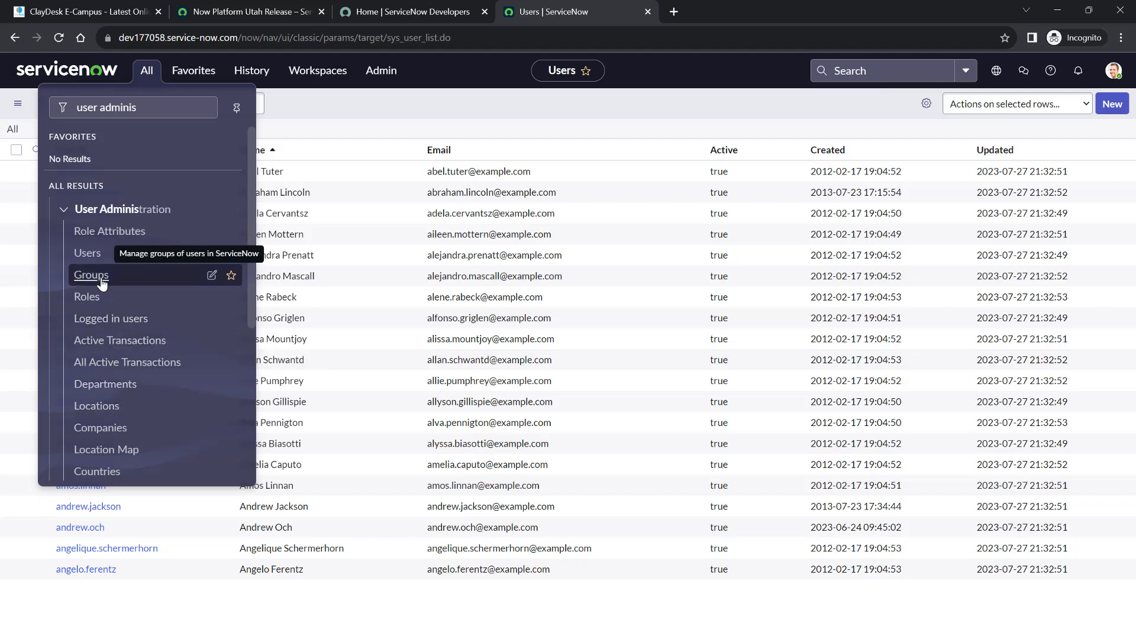
Open Groups under User Administration to browse group names, managers and parents
click(91, 274)
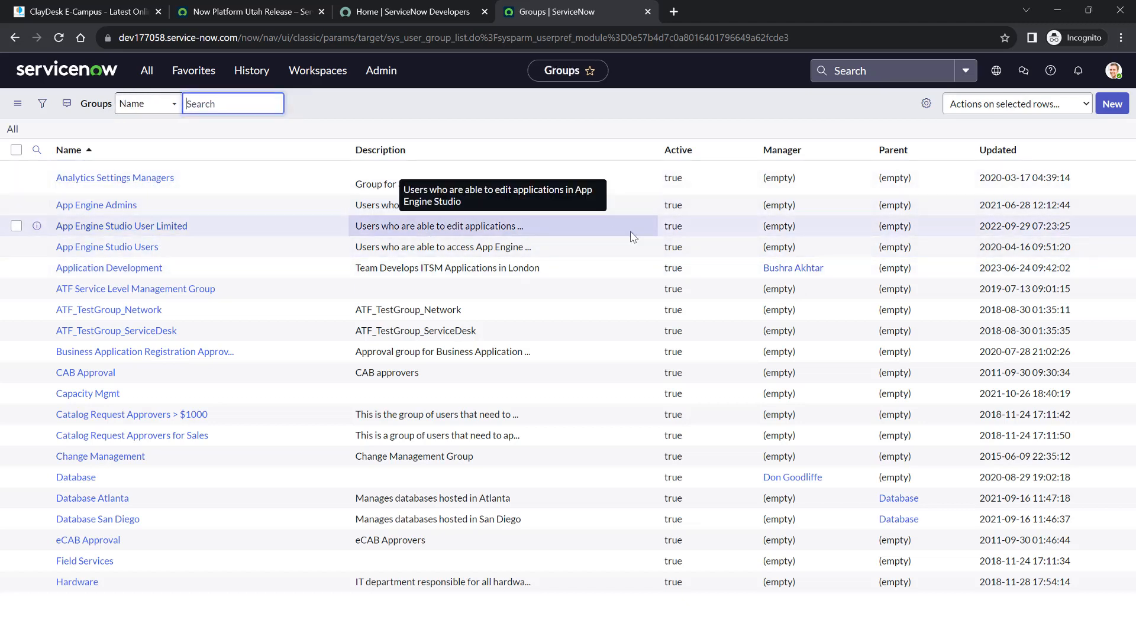
mouse_move(862, 240)
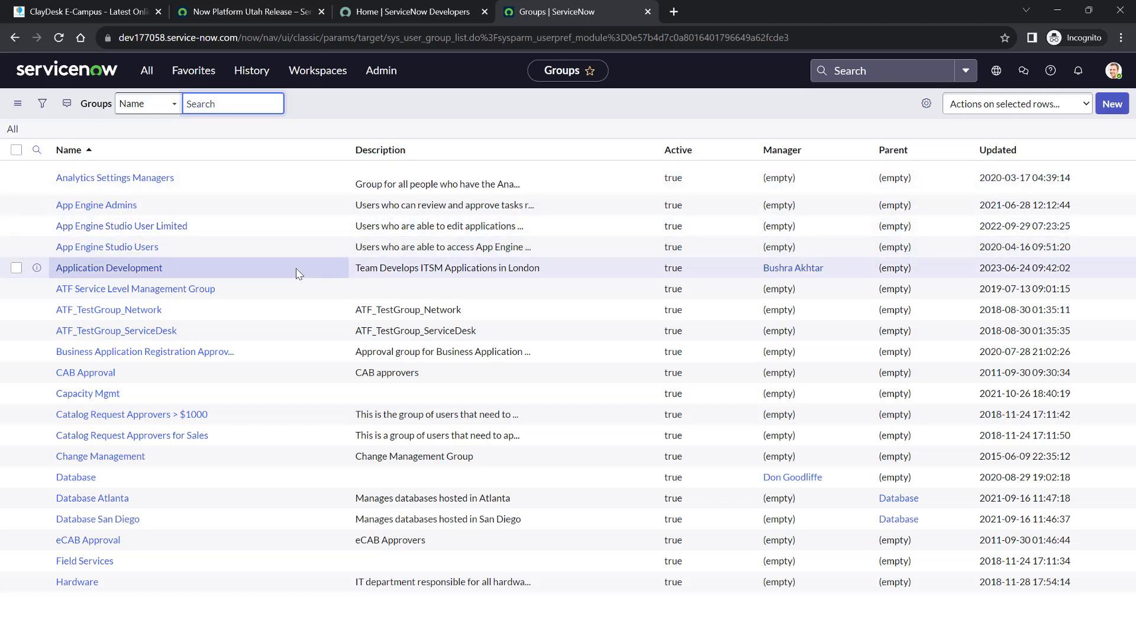
mouse_move(82, 70)
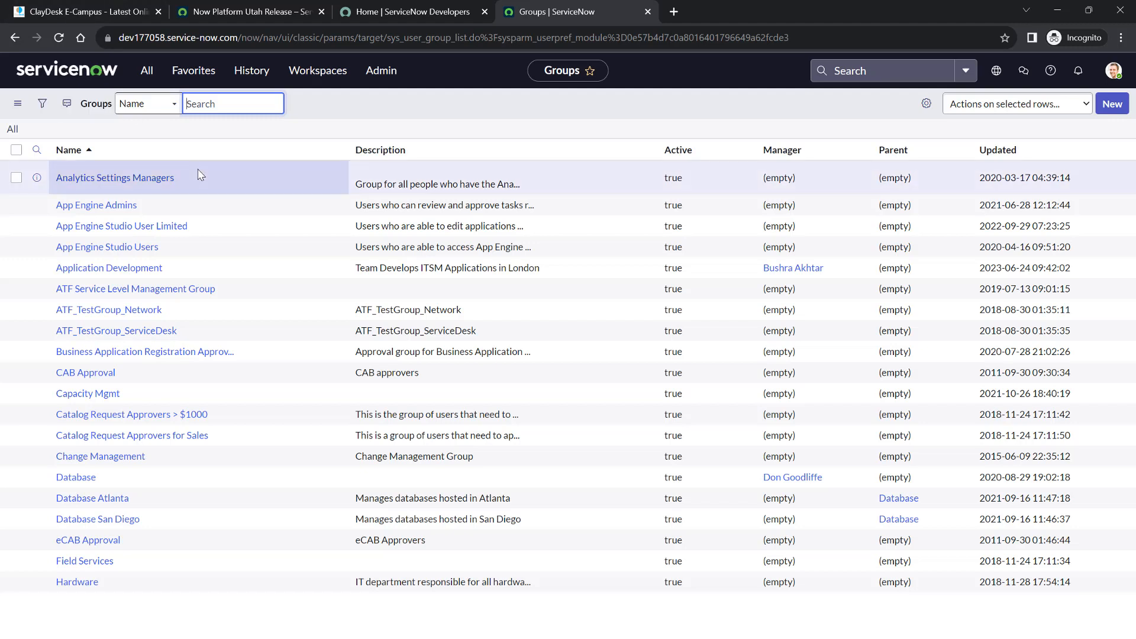
mouse_move(249, 226)
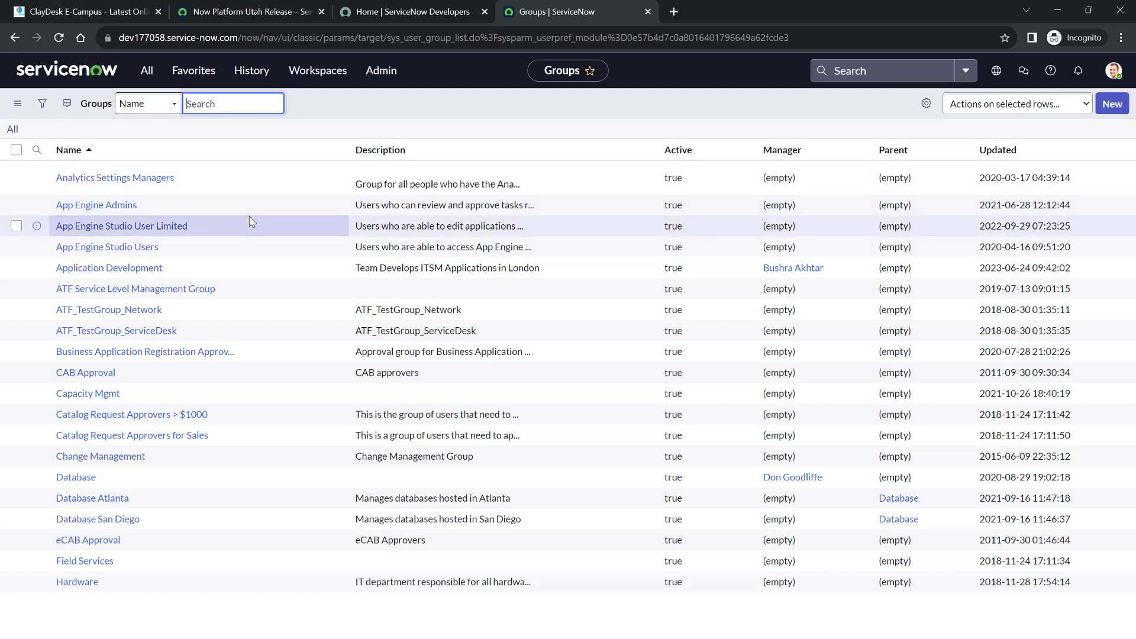
mouse_move(243, 204)
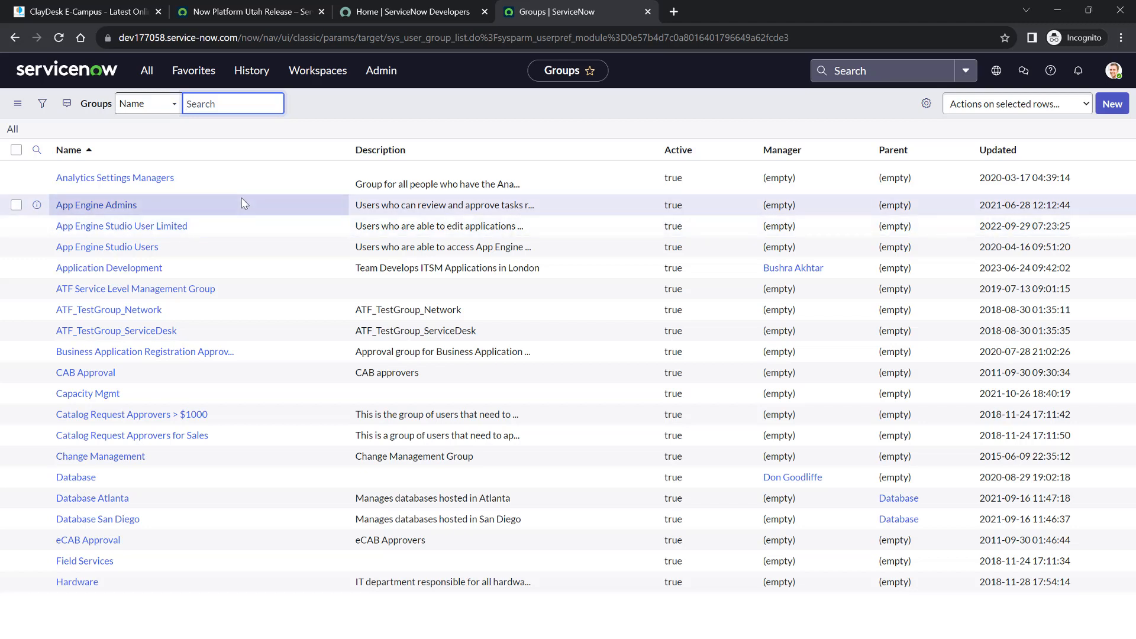
mouse_move(163, 165)
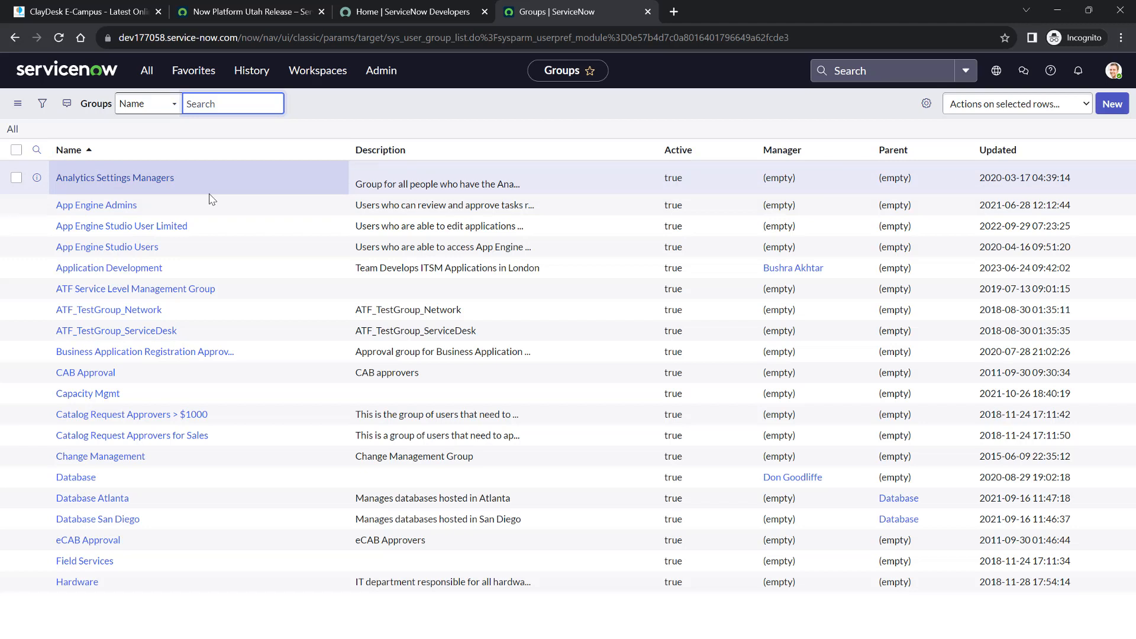
mouse_move(281, 332)
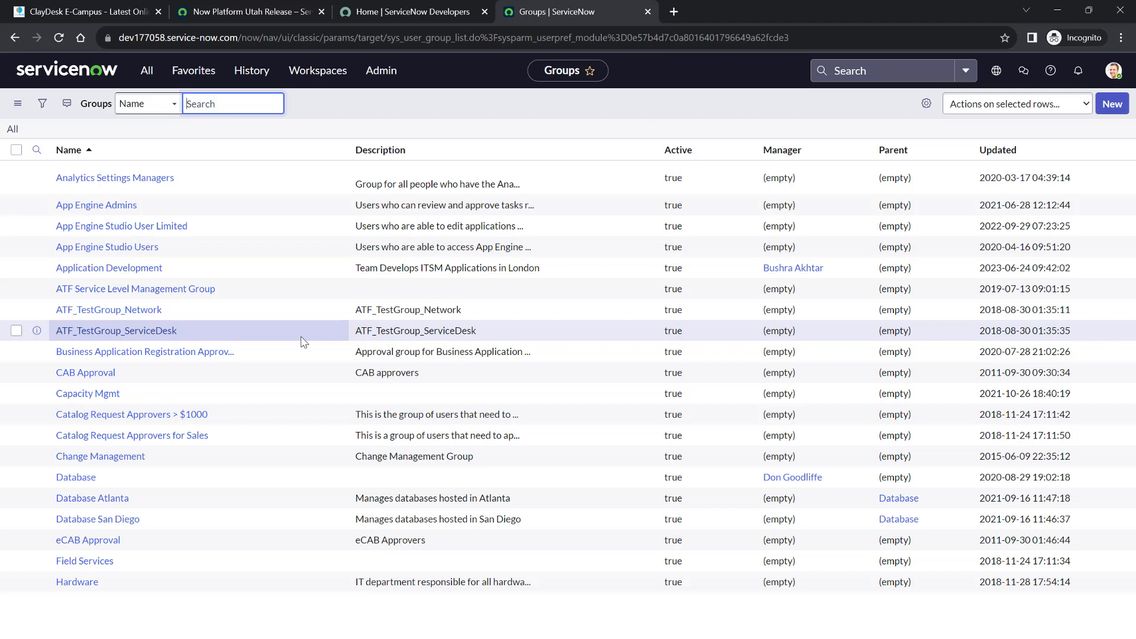
mouse_move(258, 267)
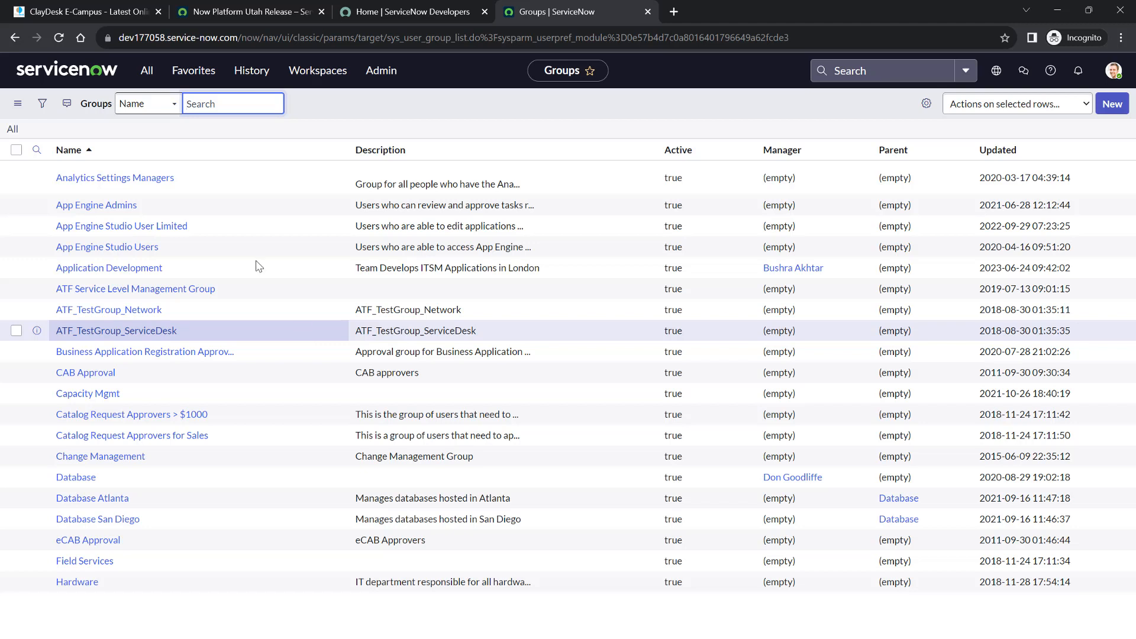
mouse_move(66, 70)
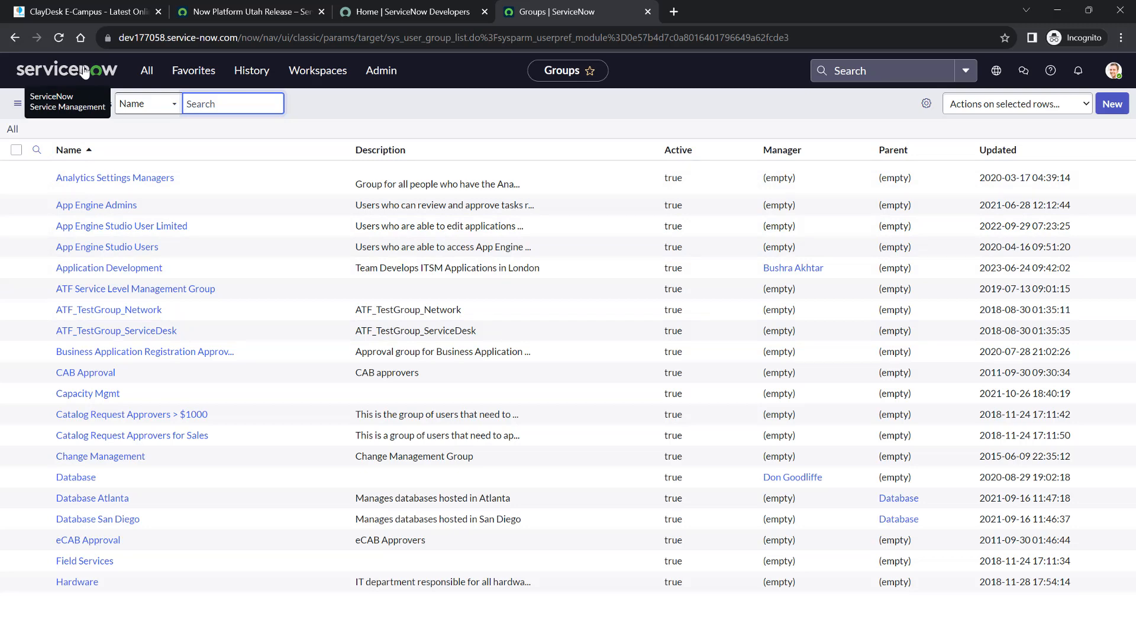
Reopen the All navigator, clear the filter text, and scroll down the module list
click(147, 71)
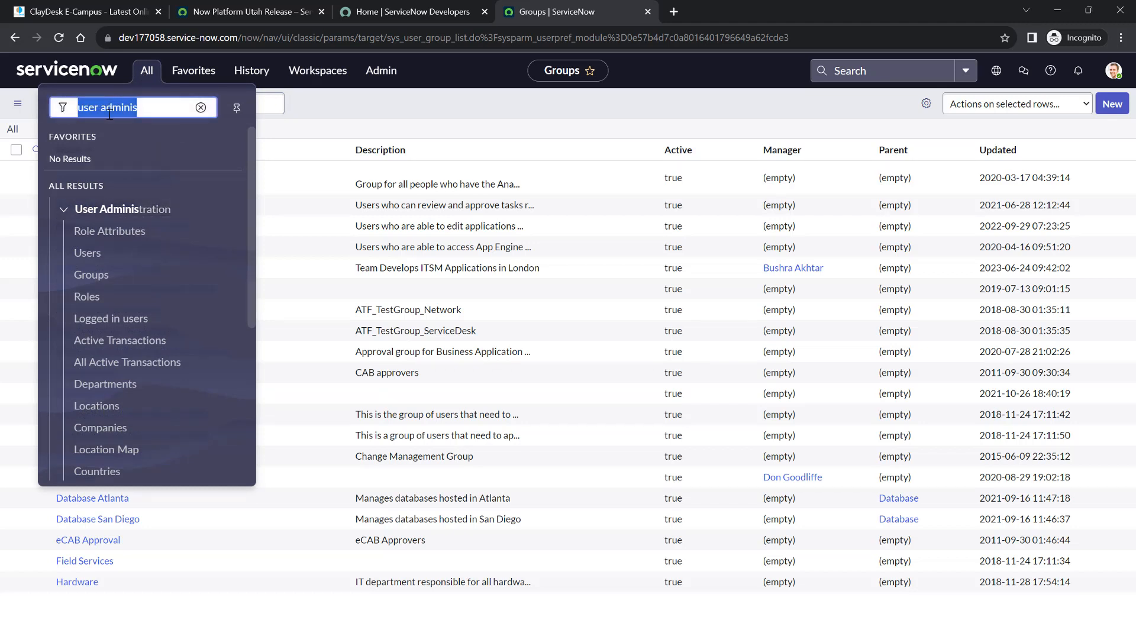
click(201, 107)
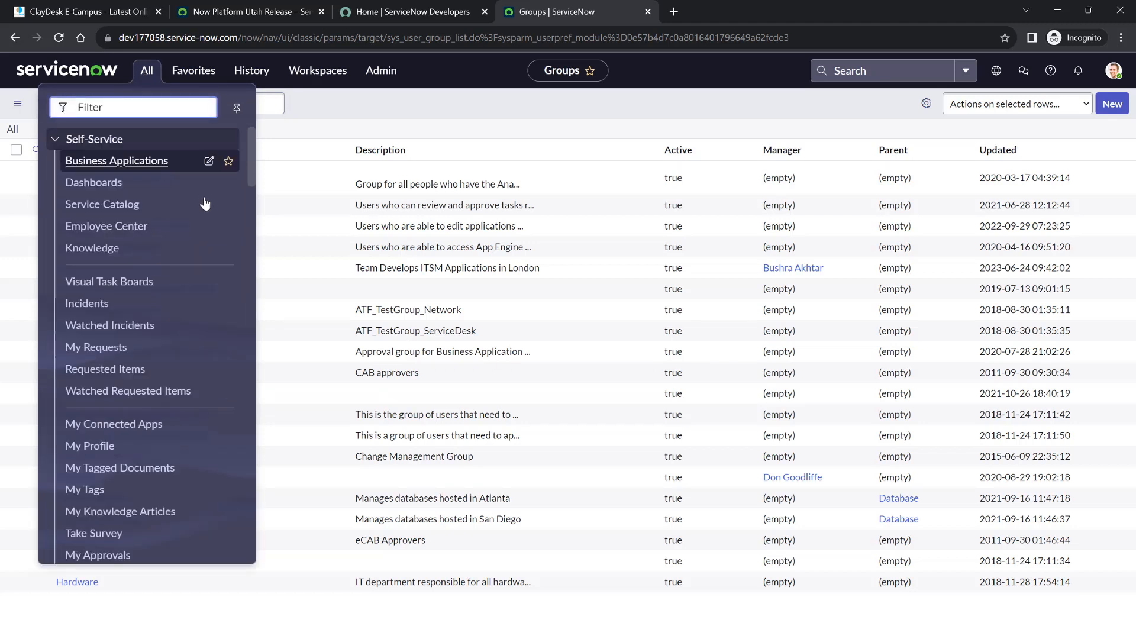
mouse_move(106, 226)
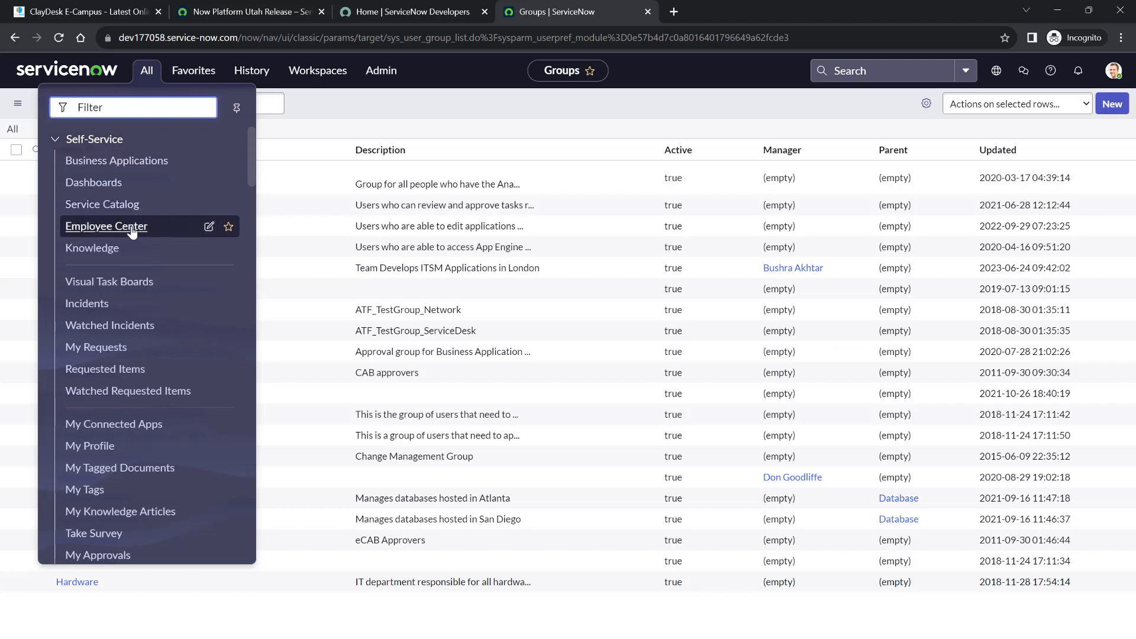
mouse_move(101, 204)
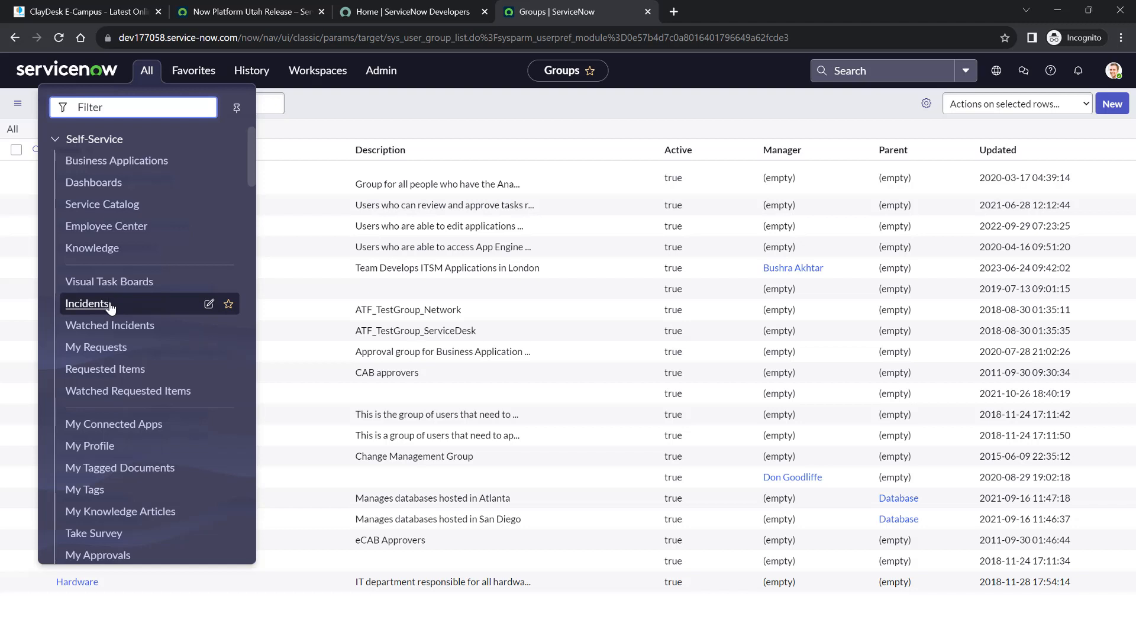
scroll(down, 3)
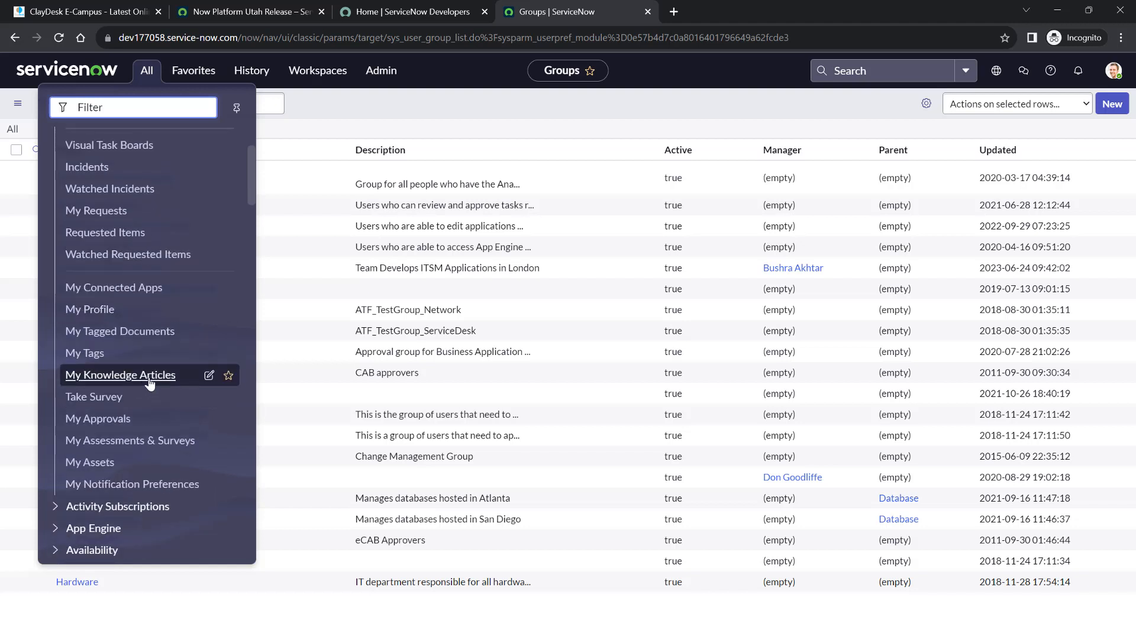
mouse_move(101, 419)
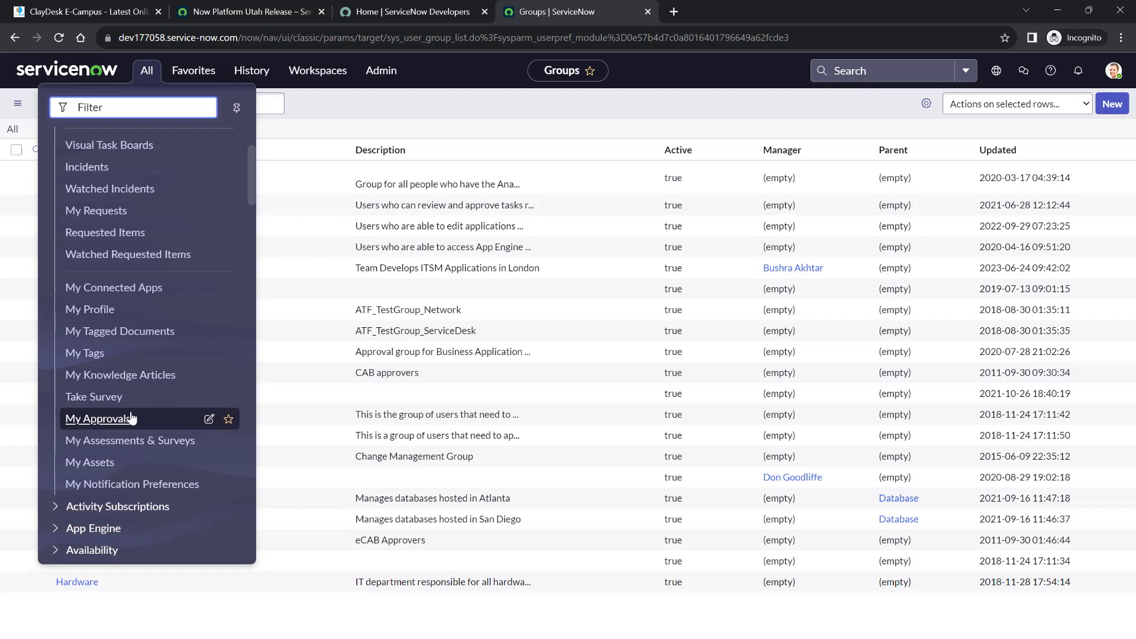
mouse_move(101, 210)
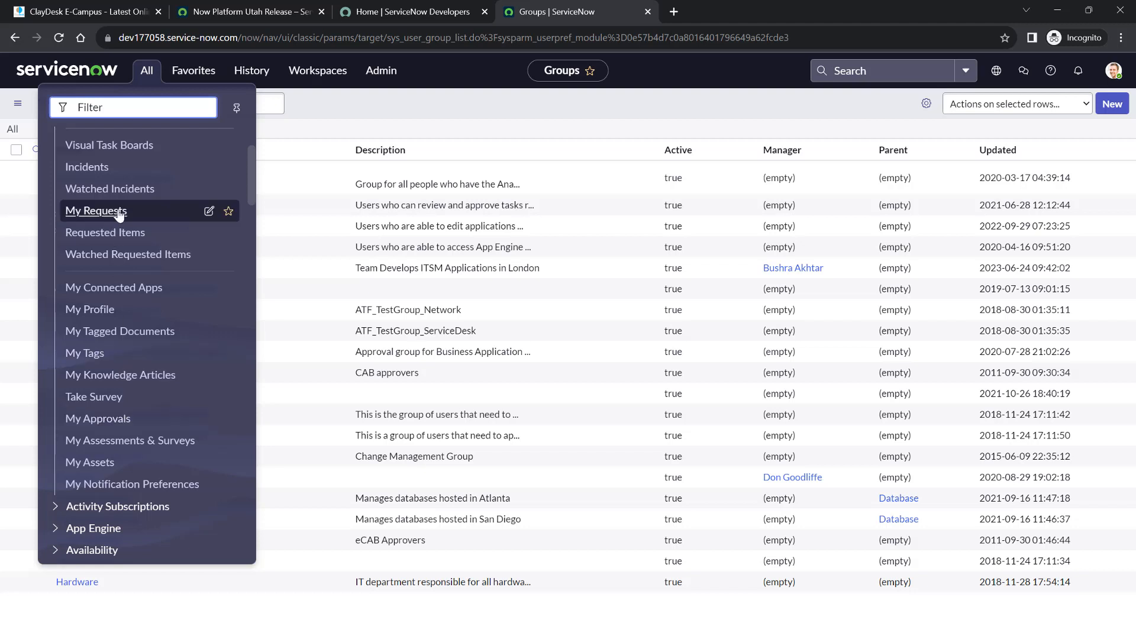
scroll(down, 3)
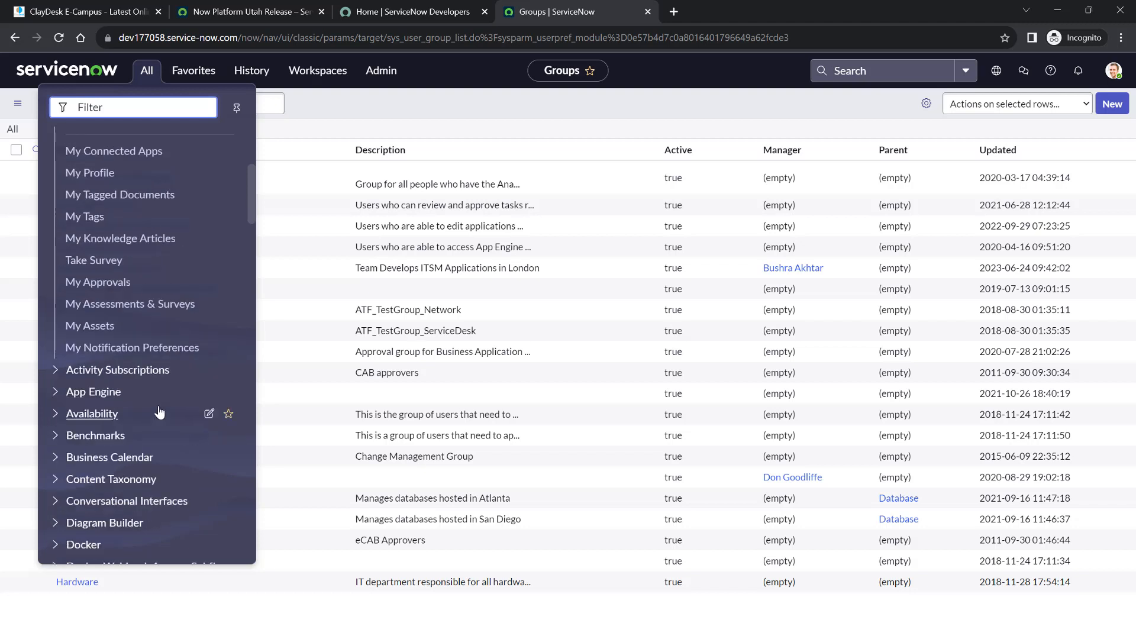
scroll(down, 3)
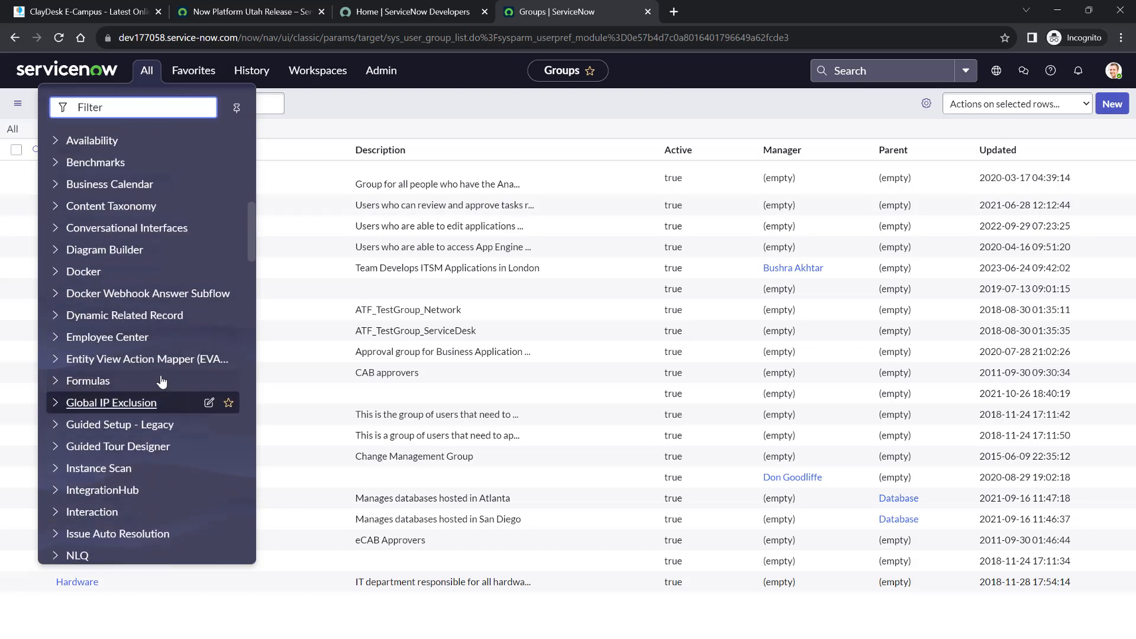
scroll(down, 3)
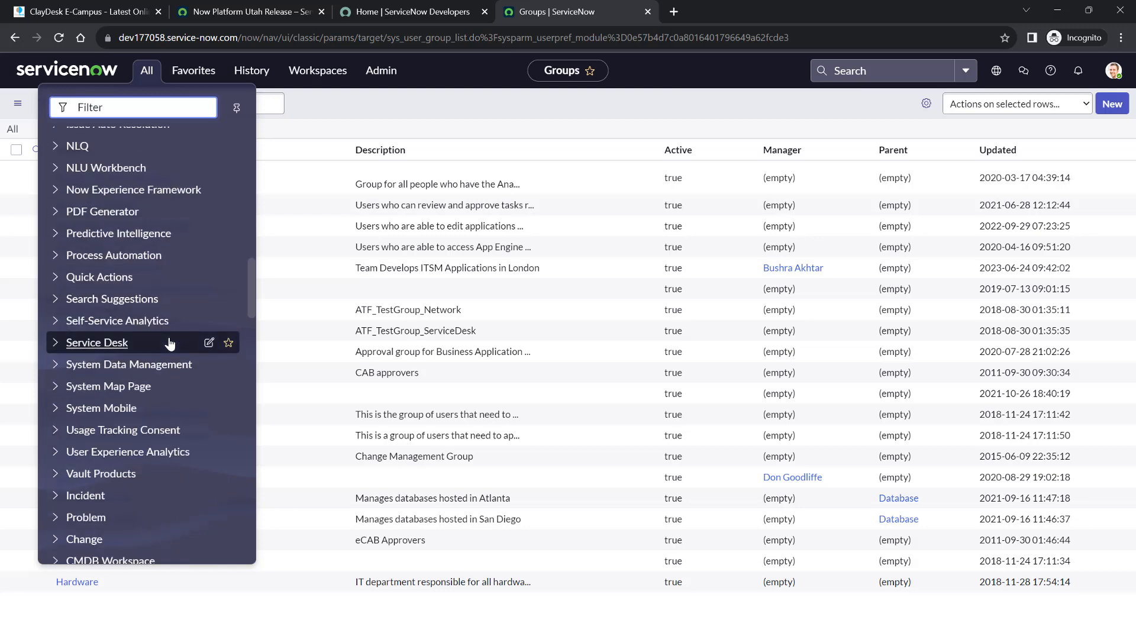
scroll(down, 3)
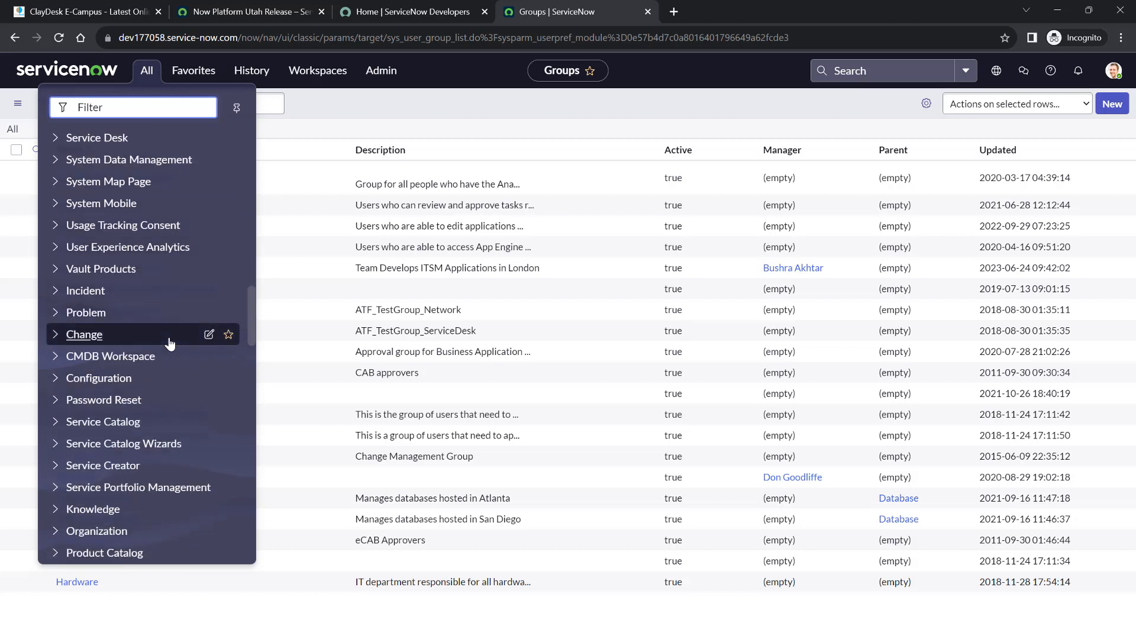
scroll(down, 3)
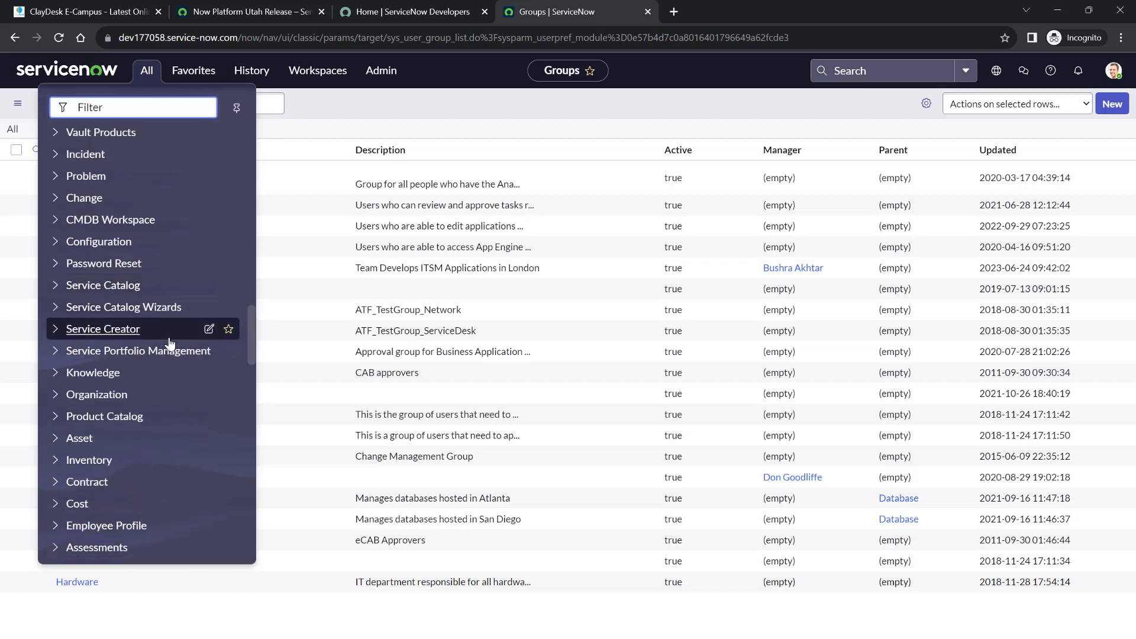
mouse_move(154, 207)
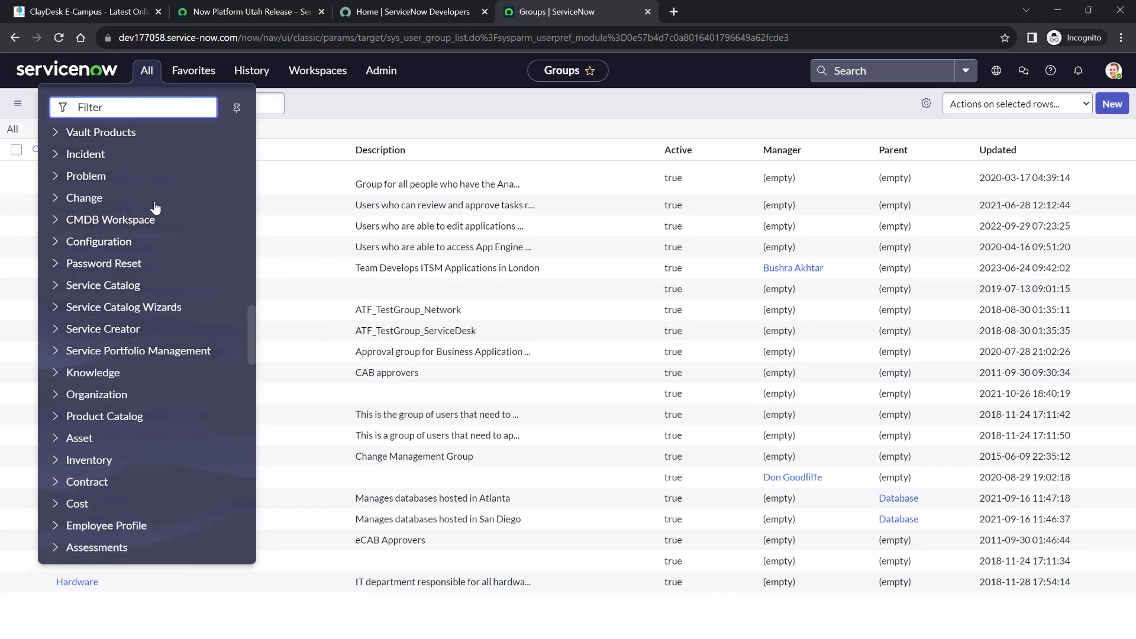
mouse_move(104, 416)
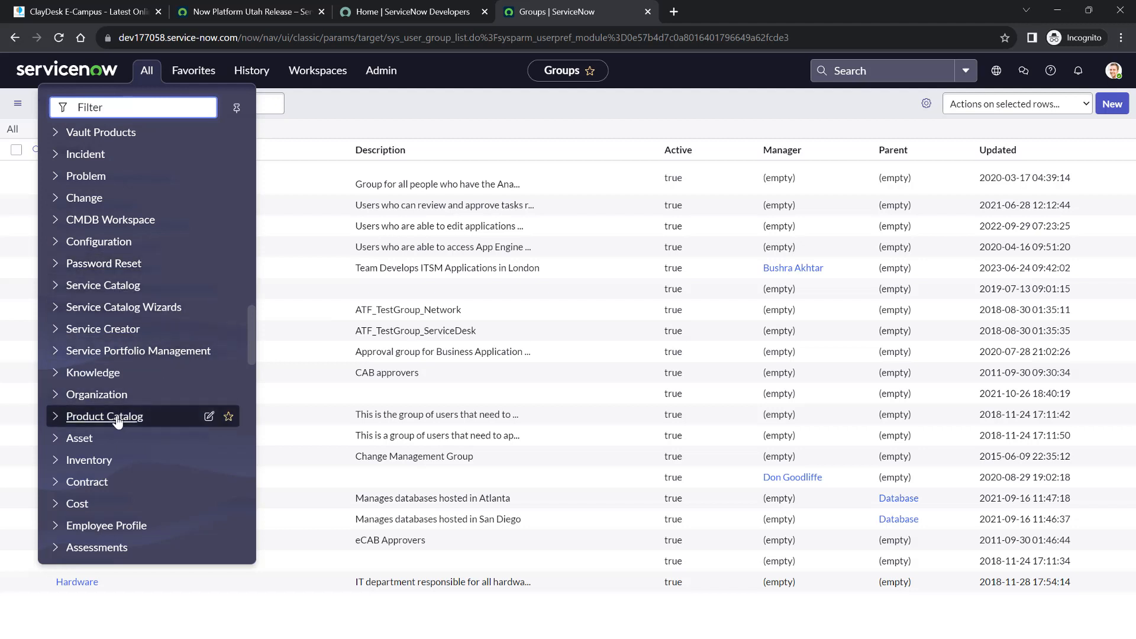
Expand the Product Catalog and Inventory sections to reveal their catalog and stock modules
click(104, 416)
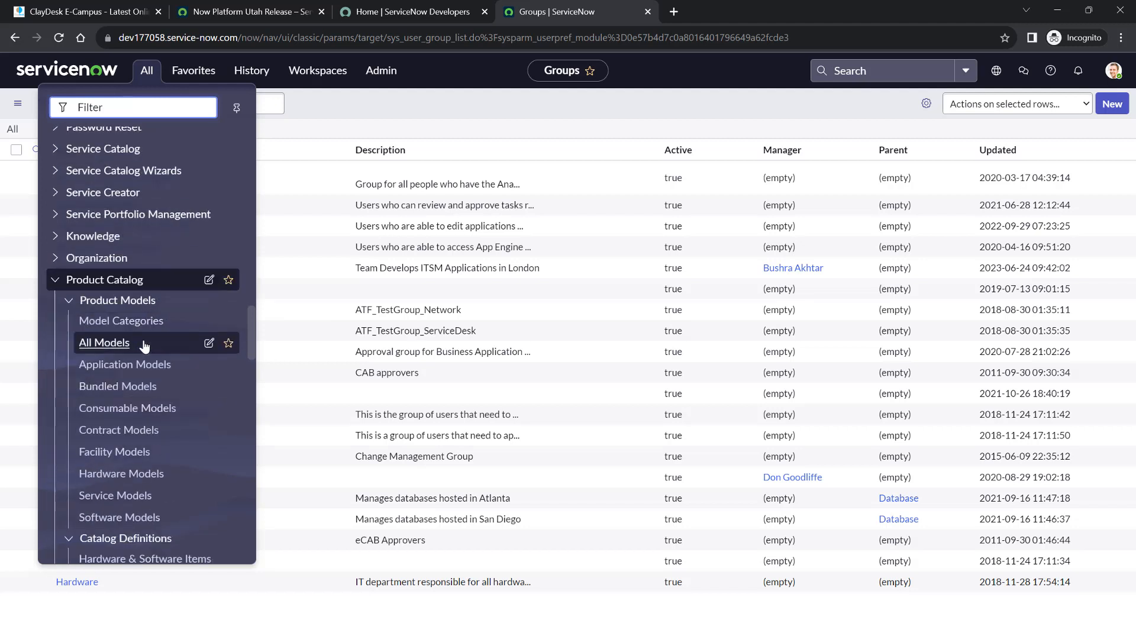
scroll(down, 3)
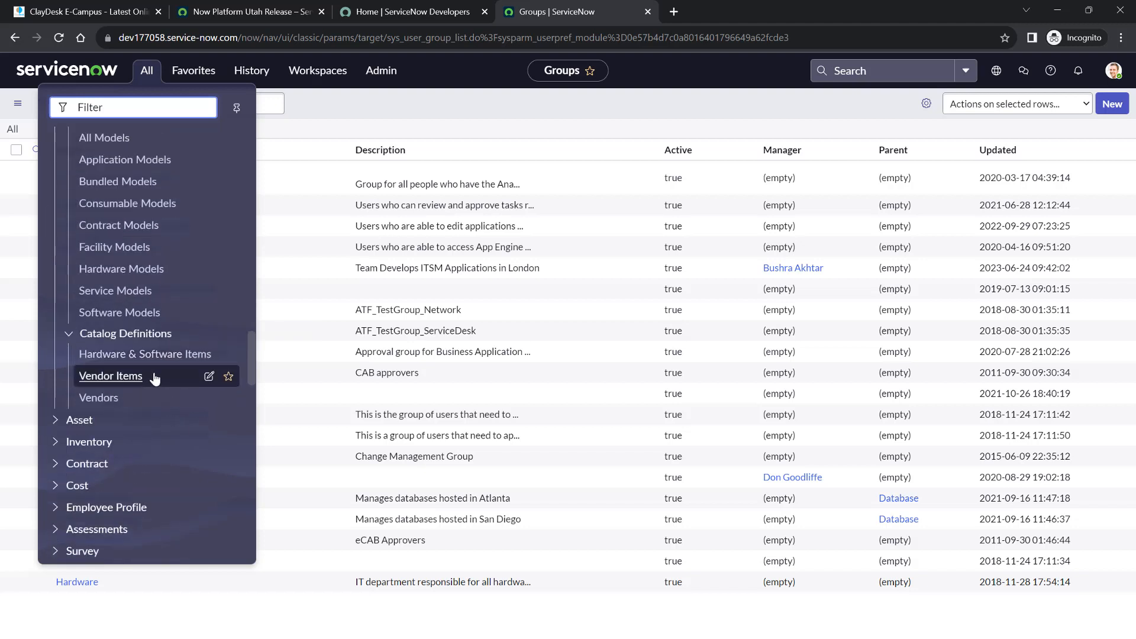
mouse_move(79, 420)
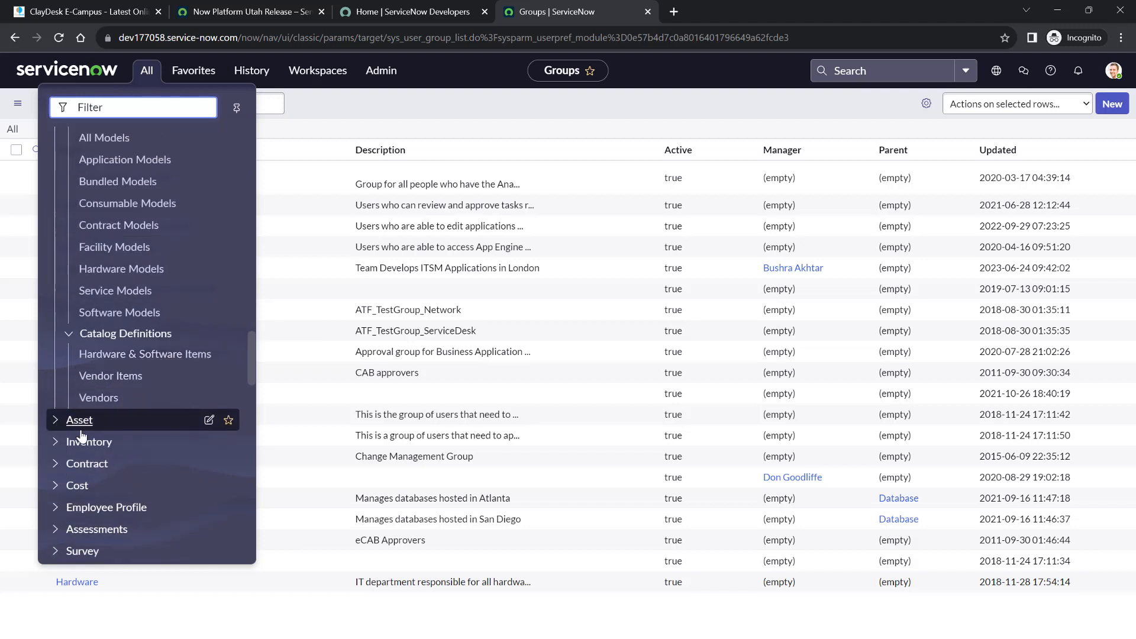
scroll(down, 3)
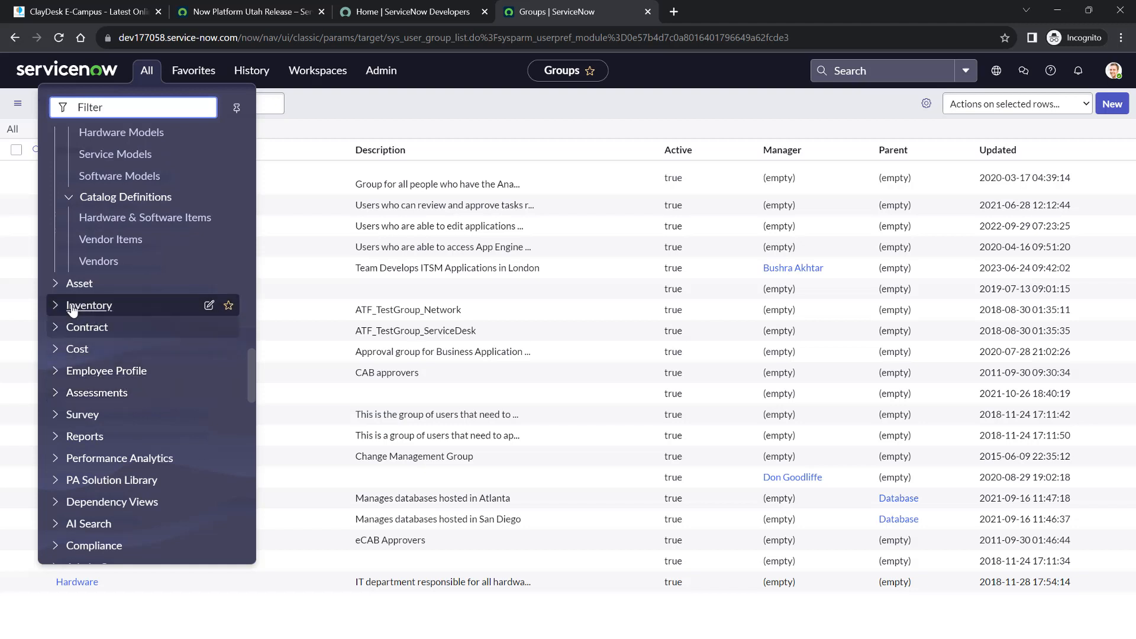
click(89, 304)
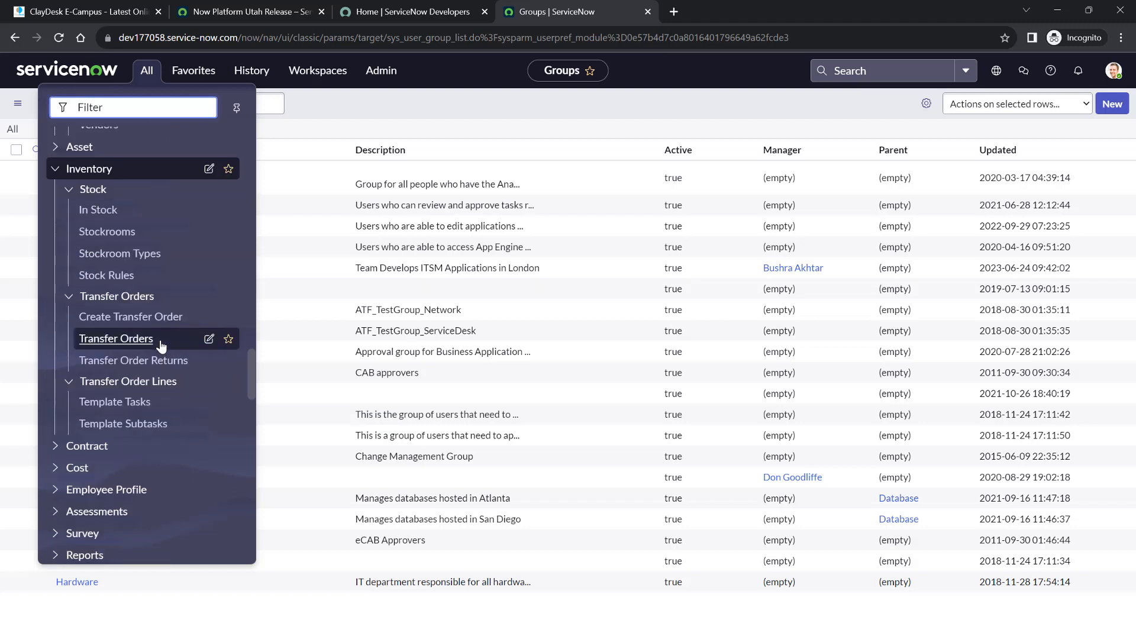
scroll(down, 3)
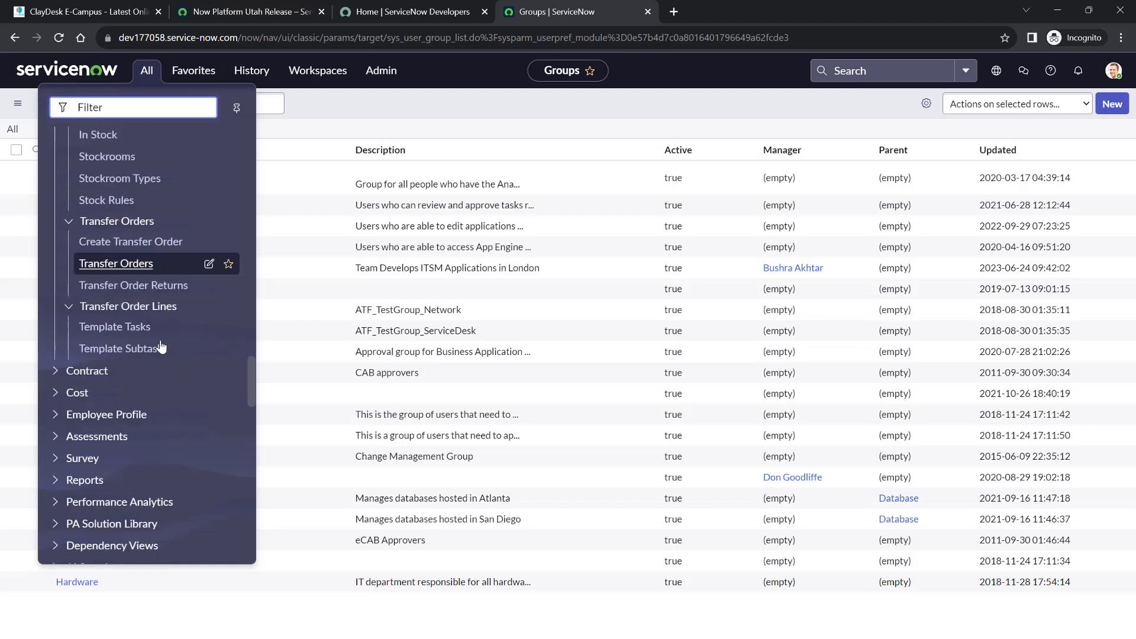
click(569, 12)
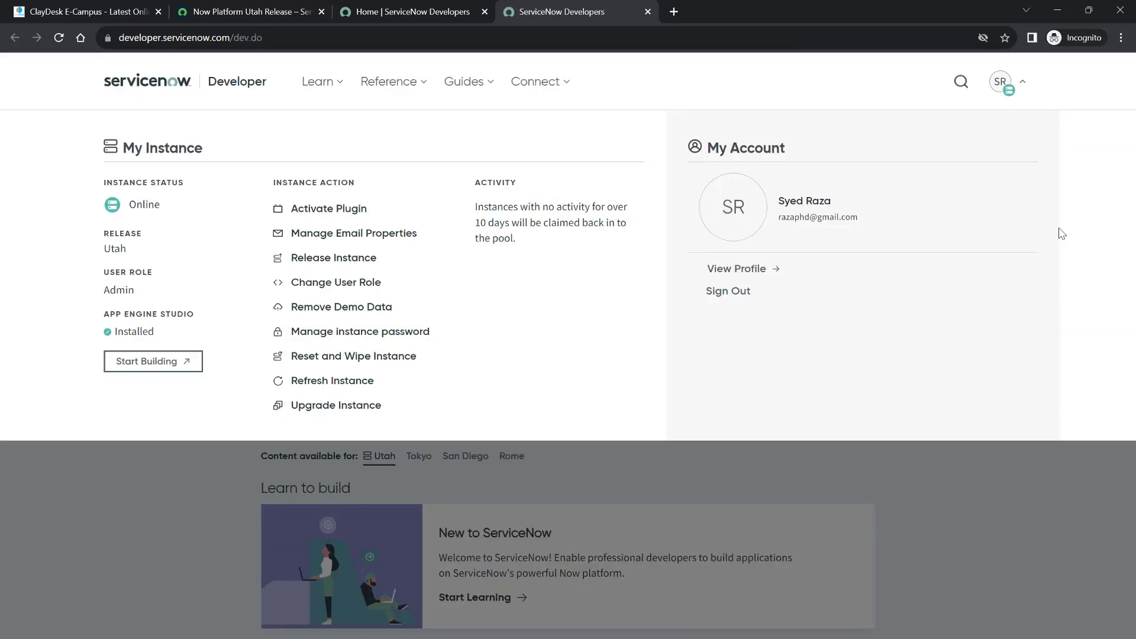
mouse_move(1007, 80)
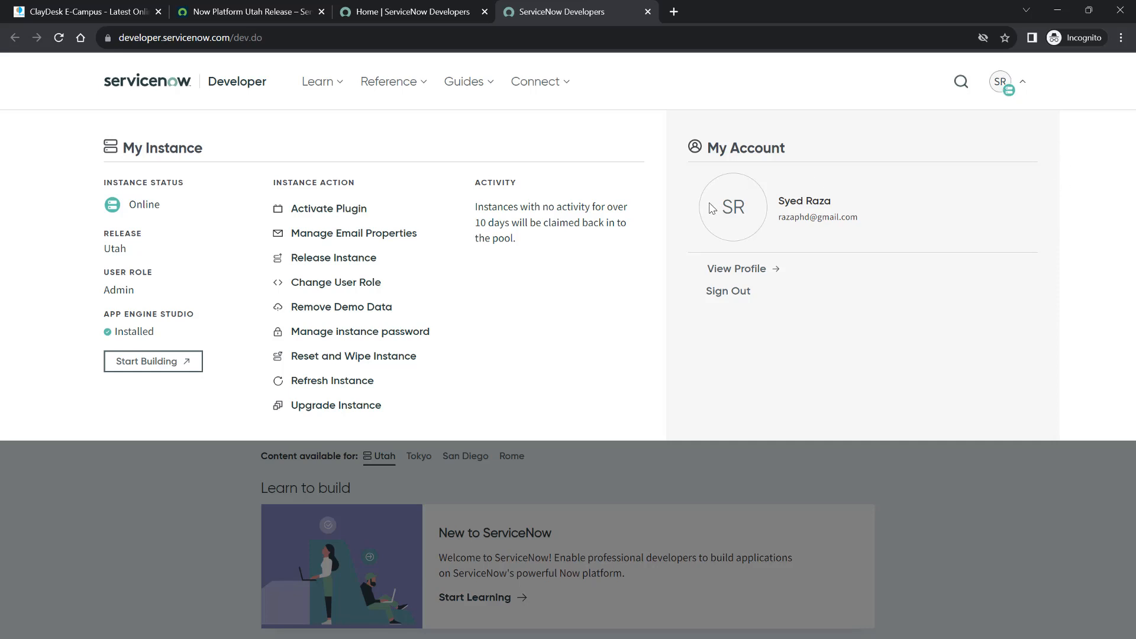
mouse_move(238, 255)
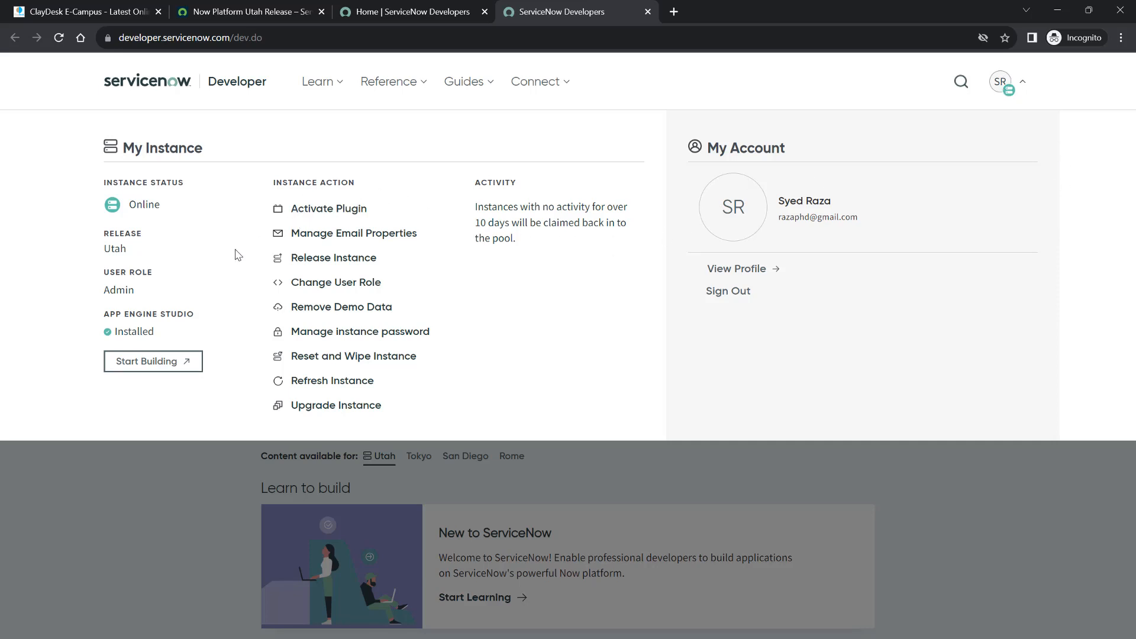
mouse_move(143, 235)
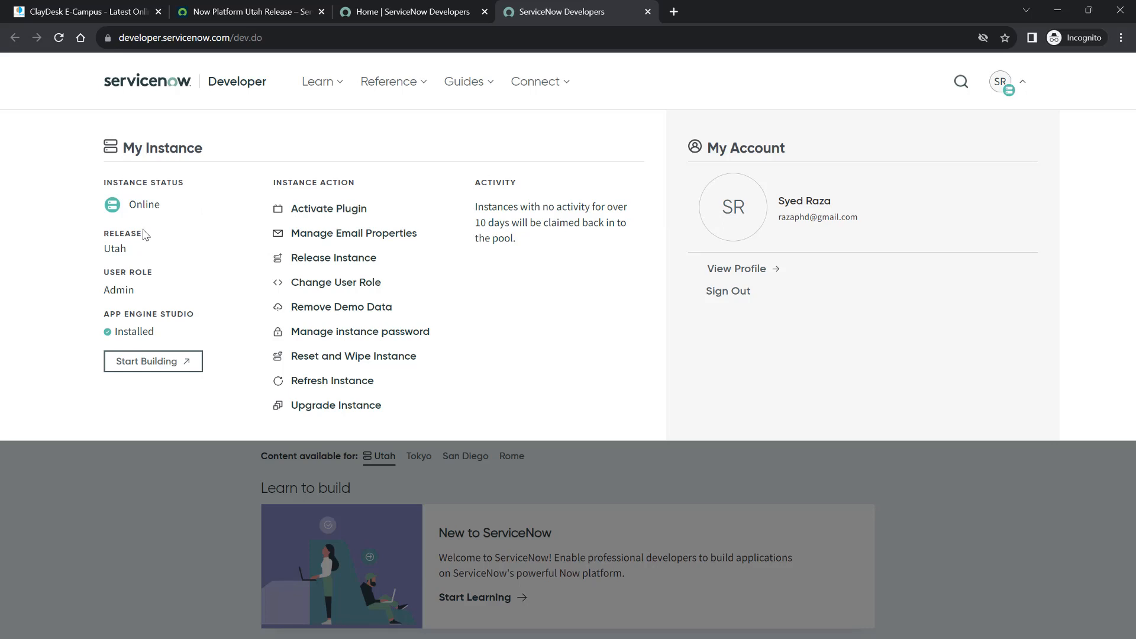
mouse_move(145, 250)
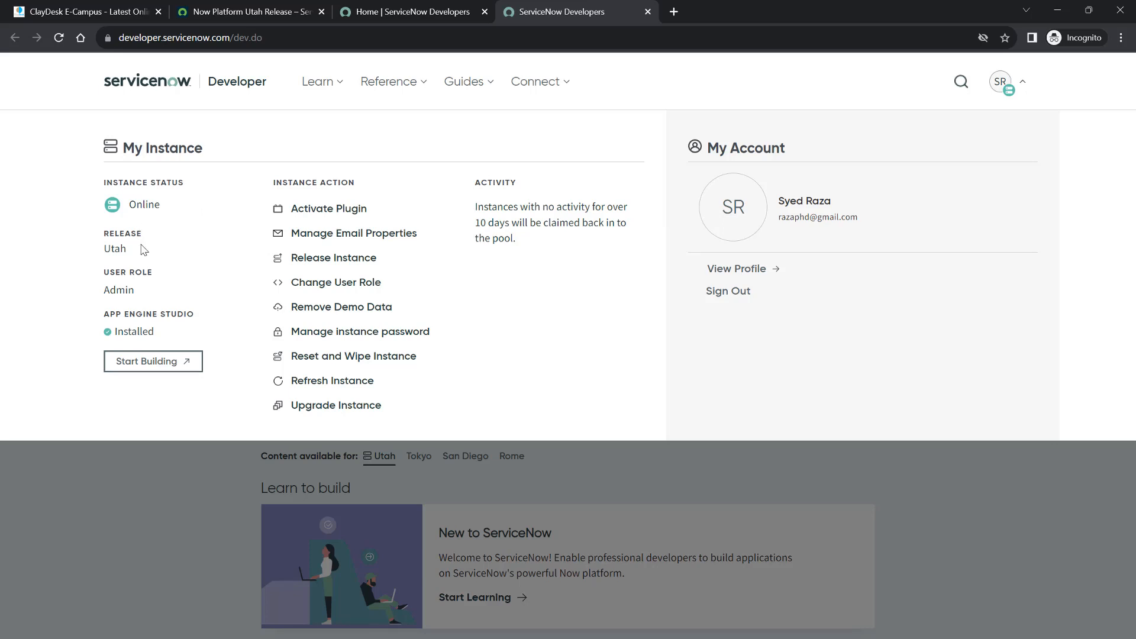
mouse_move(175, 312)
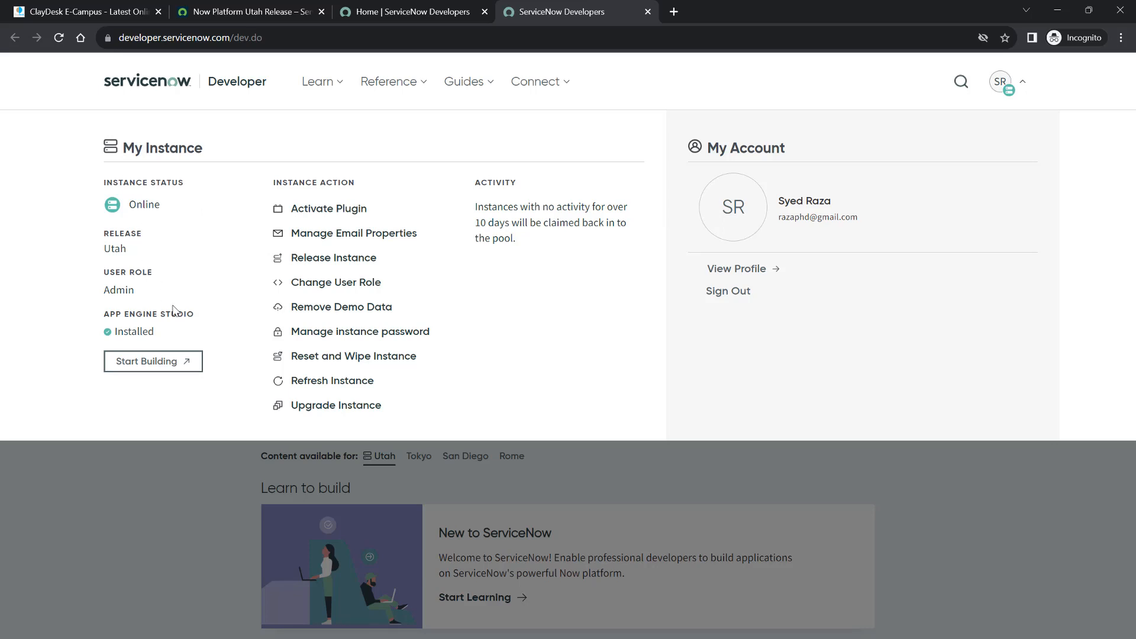
mouse_move(180, 343)
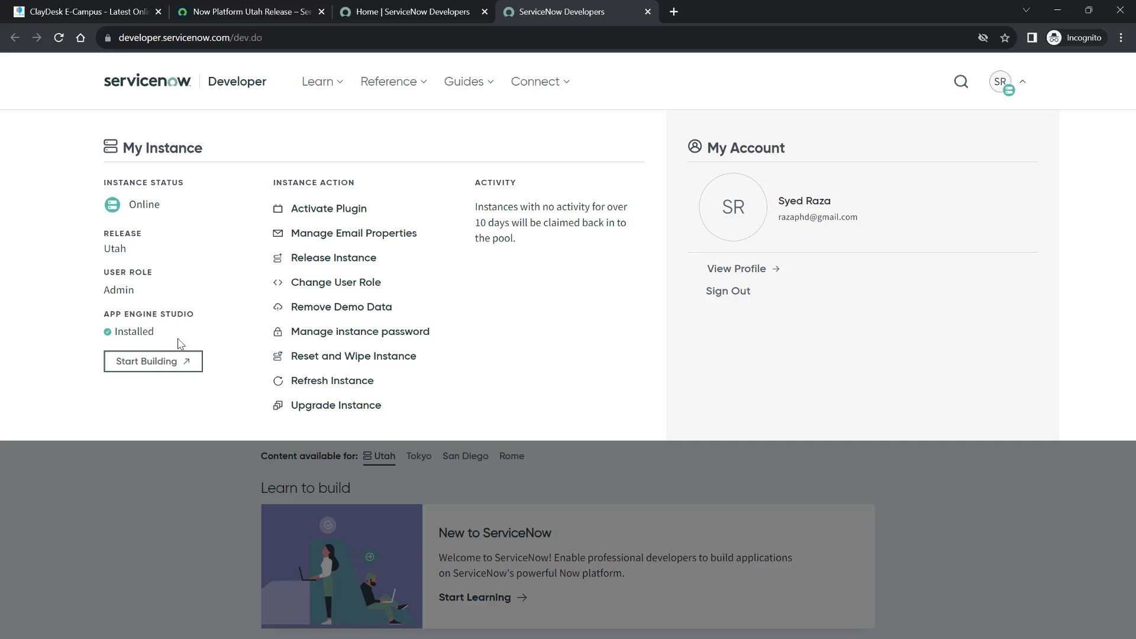
mouse_move(236, 361)
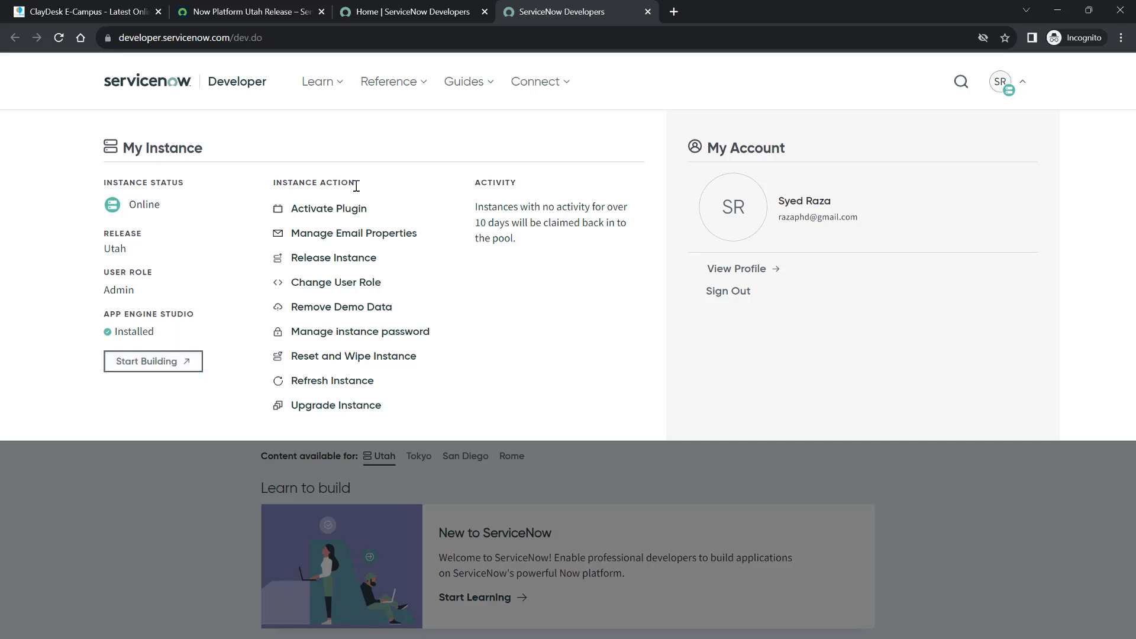
mouse_move(327, 209)
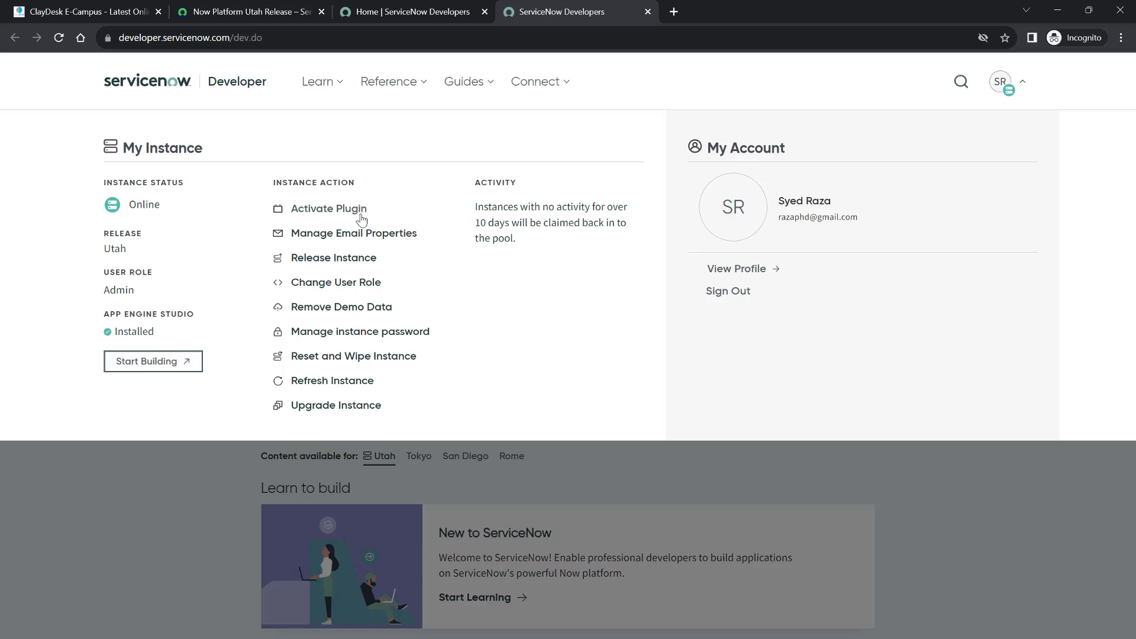
mouse_move(355, 284)
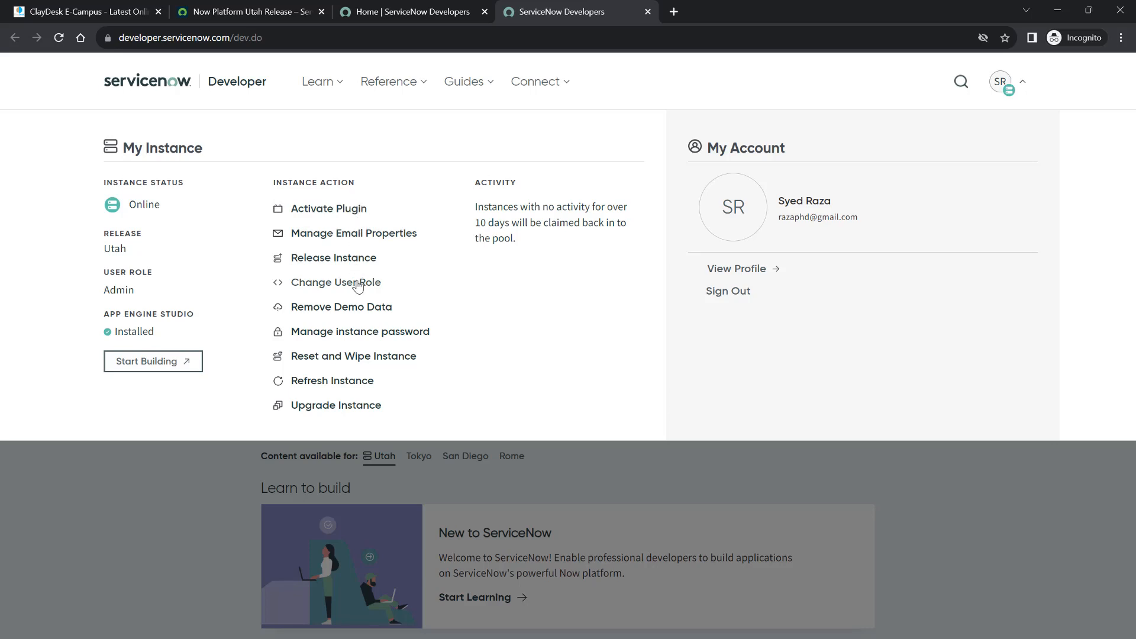
mouse_move(367, 377)
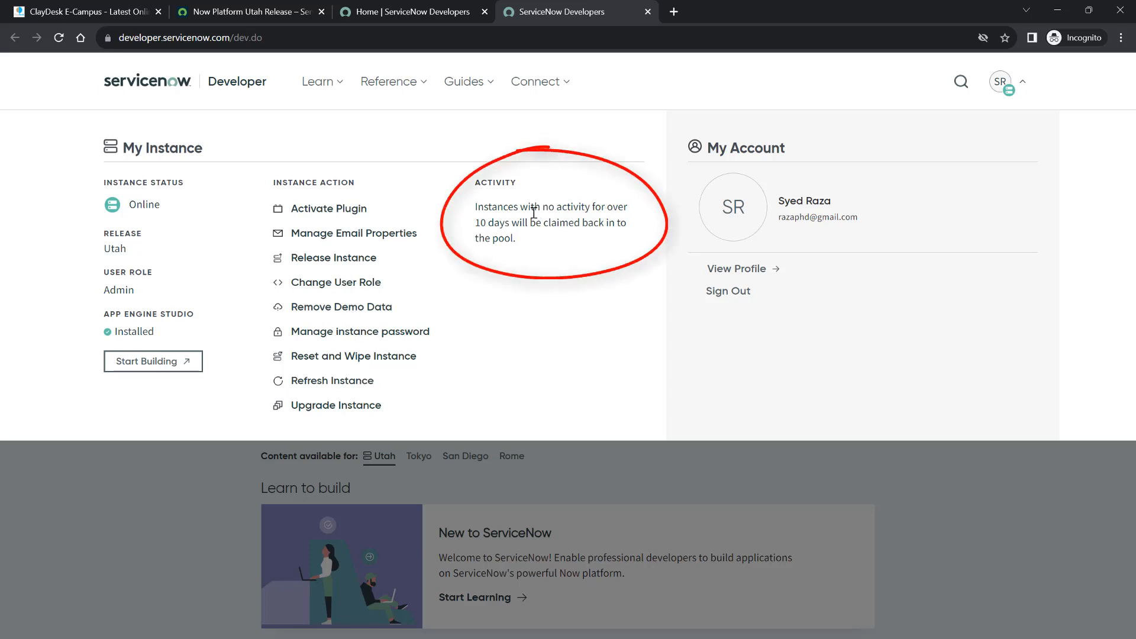
mouse_move(491, 217)
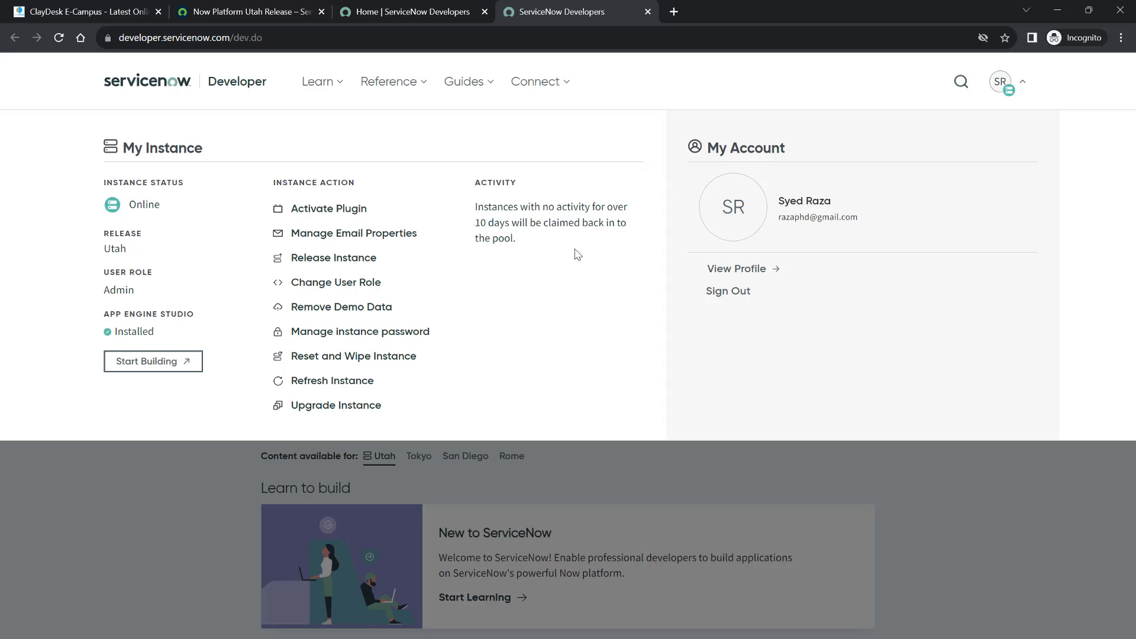
mouse_move(605, 268)
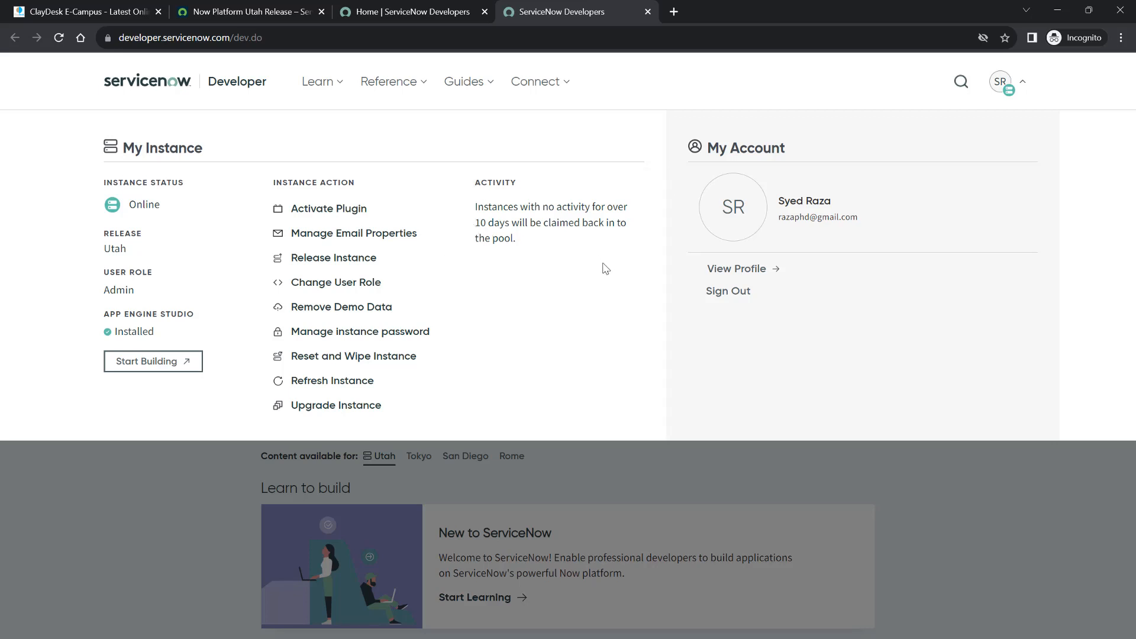